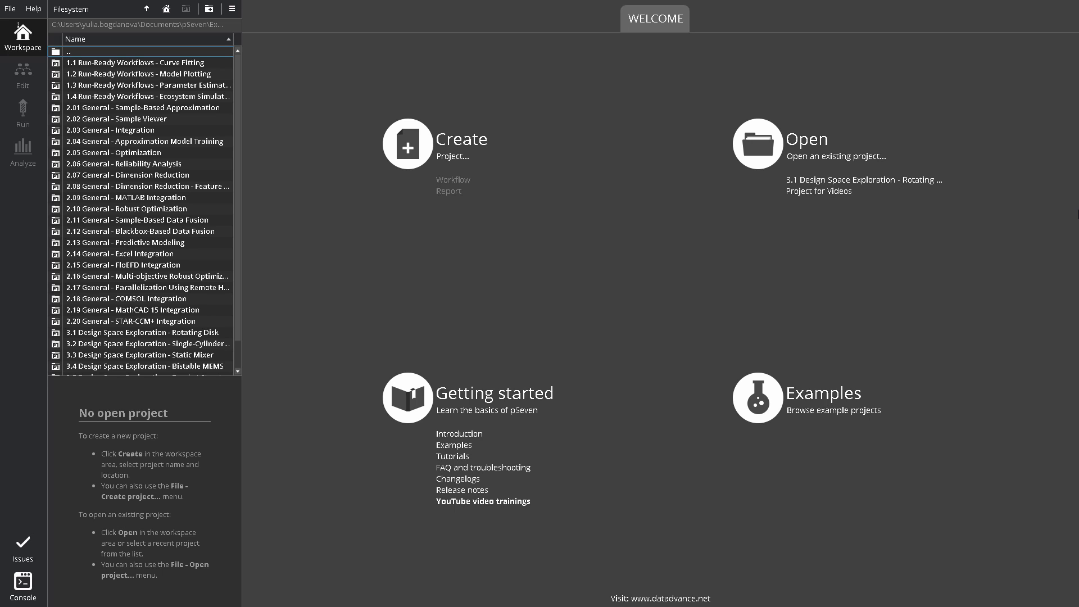
mouse_move(23, 62)
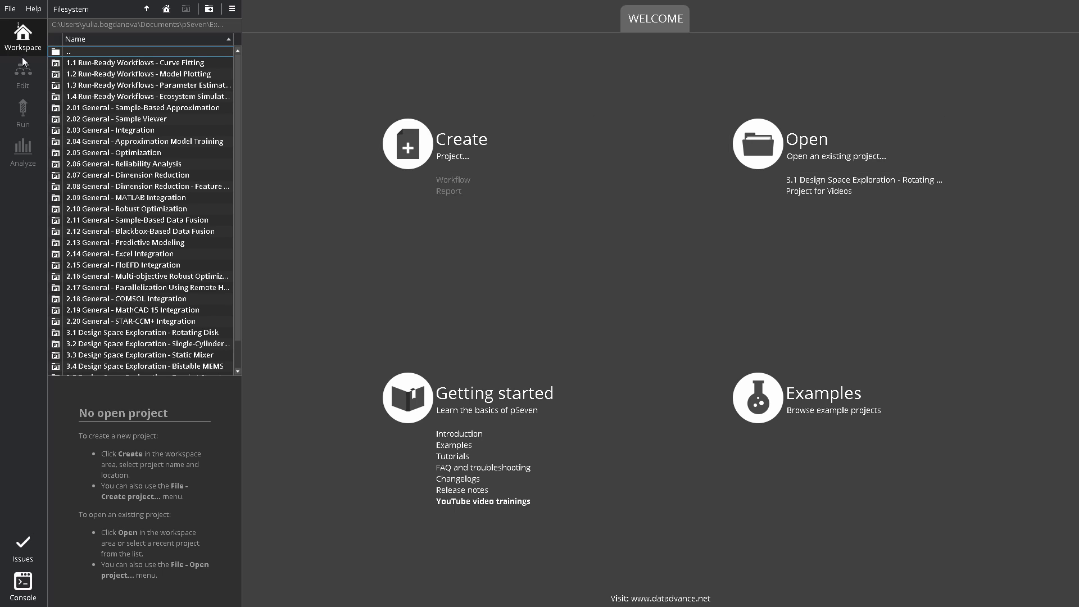
mouse_move(22, 35)
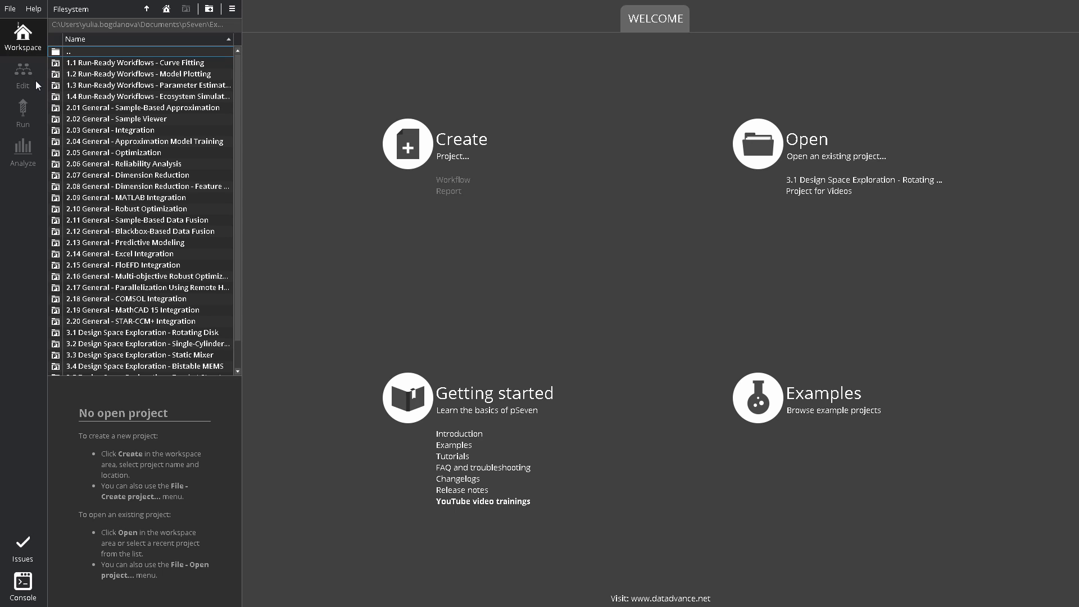
mouse_move(40, 110)
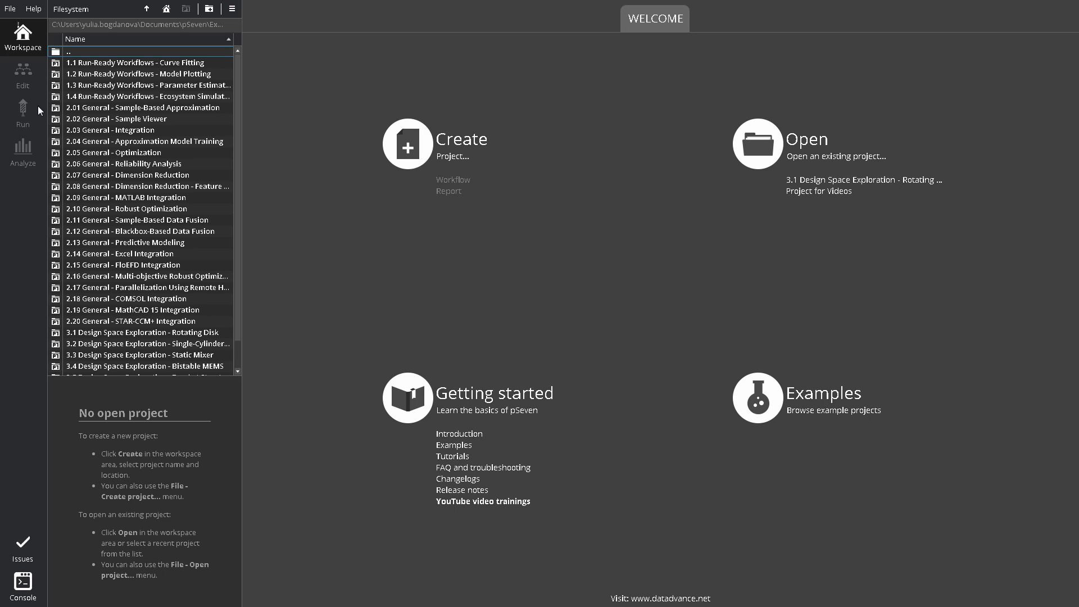
mouse_move(39, 120)
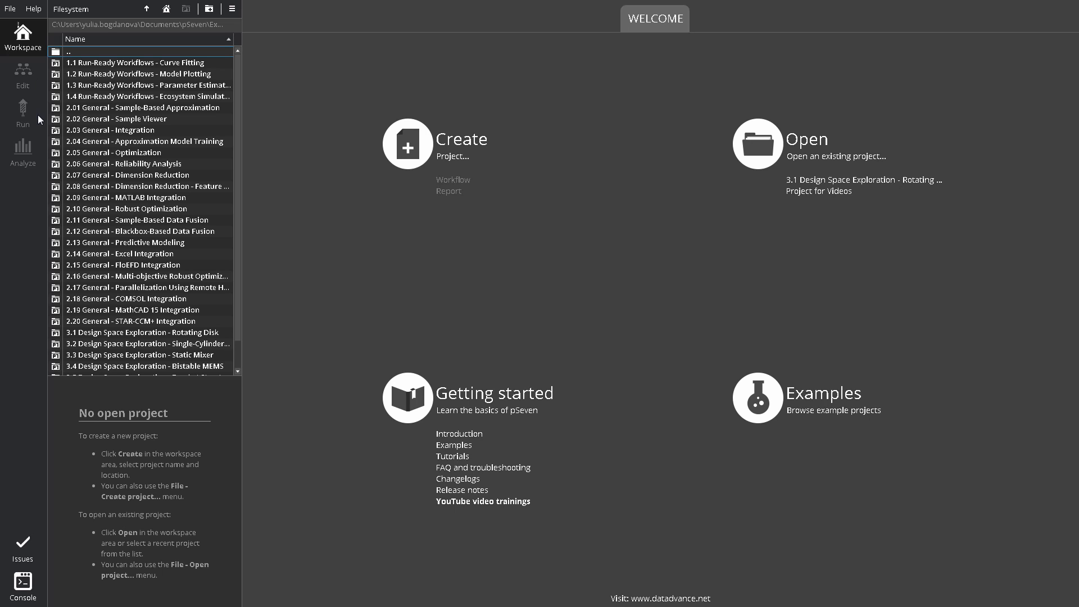
mouse_move(39, 159)
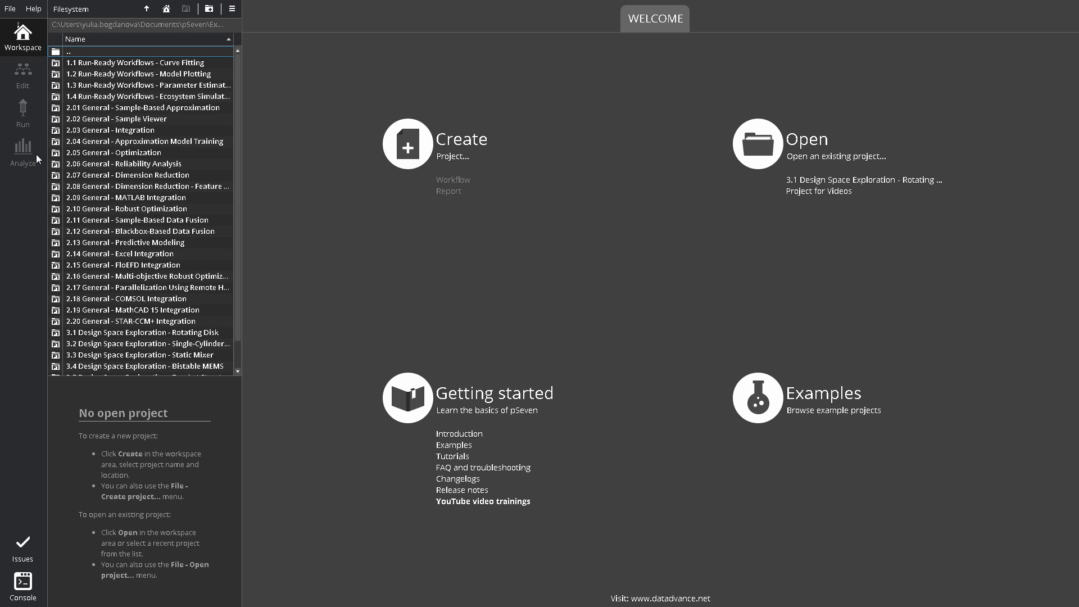
mouse_move(36, 166)
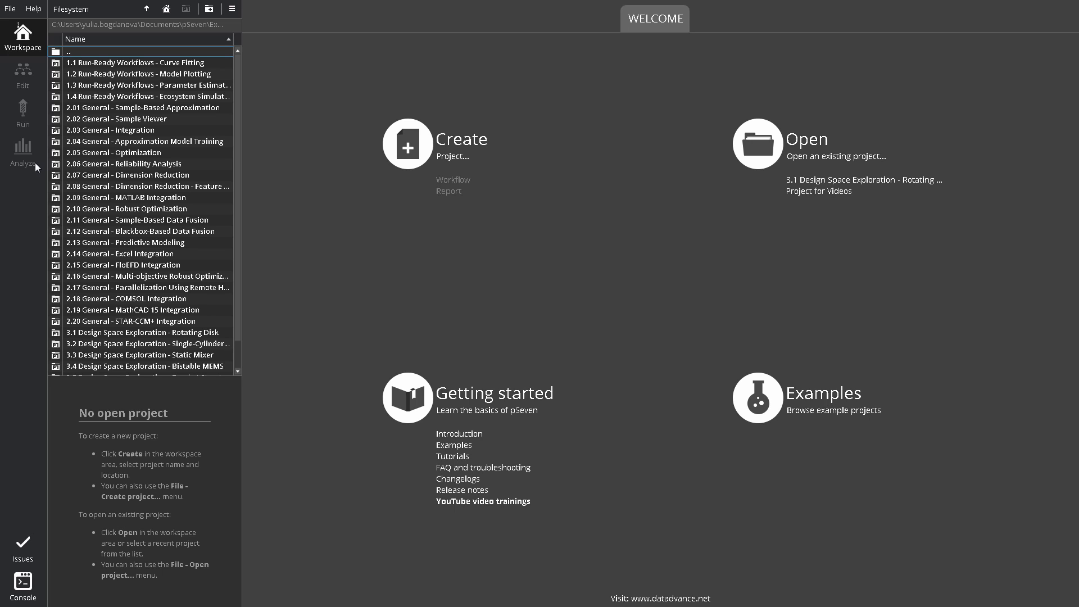
mouse_move(30, 200)
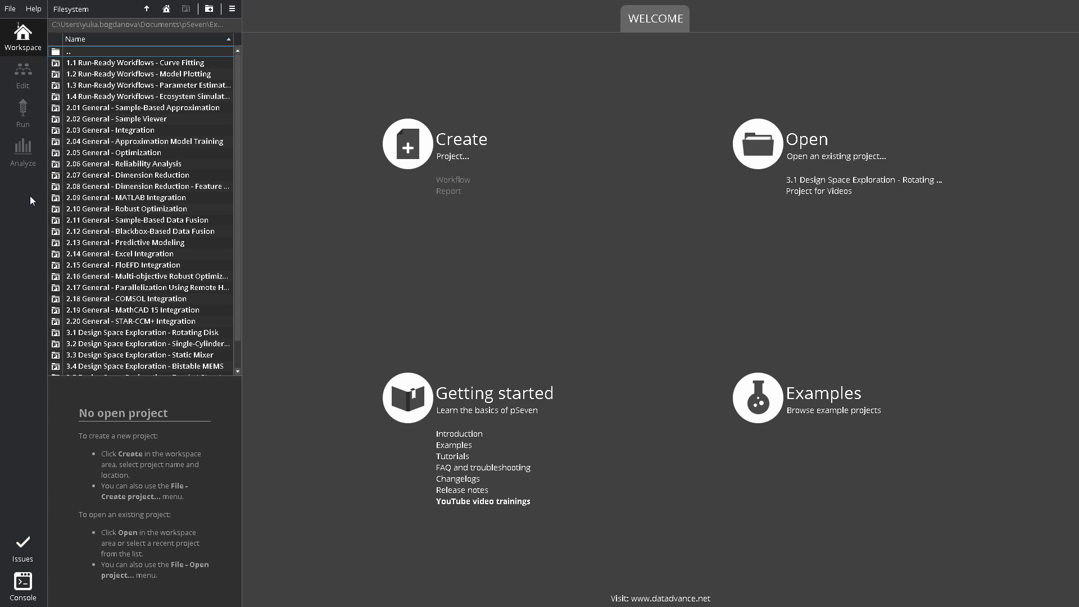
mouse_move(22, 33)
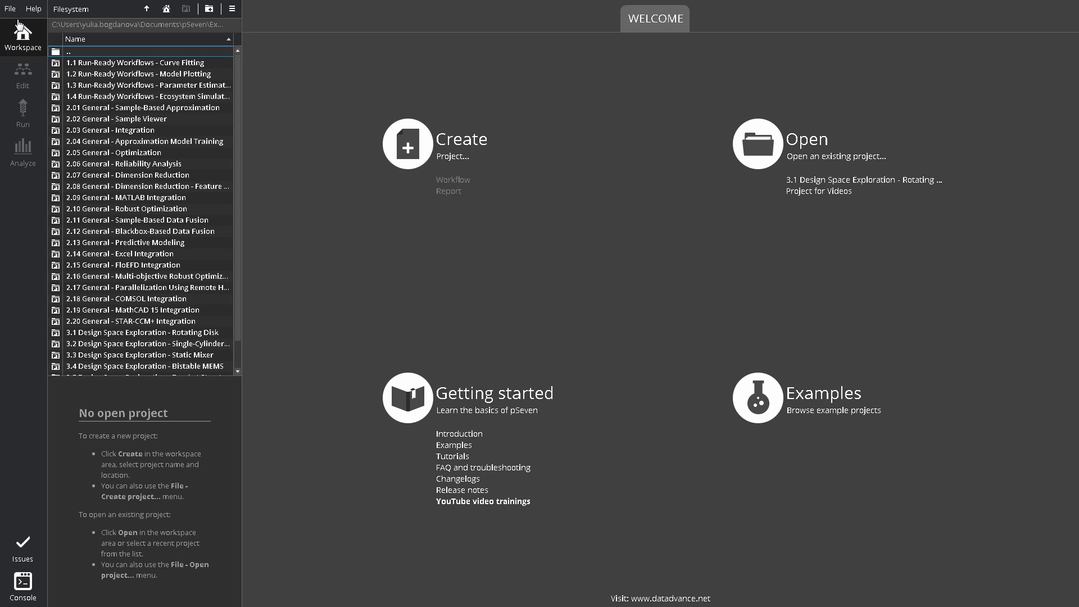
mouse_move(103, 18)
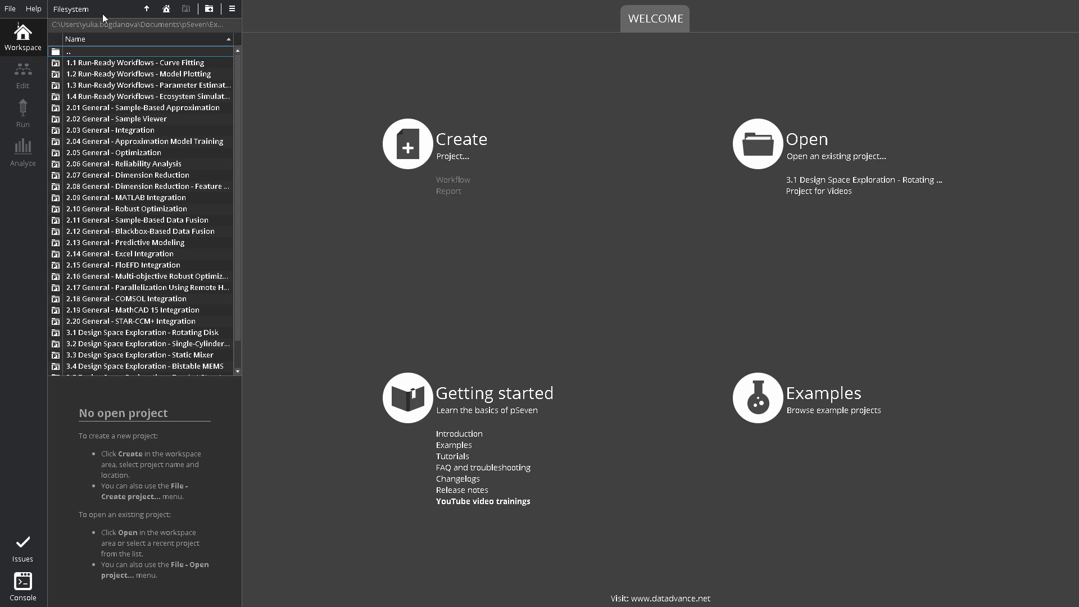
mouse_move(44, 68)
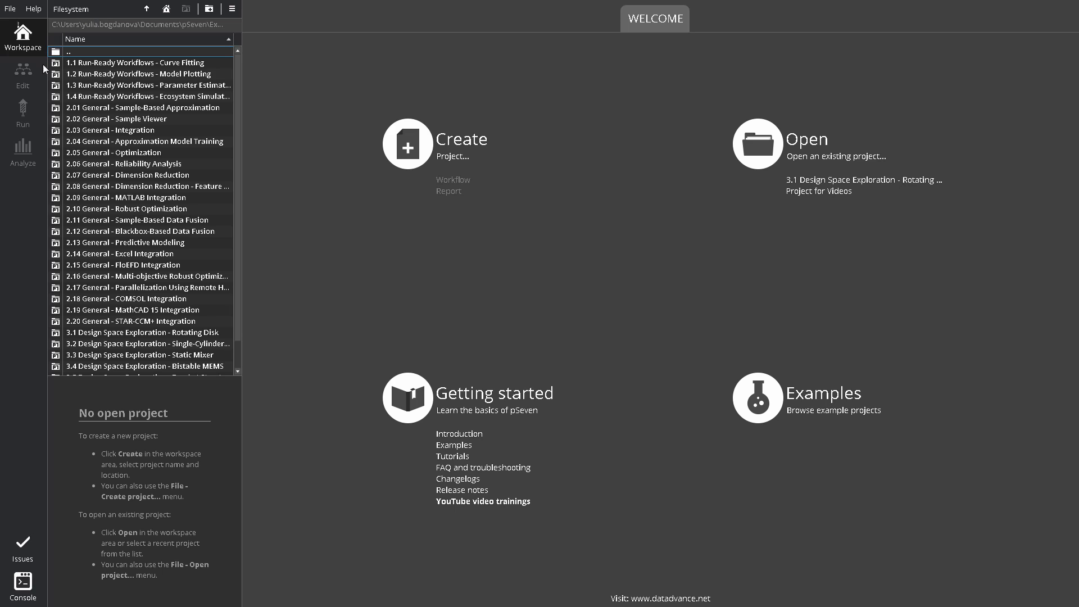
mouse_move(28, 200)
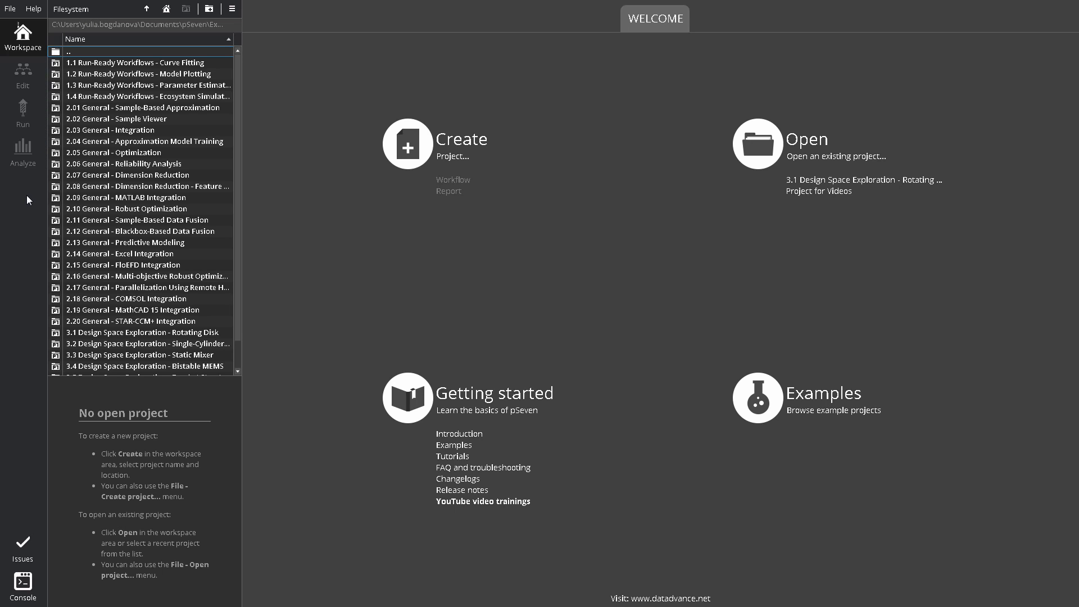
mouse_move(23, 544)
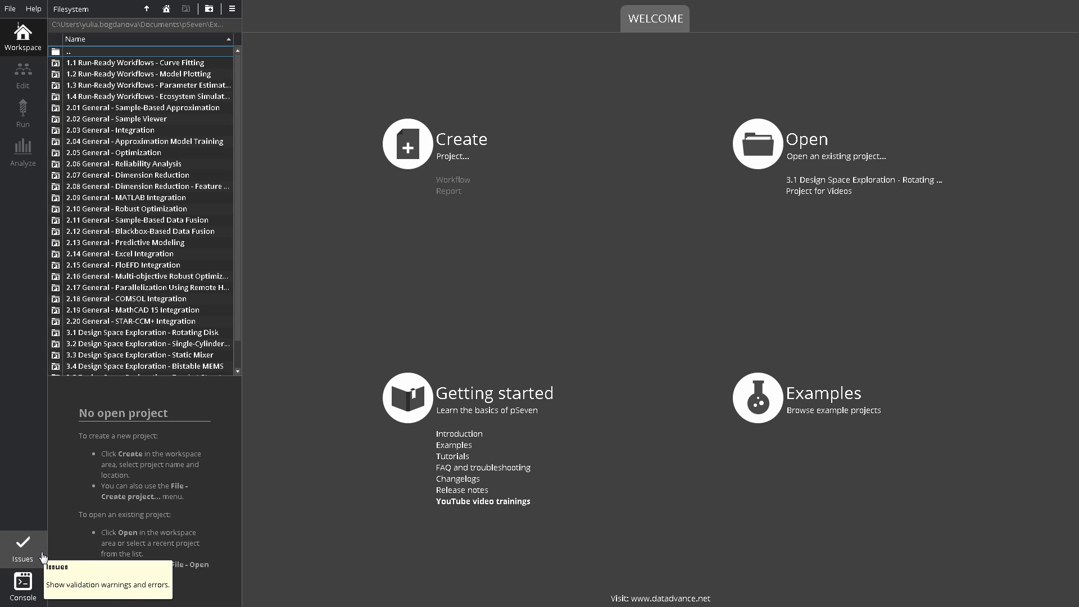
mouse_move(43, 561)
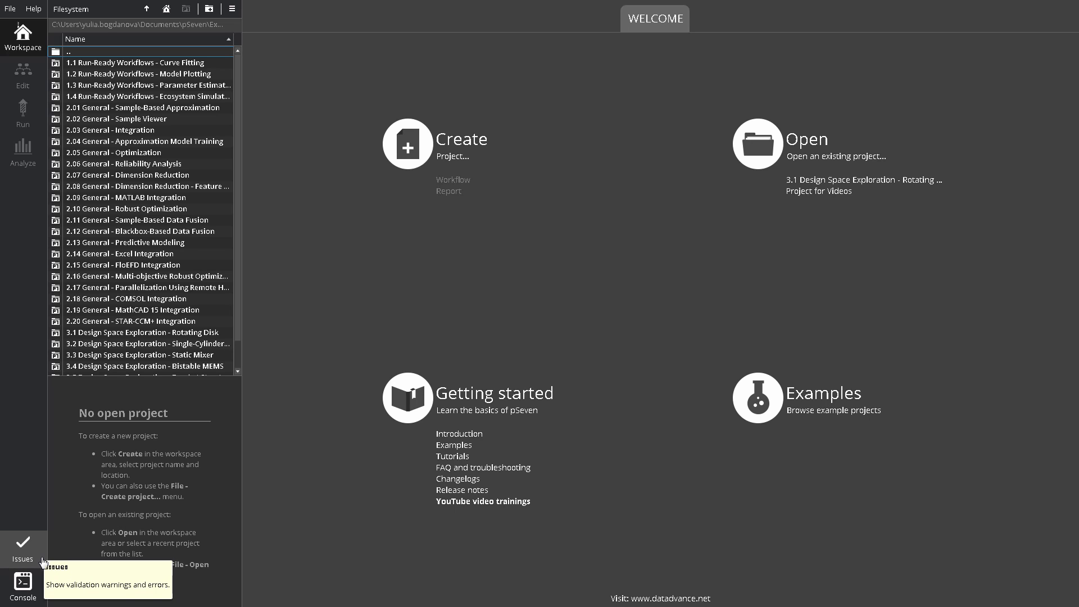
mouse_move(22, 582)
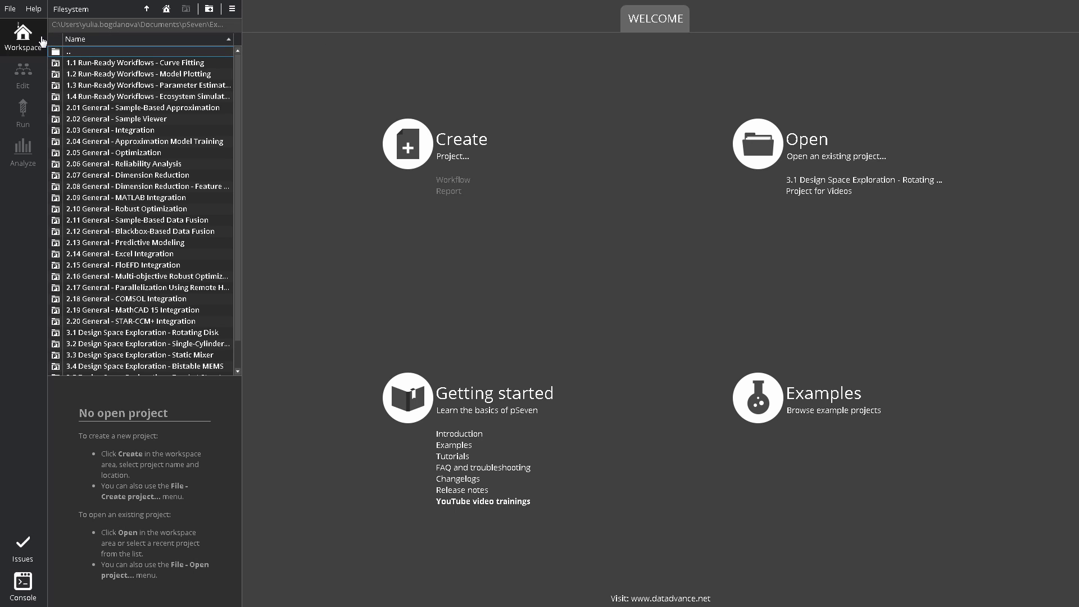
mouse_move(23, 34)
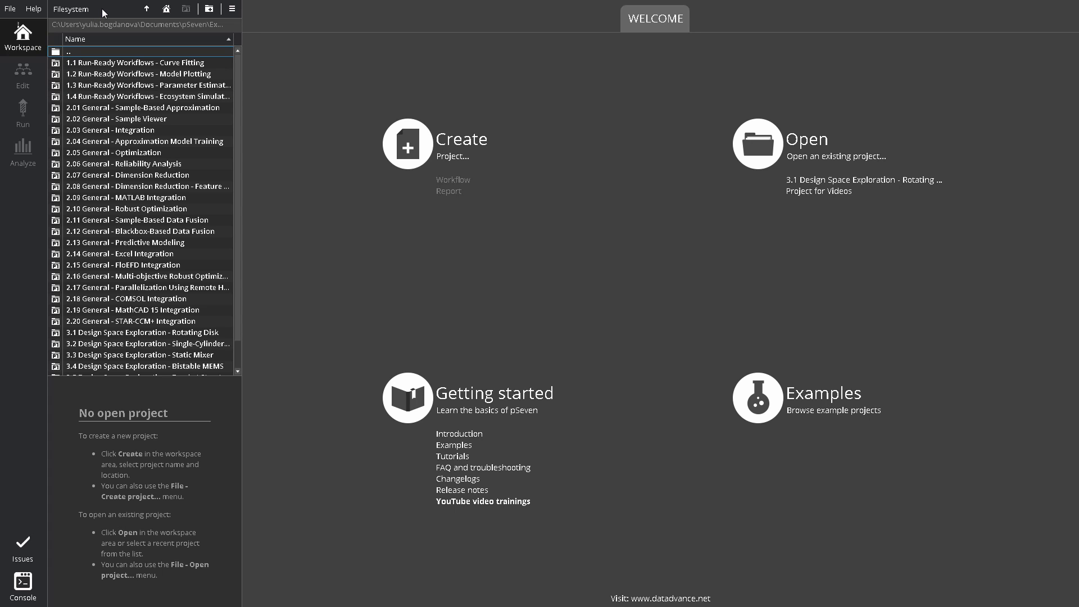
mouse_move(182, 275)
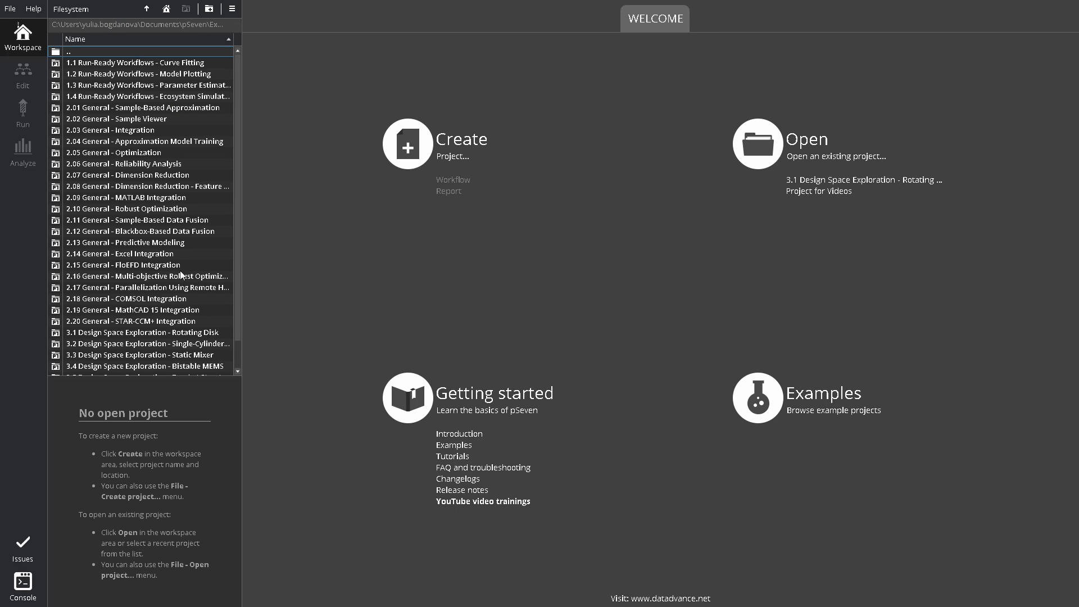
mouse_move(237, 442)
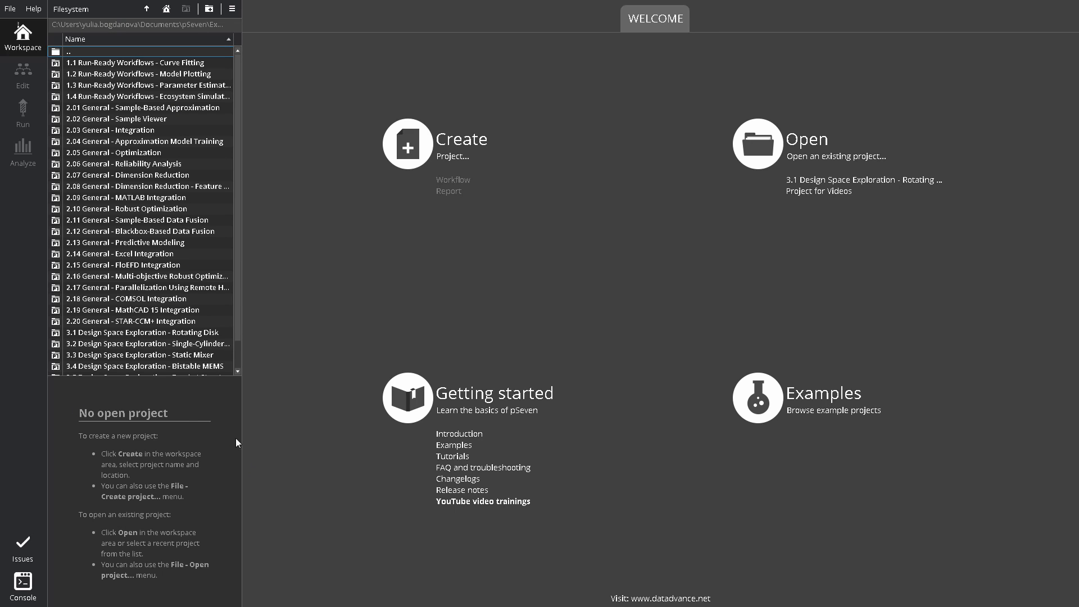
mouse_move(656, 32)
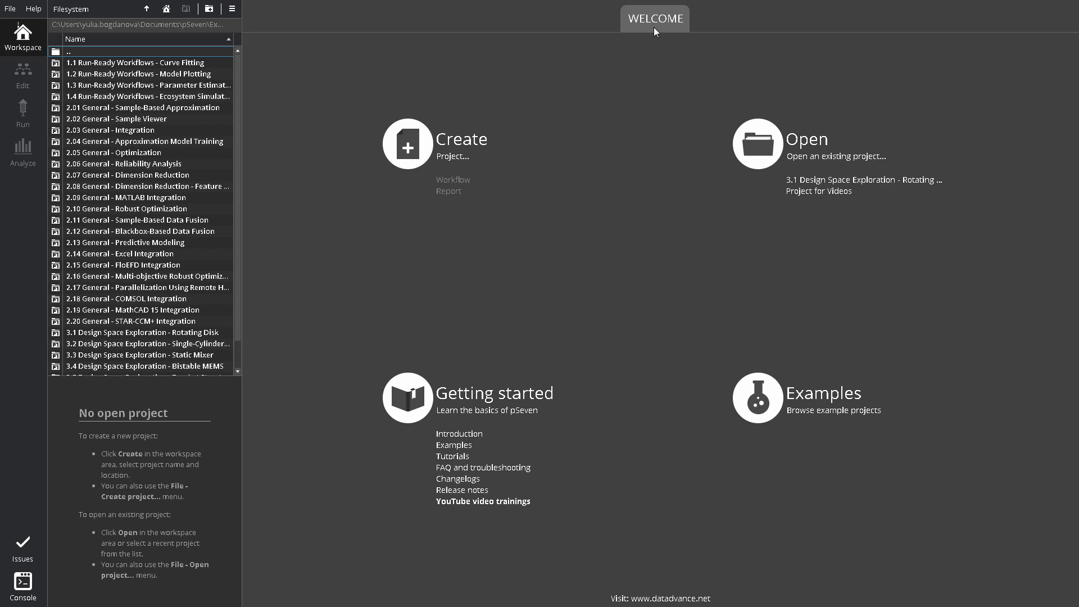
mouse_move(569, 55)
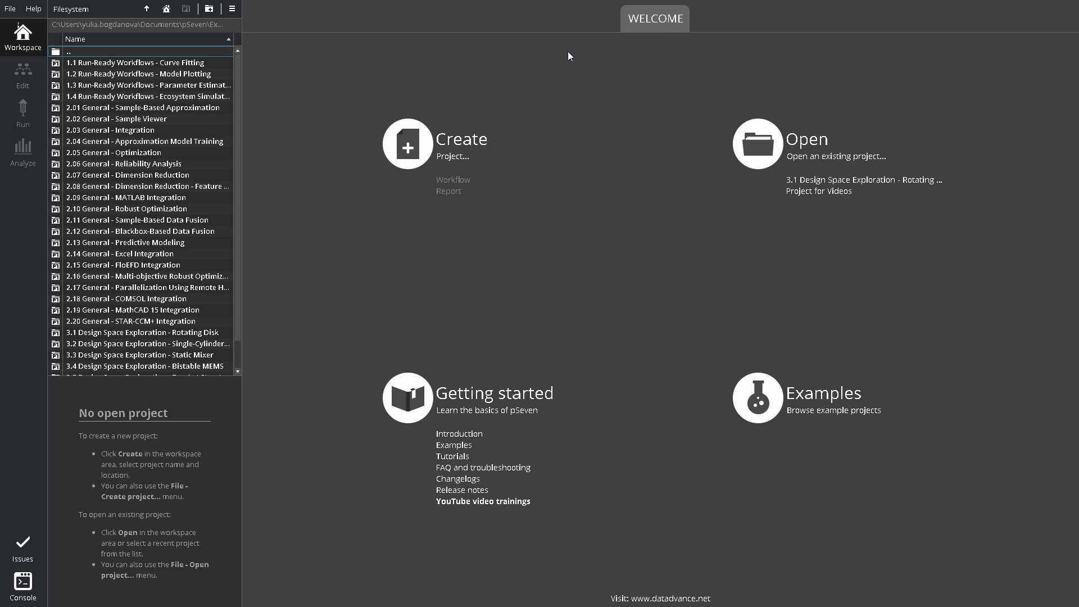
mouse_move(435, 147)
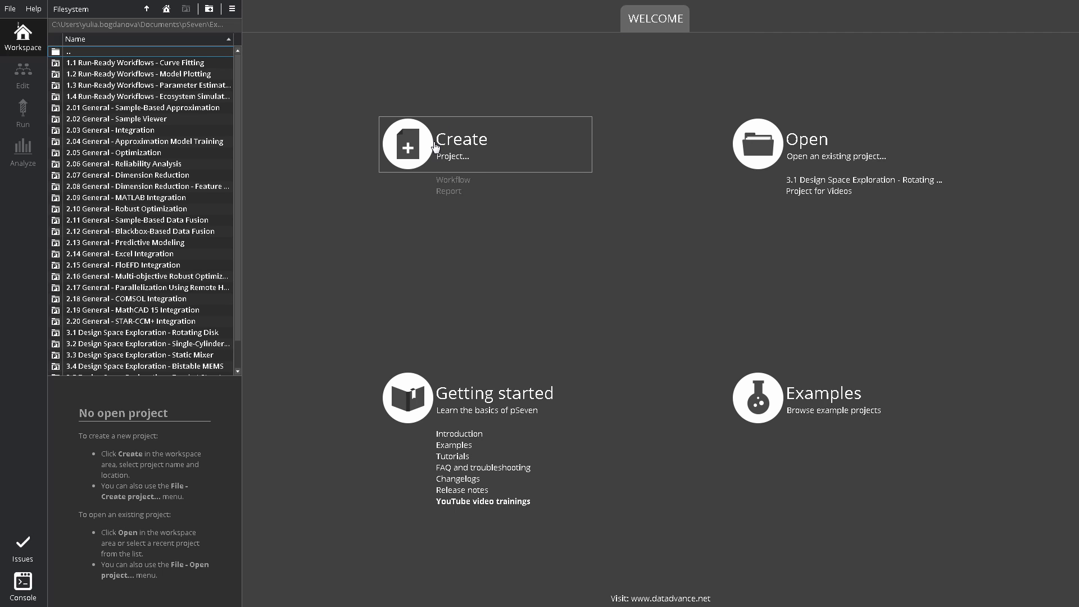
mouse_move(748, 140)
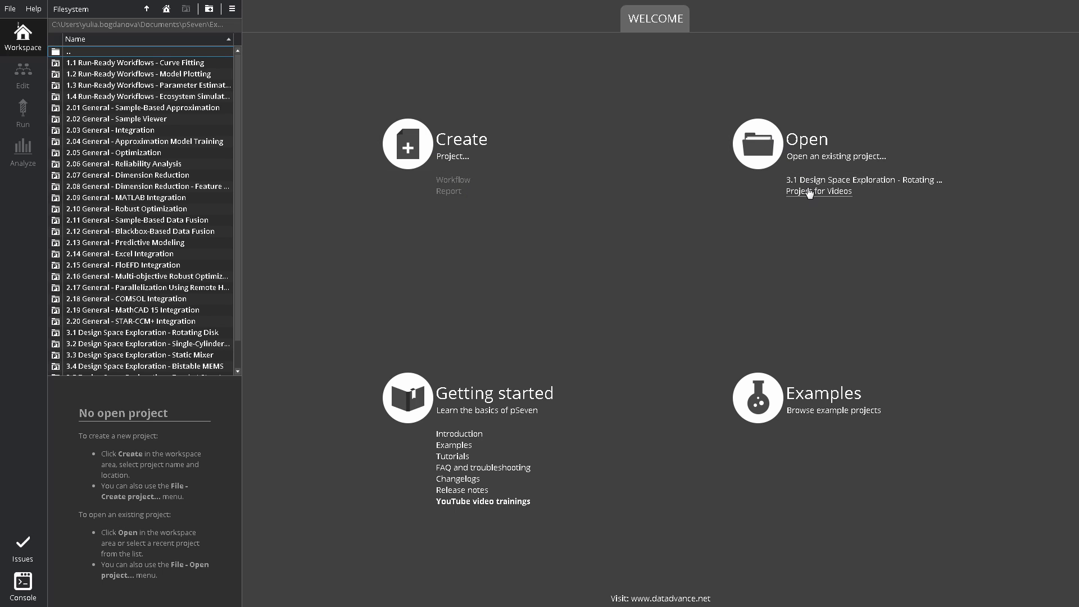
mouse_move(595, 391)
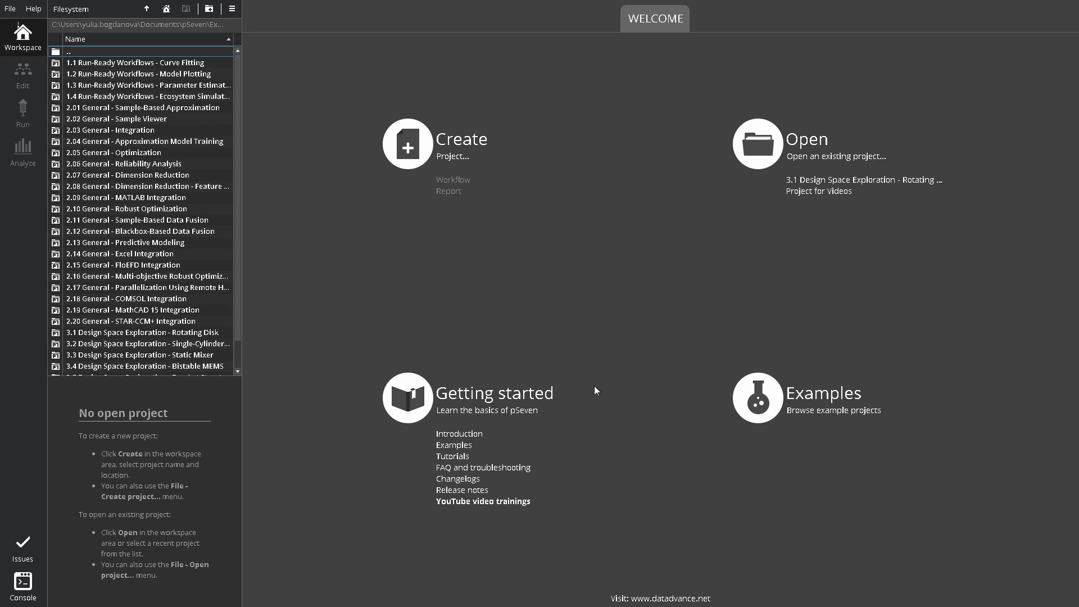
mouse_move(484, 467)
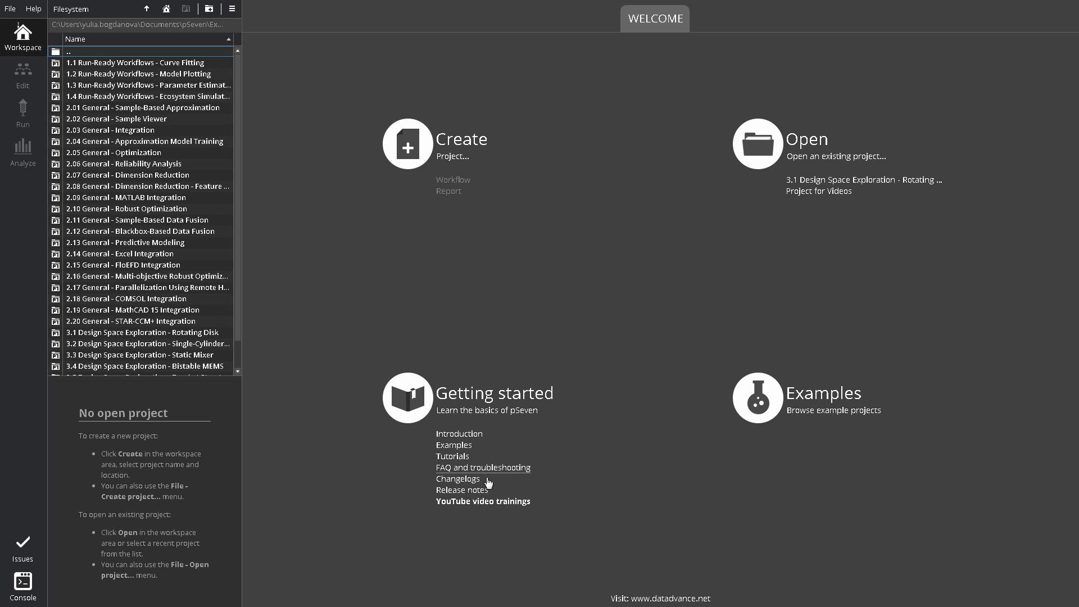
mouse_move(773, 407)
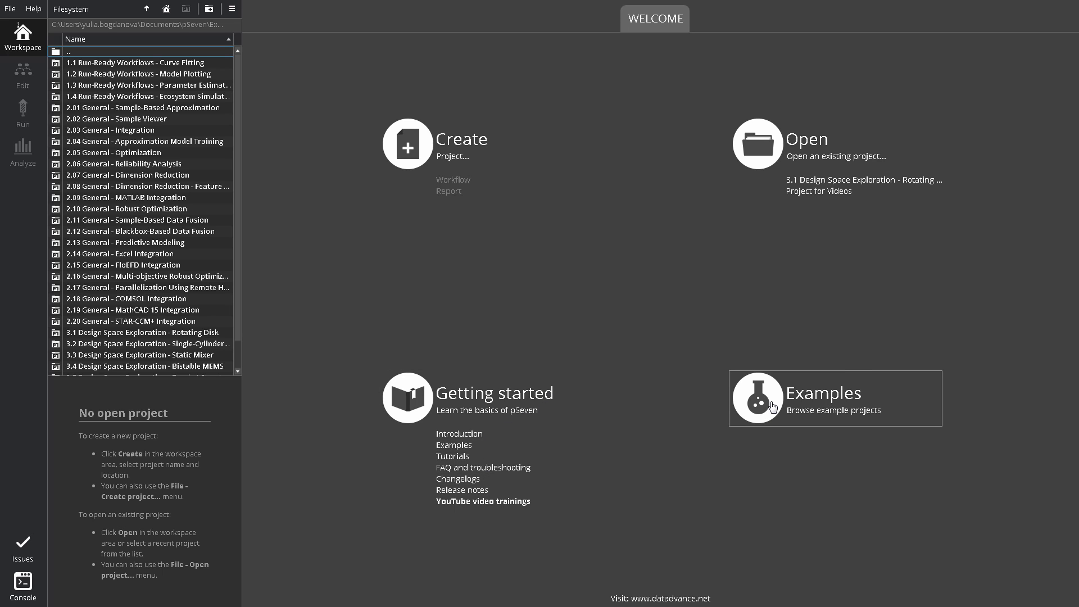
mouse_move(40, 85)
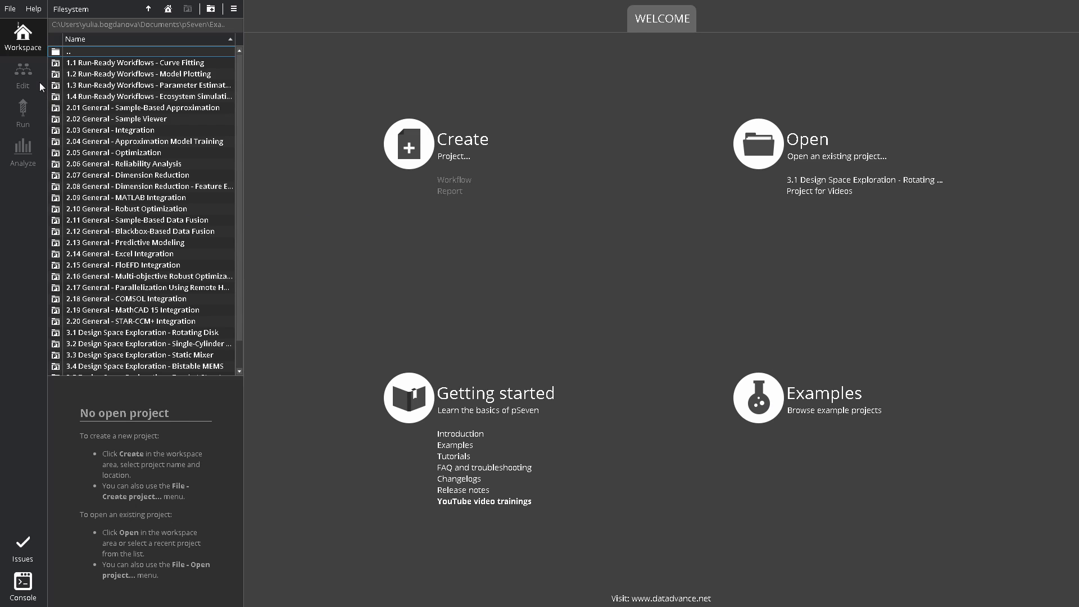
mouse_move(135, 333)
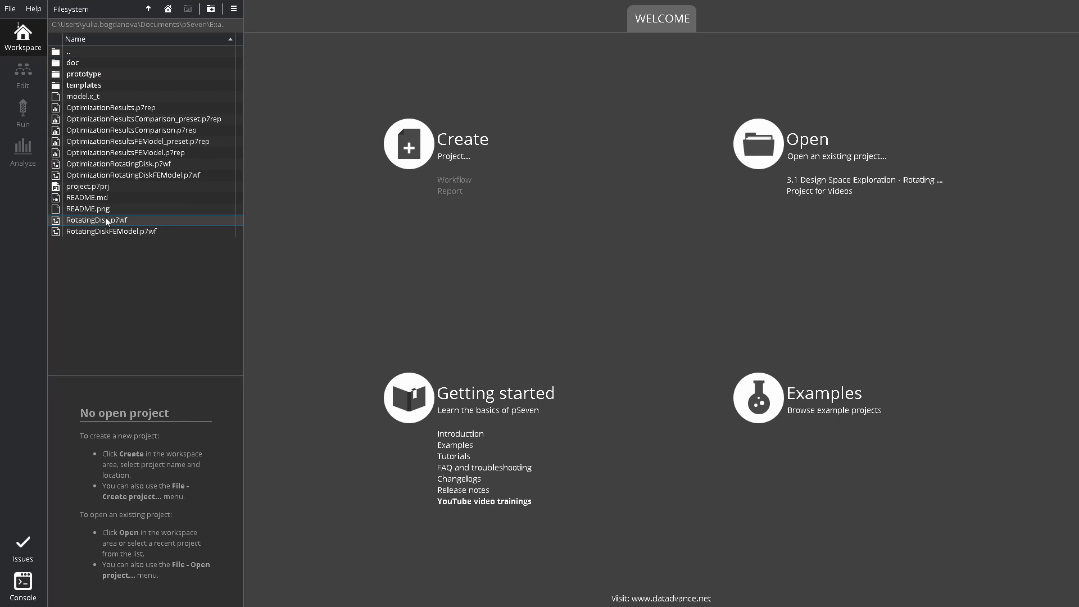
Select RotatingDisk.p7wf in the Workspace file list and open it in the editor
left_click(863, 180)
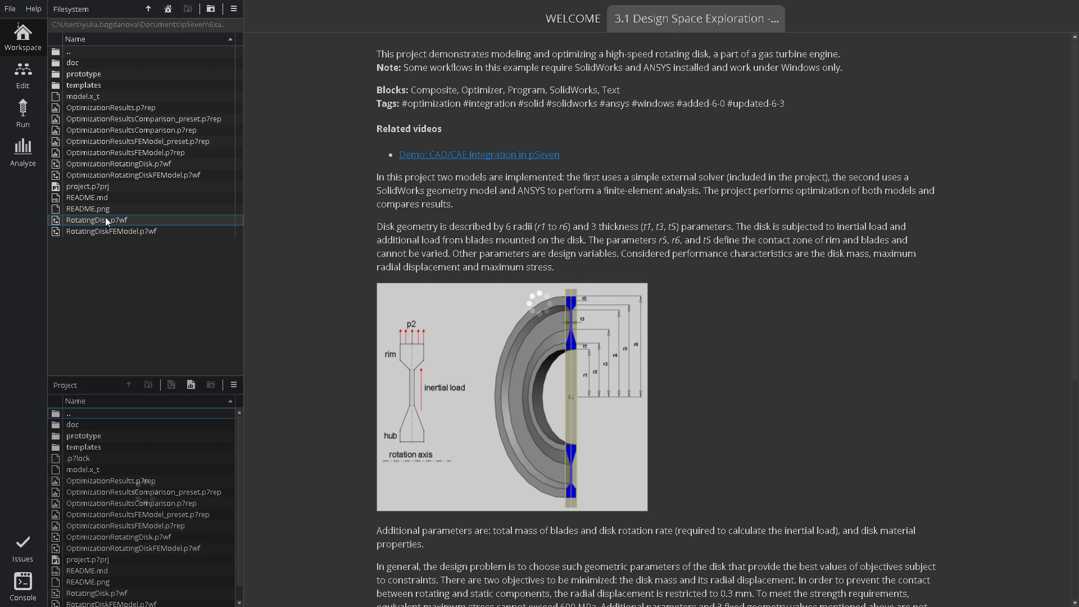
double_click(96, 219)
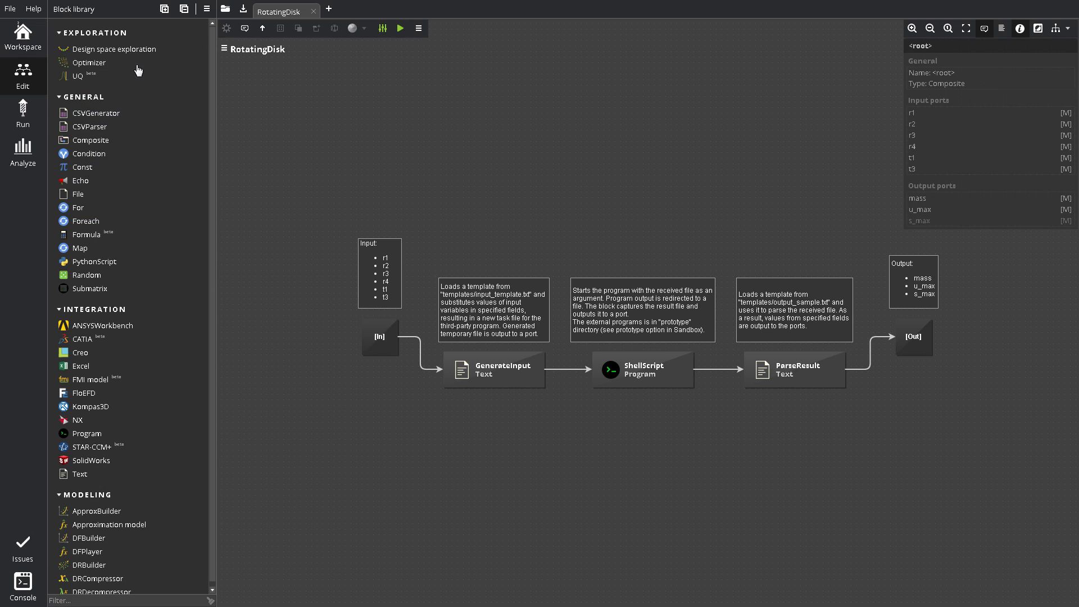
mouse_move(107, 12)
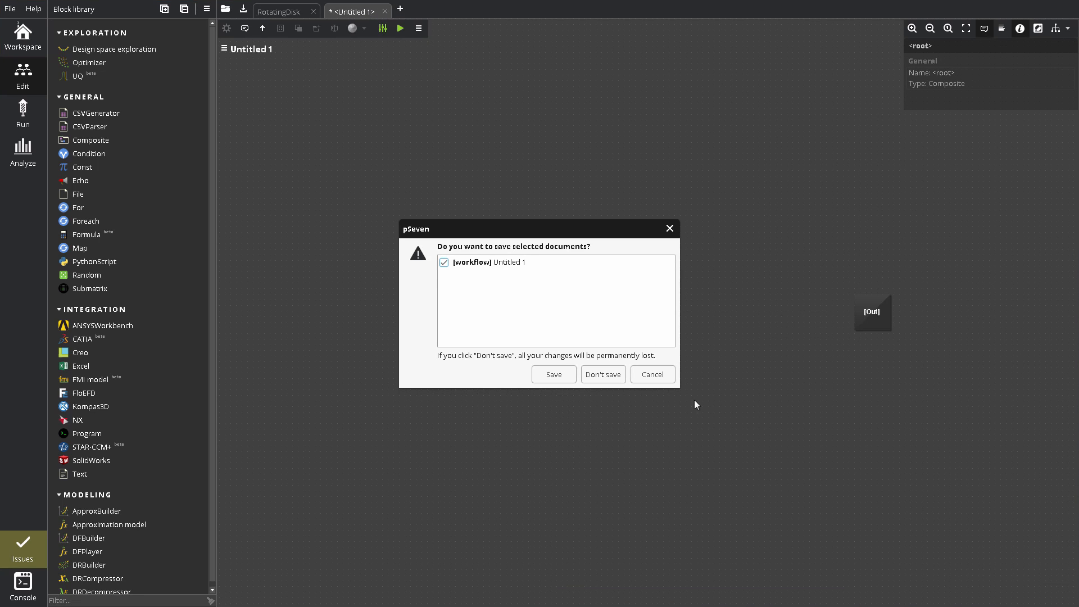
left_click(601, 373)
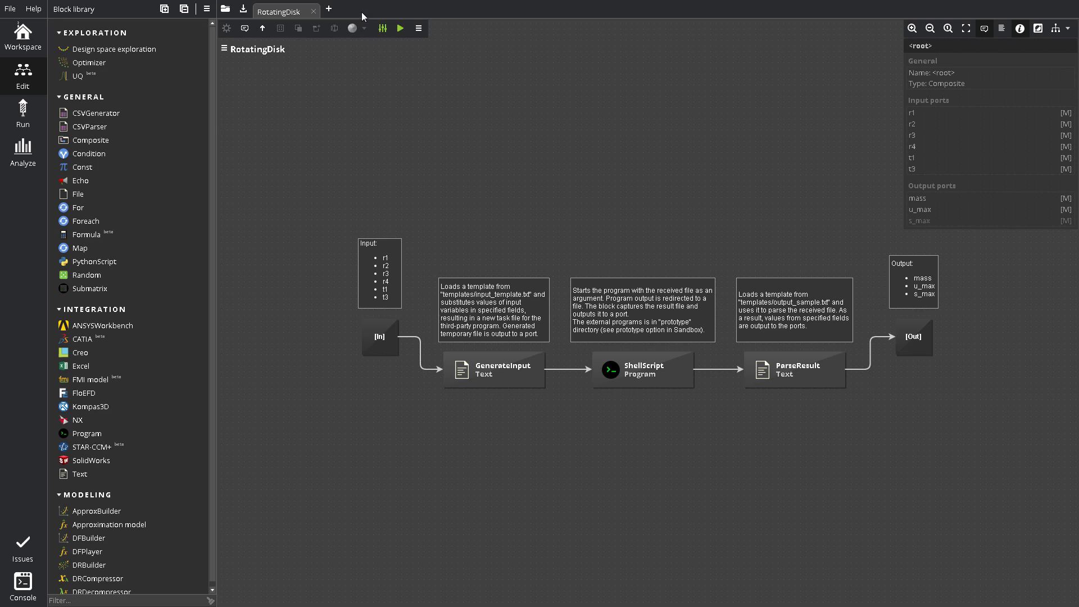
mouse_move(434, 35)
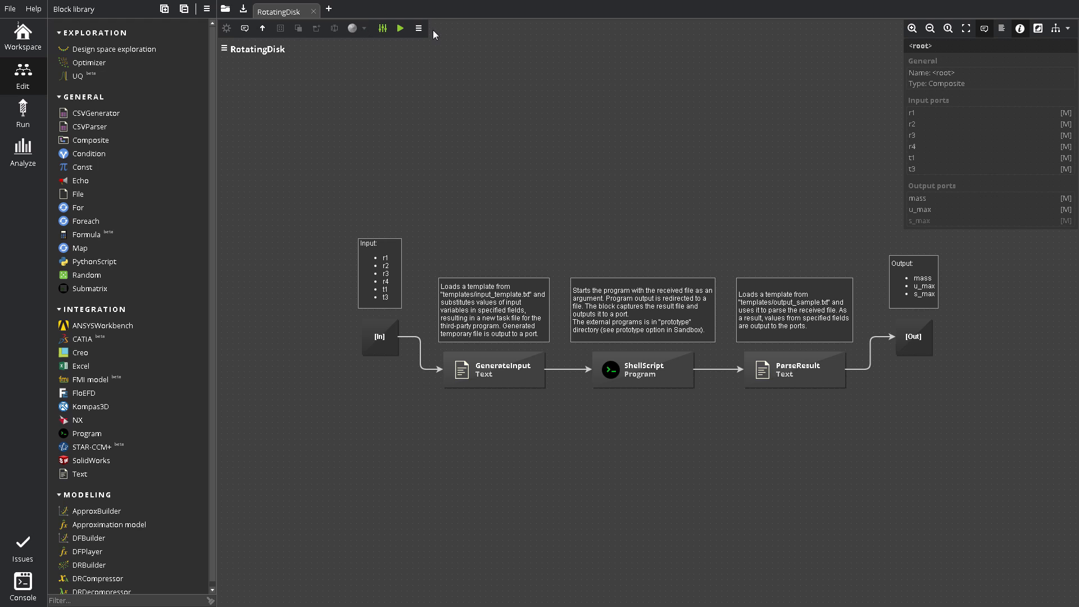
mouse_move(895, 27)
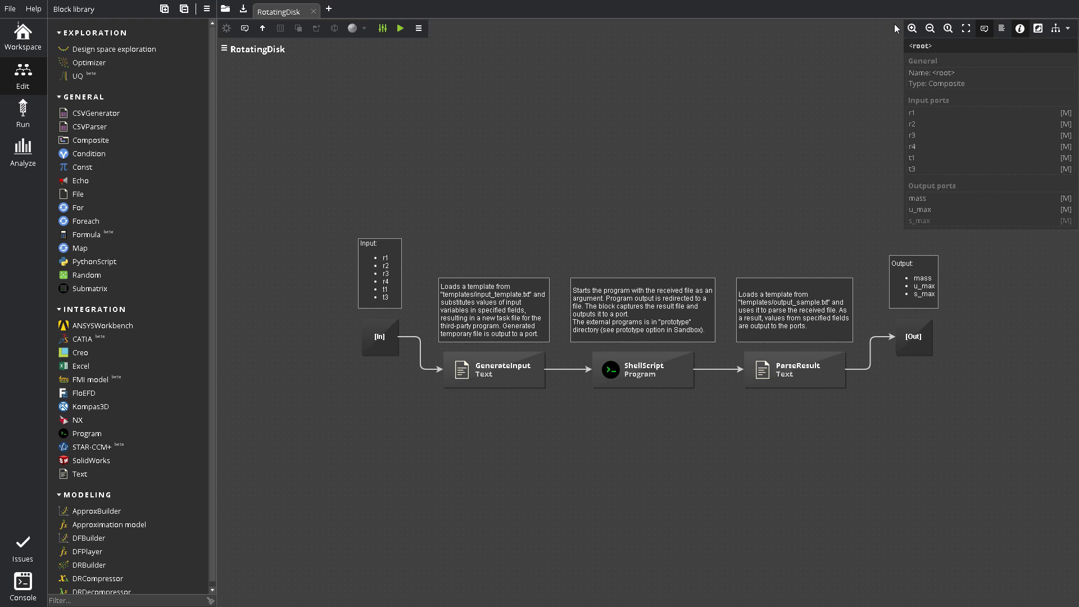
mouse_move(1004, 219)
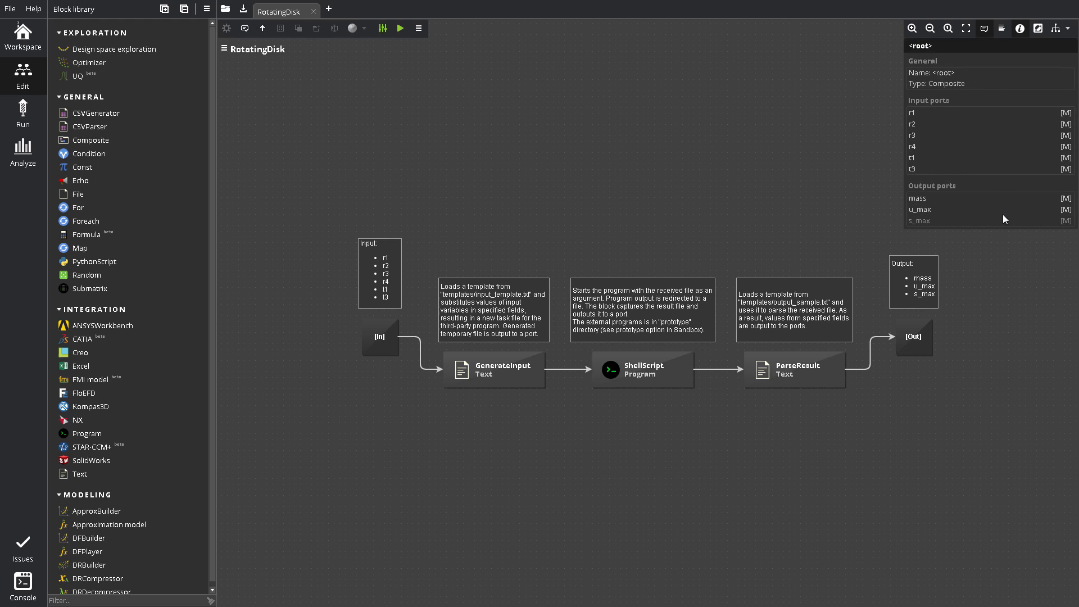
mouse_move(302, 52)
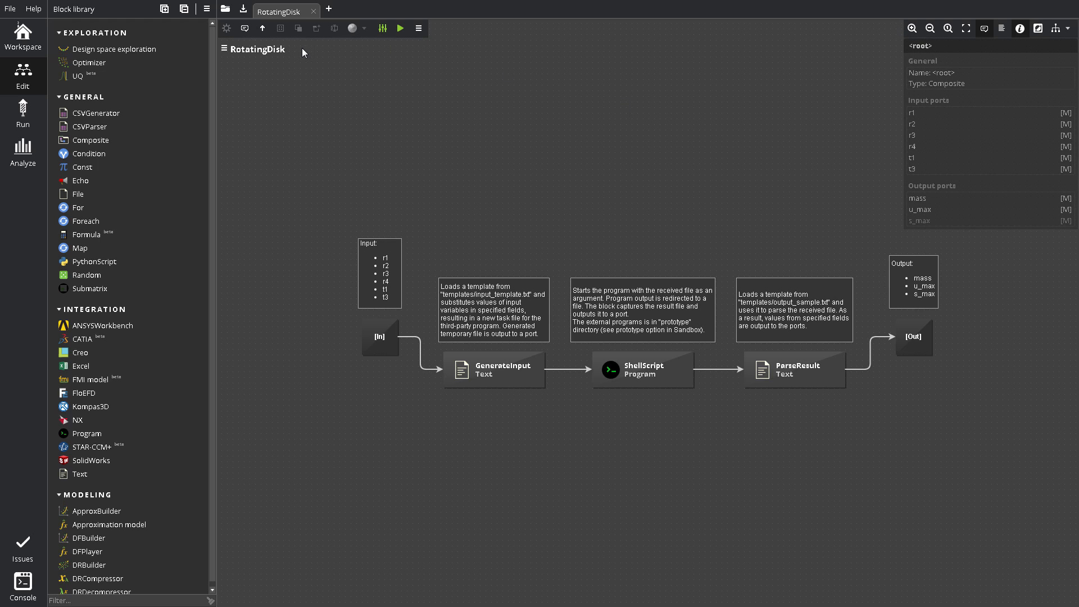
mouse_move(297, 54)
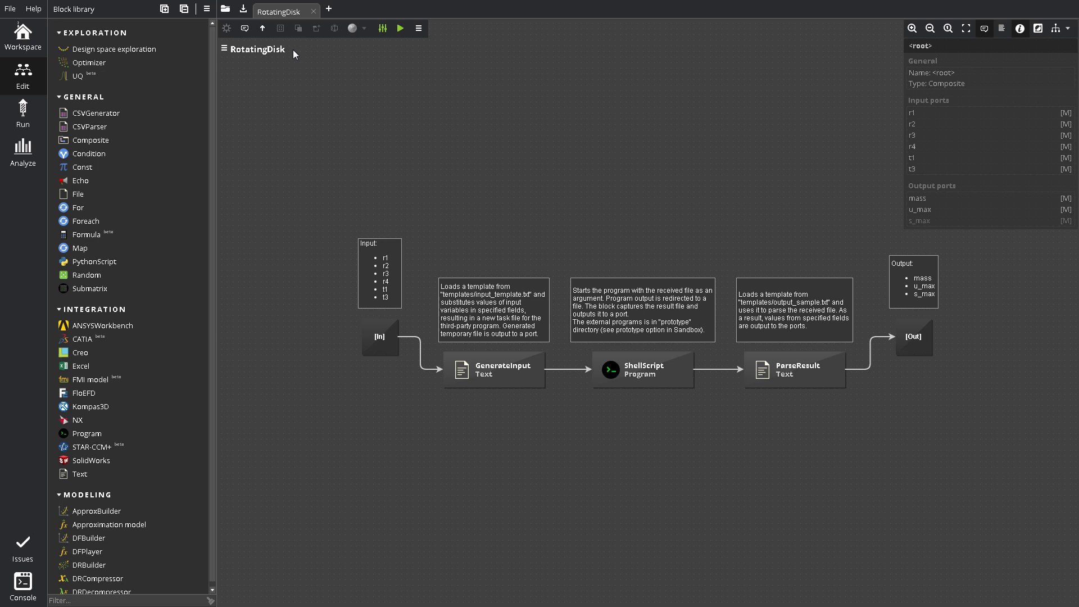
mouse_move(307, 56)
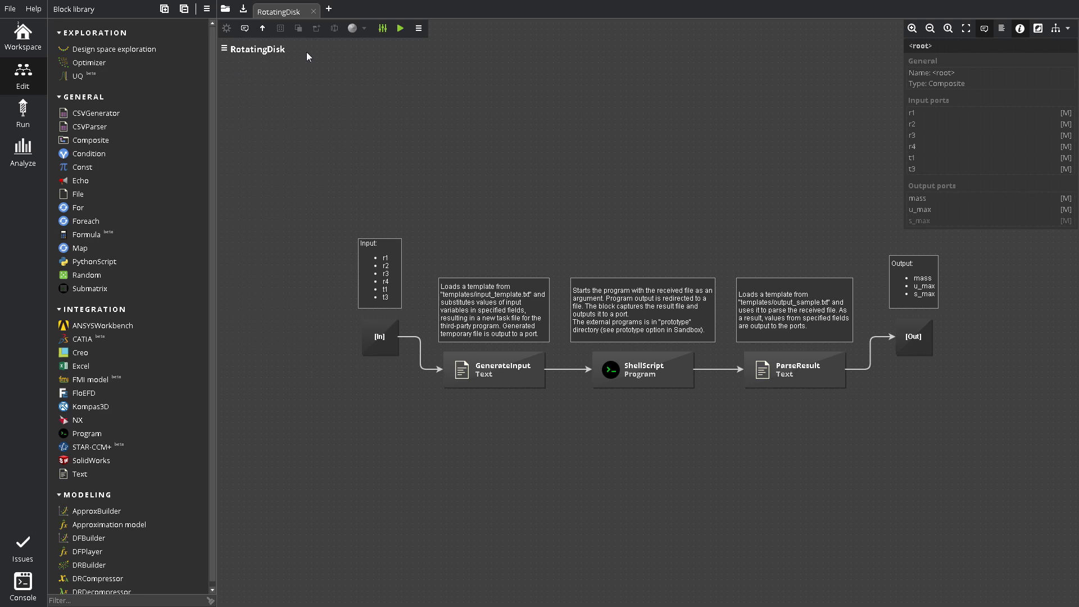
mouse_move(485, 92)
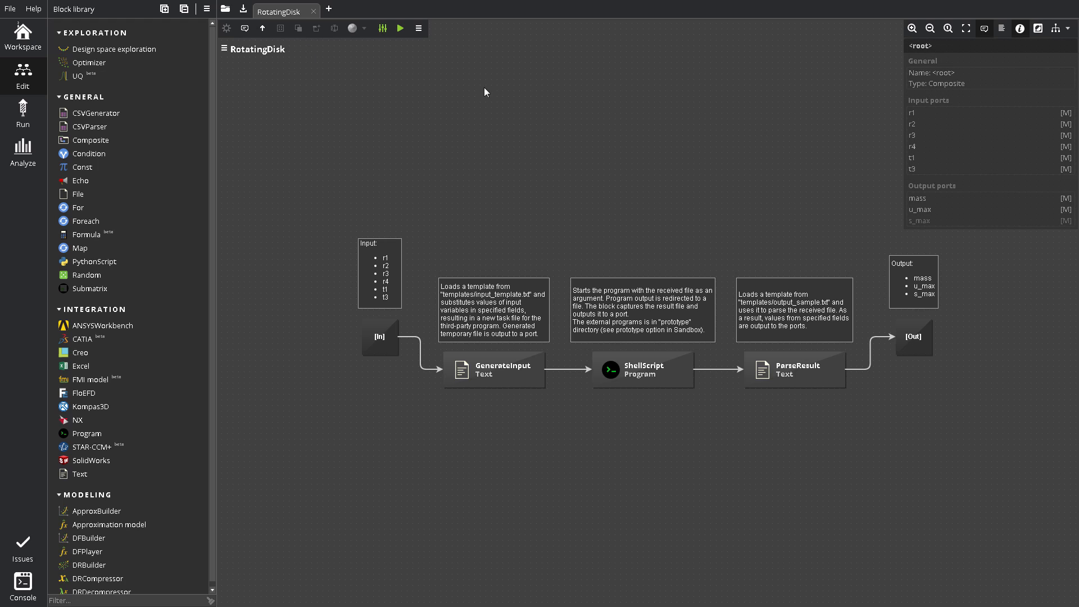
mouse_move(484, 451)
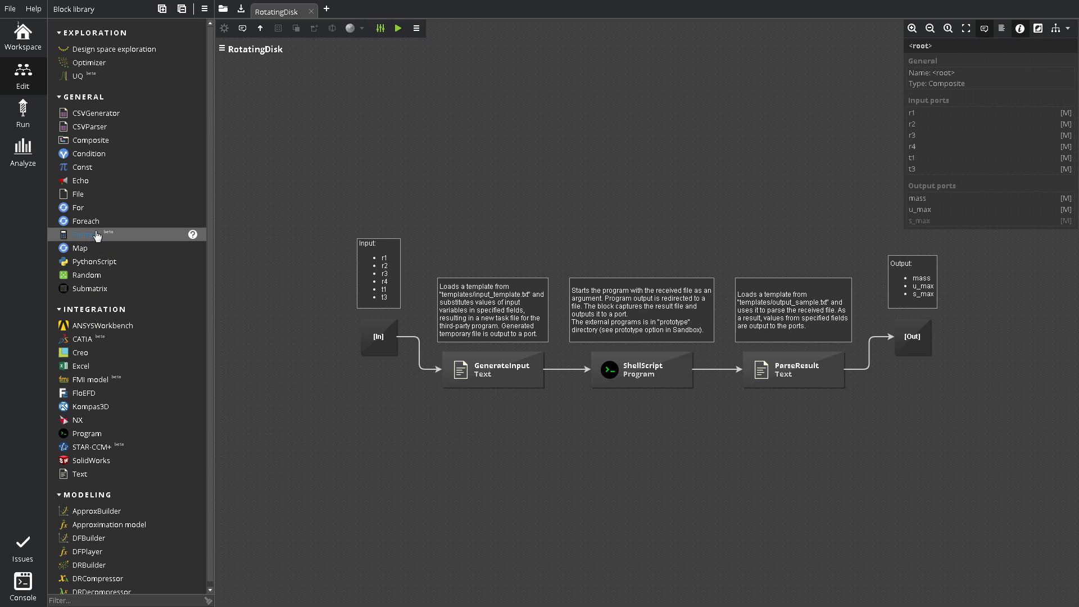
Add a Formula block with its default name, then open and close its configuration unchanged
double_click(87, 234)
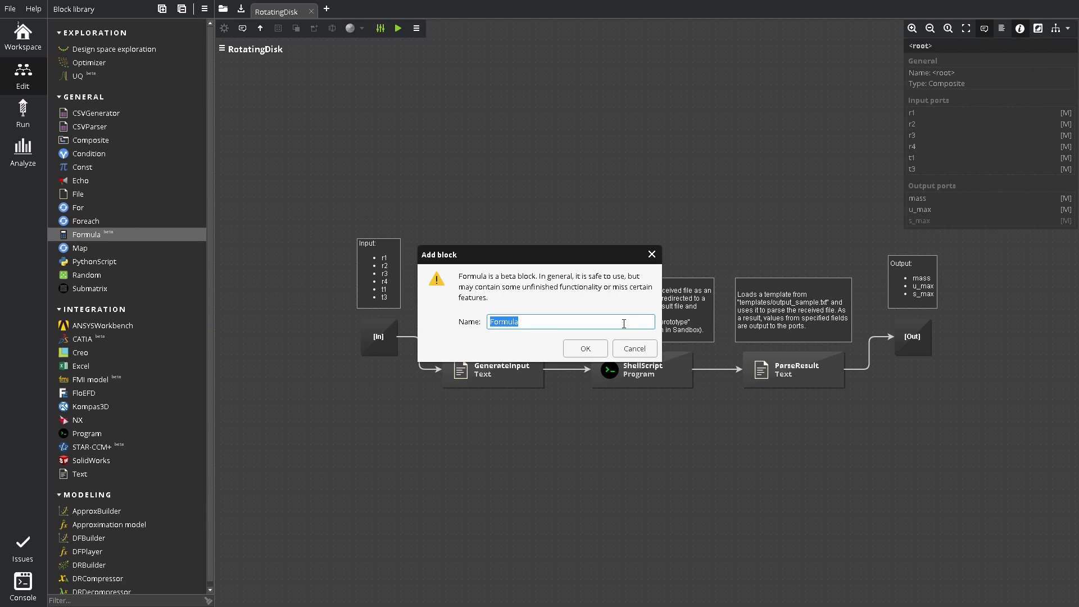
left_click(585, 349)
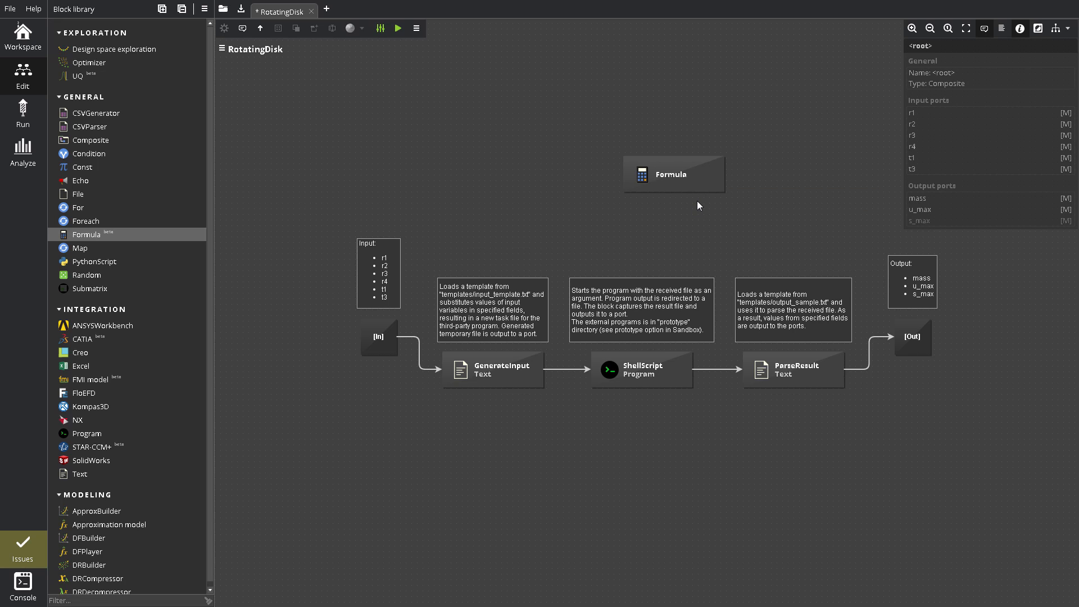
double_click(673, 174)
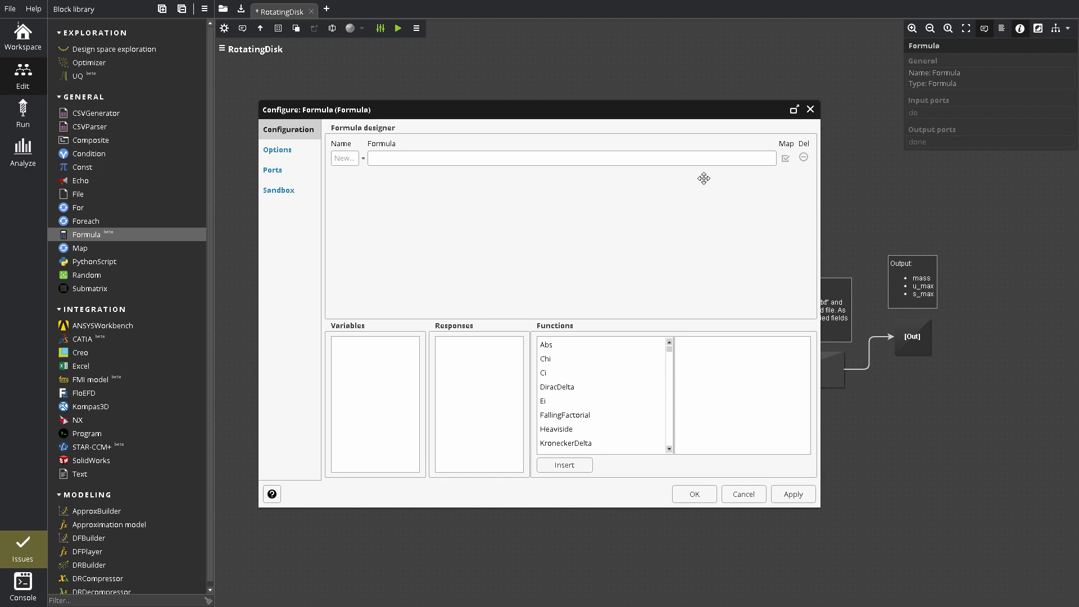
mouse_move(693, 493)
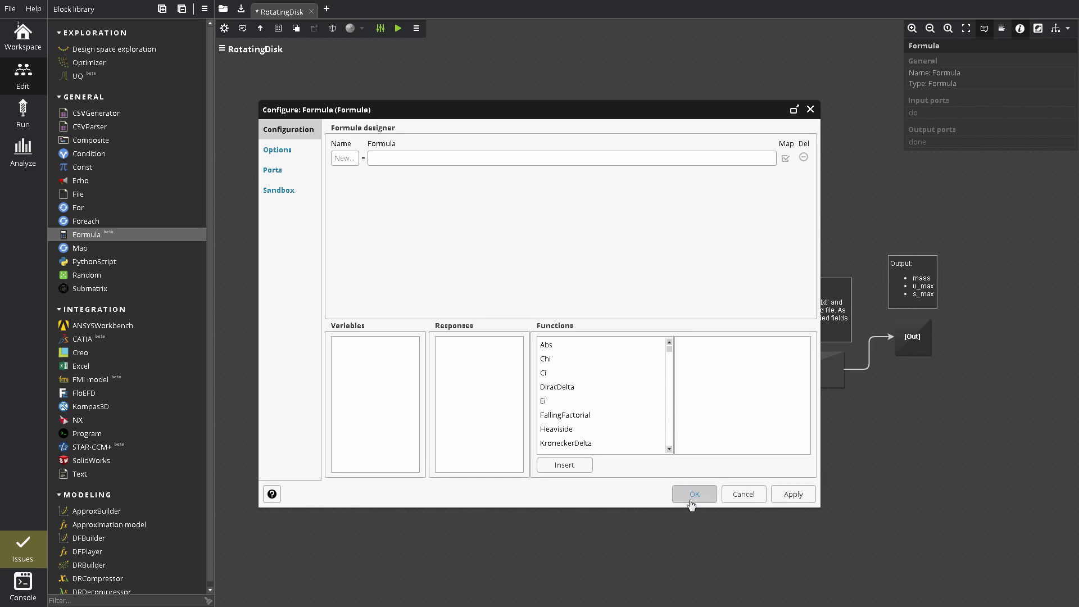
left_click(693, 494)
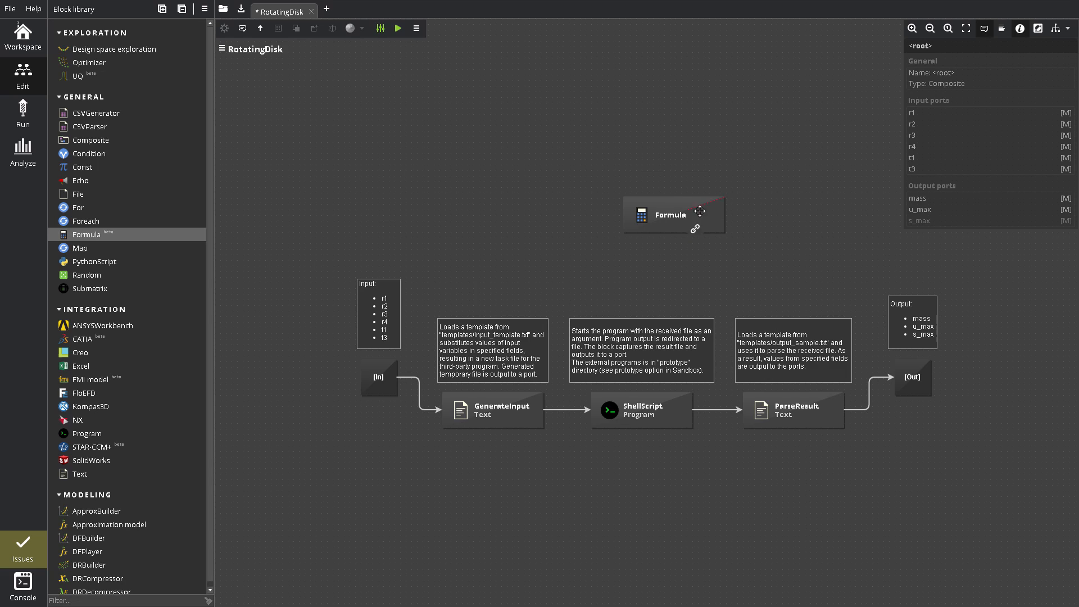
mouse_move(418, 28)
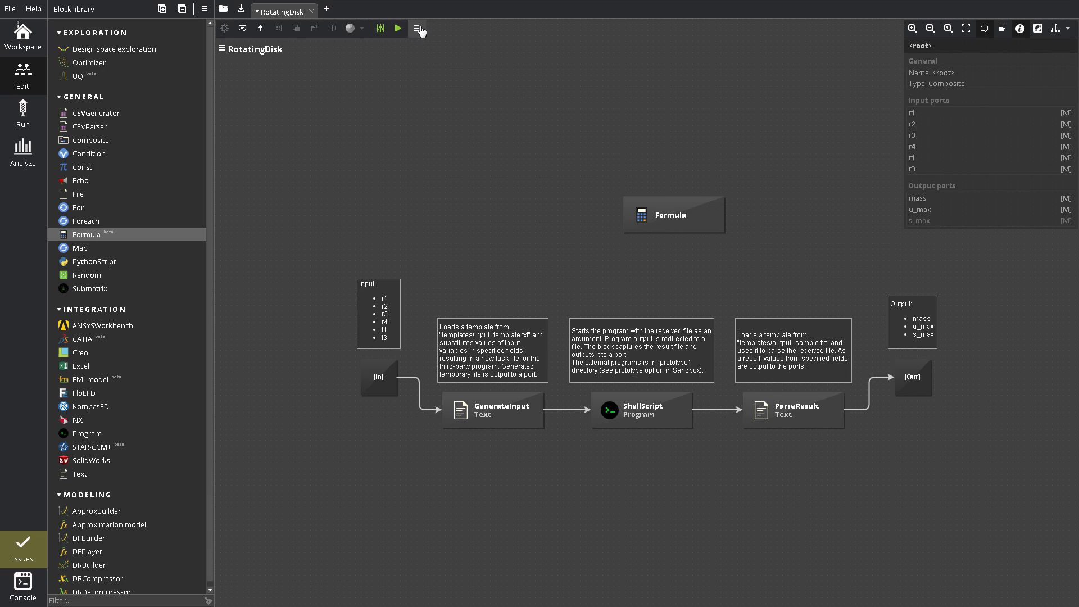
Show the Workflow tree listing Formula, GenerateInput, ParseResult and ShellScript
left_click(416, 29)
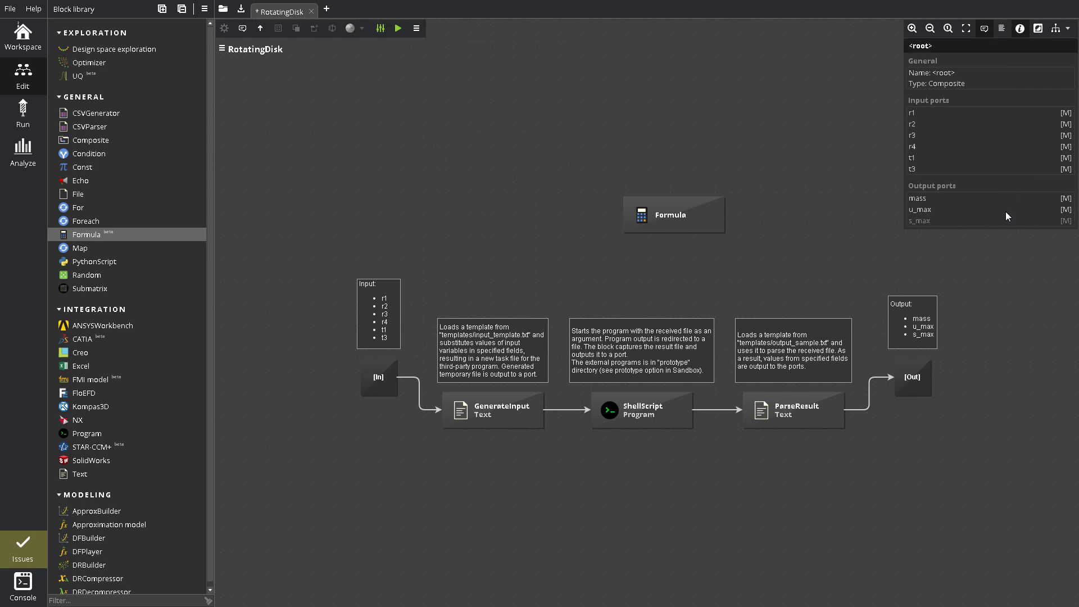
mouse_move(992, 244)
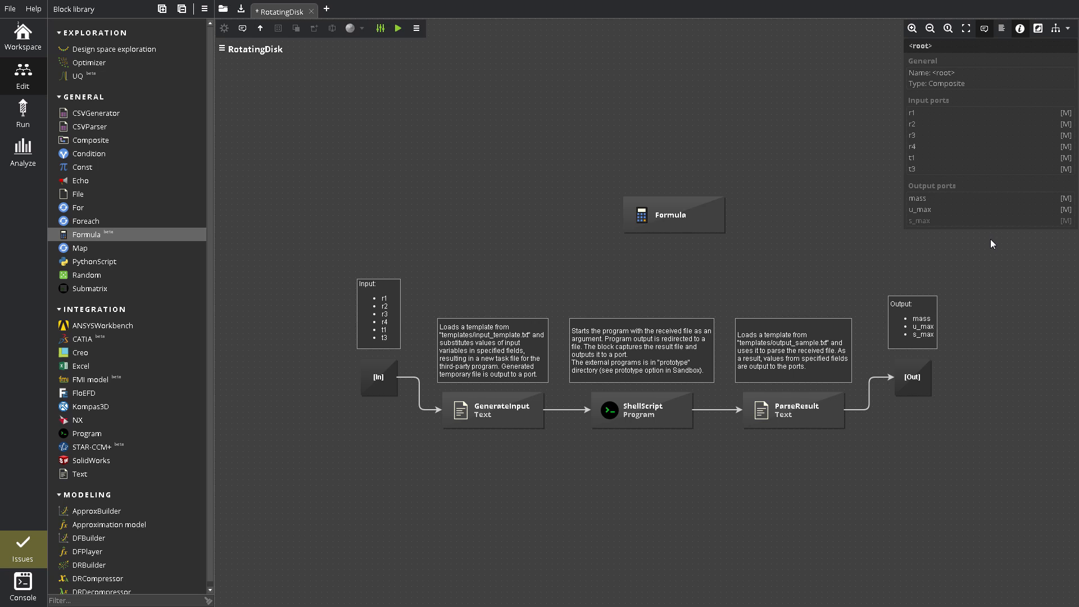
mouse_move(916, 68)
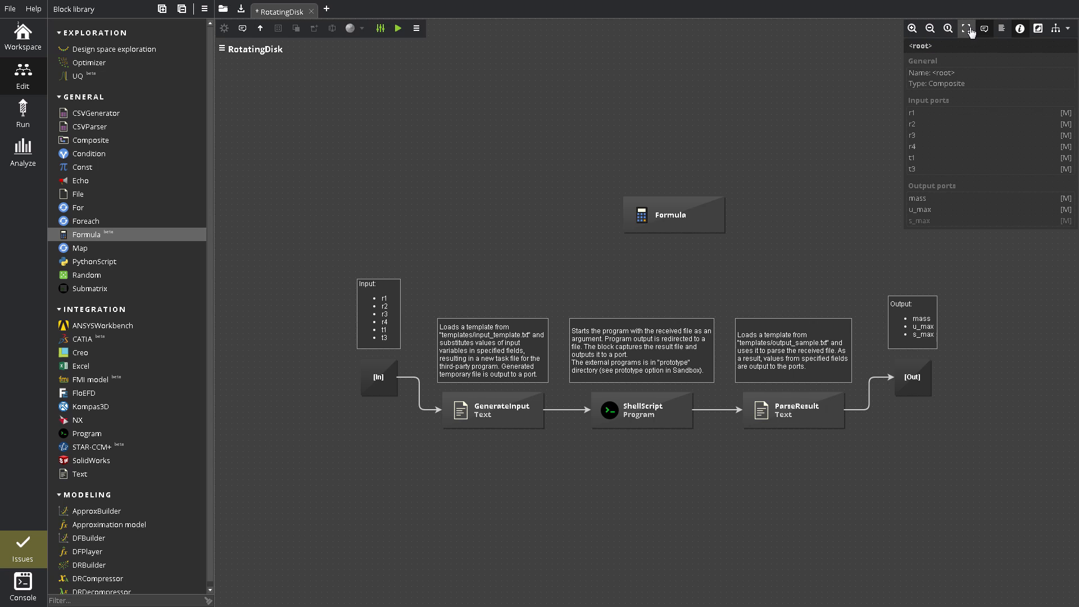
mouse_move(1054, 31)
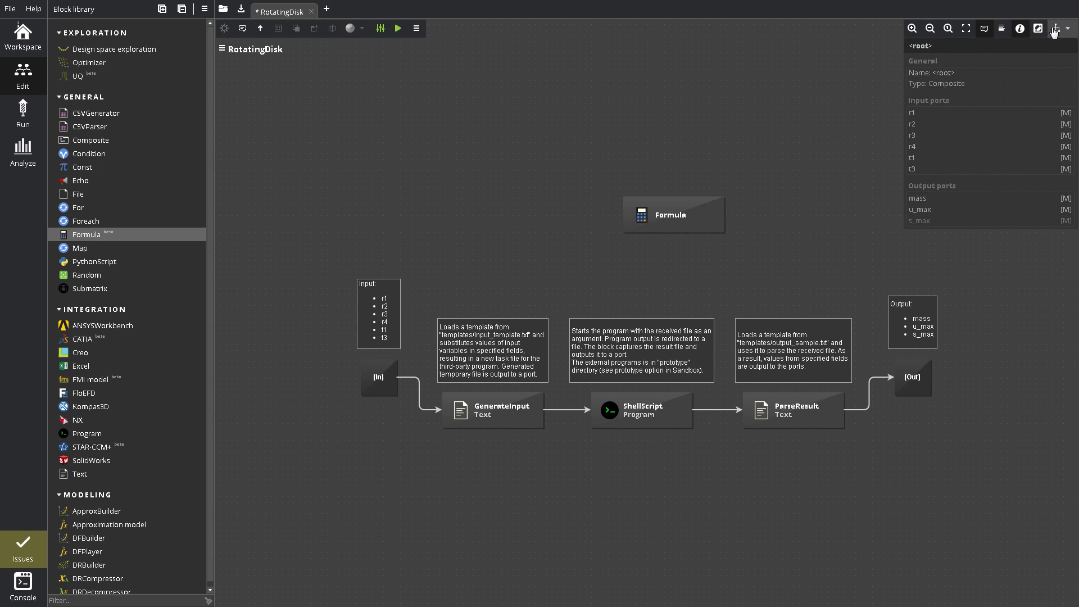
mouse_move(1038, 28)
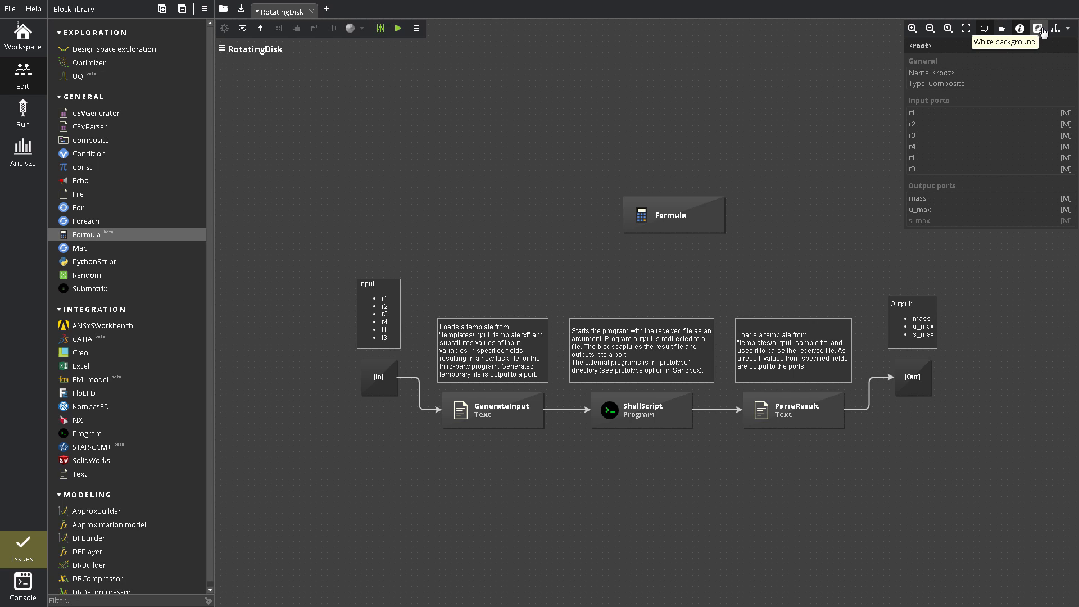
left_click(220, 49)
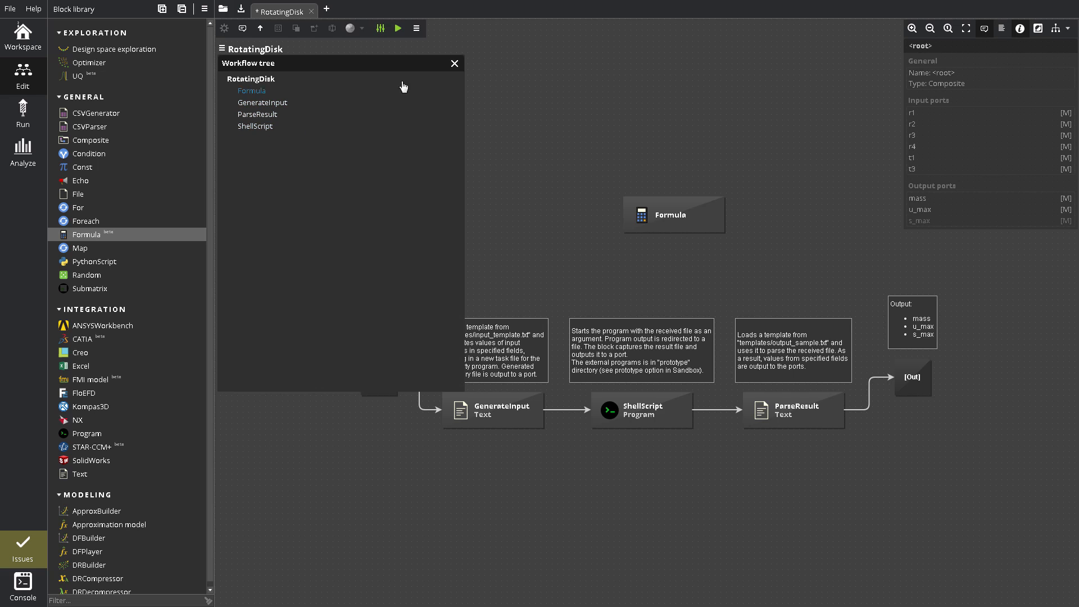
Close the Workflow tree panel, then select Issues in the left sidebar
left_click(454, 63)
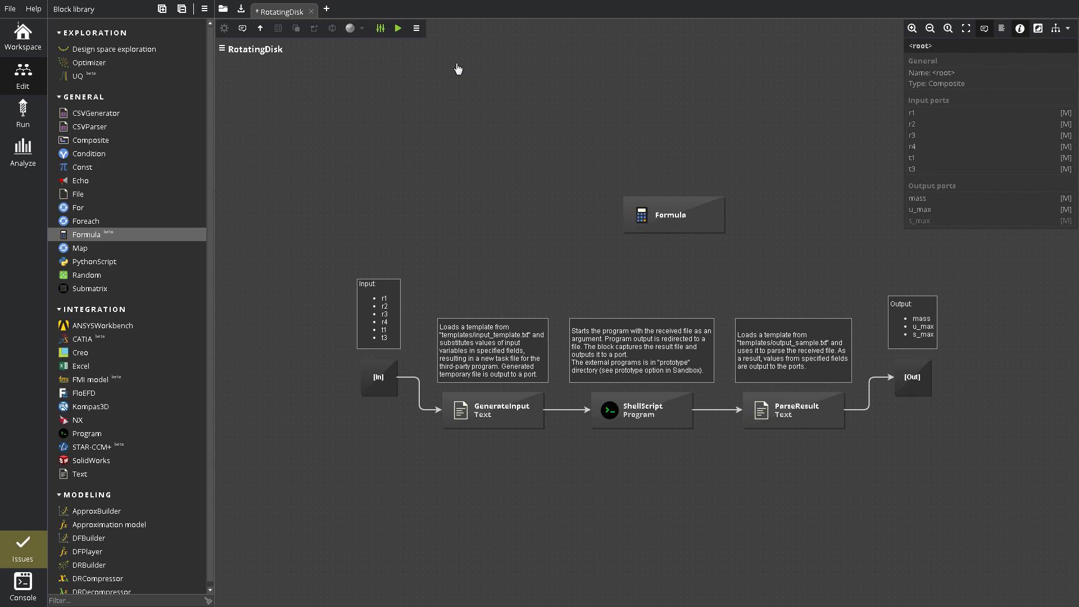
mouse_move(37, 545)
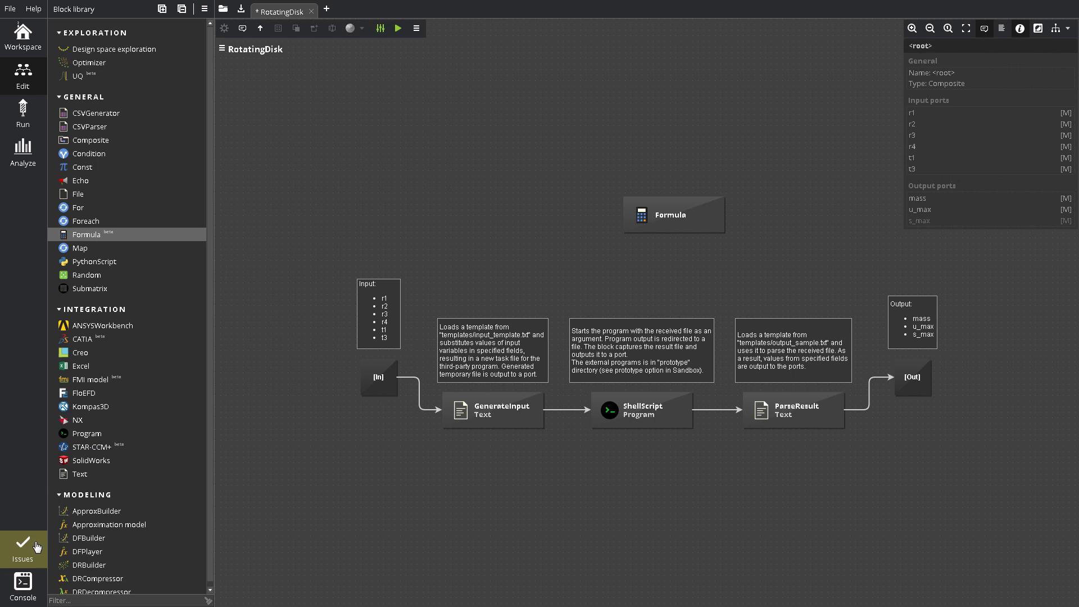
left_click(22, 548)
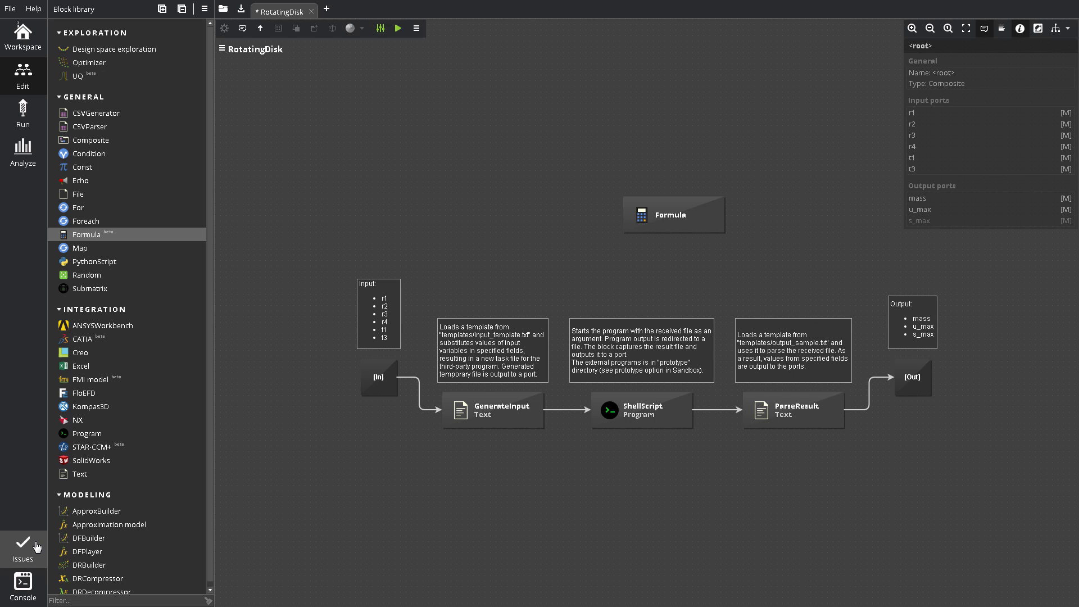
left_click(673, 214)
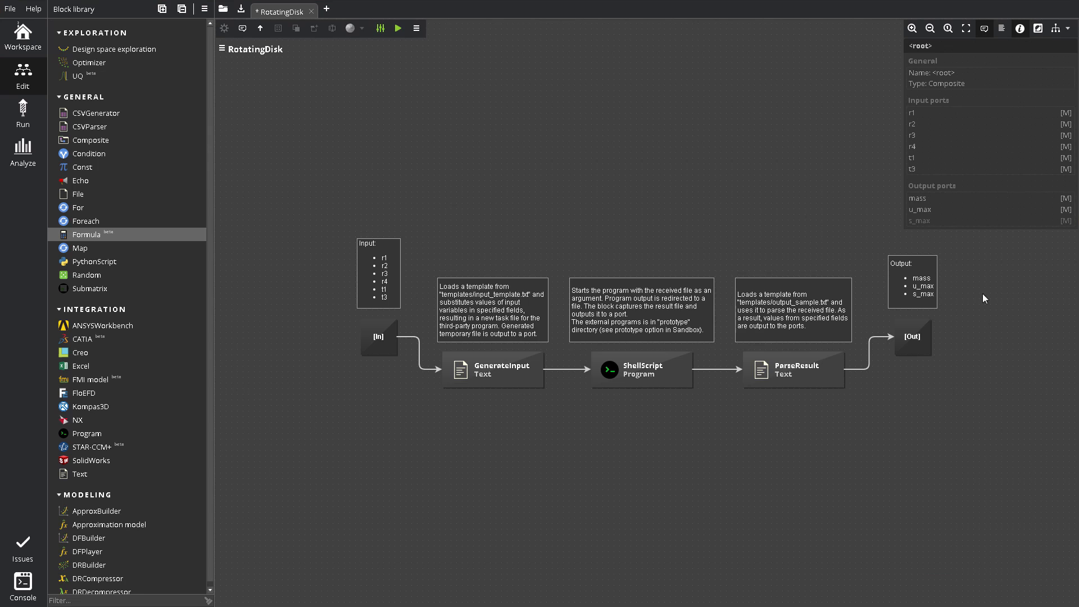
mouse_move(659, 382)
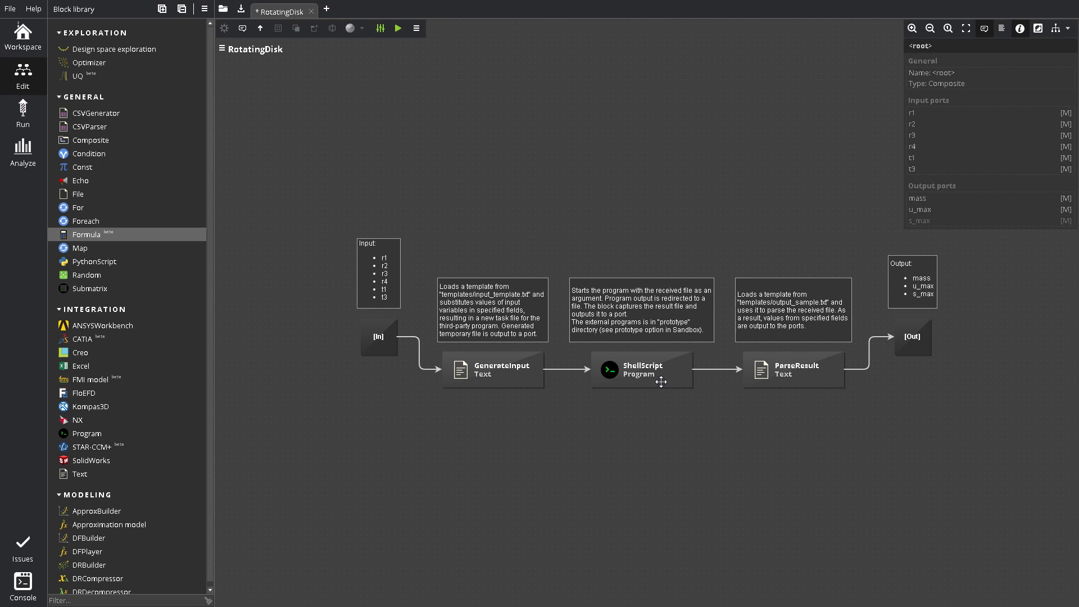
mouse_move(568, 369)
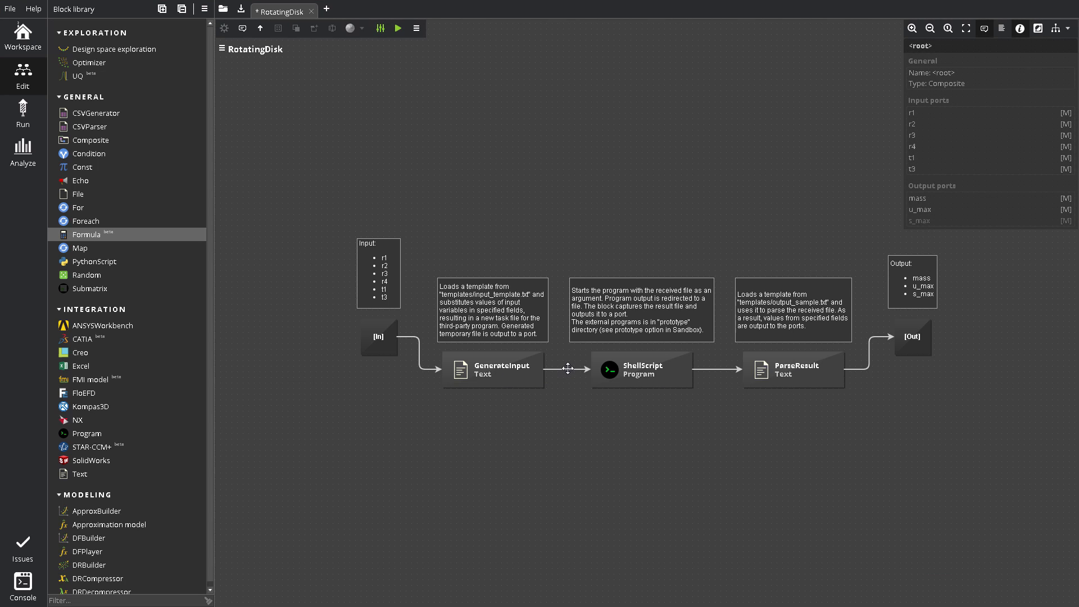
mouse_move(868, 365)
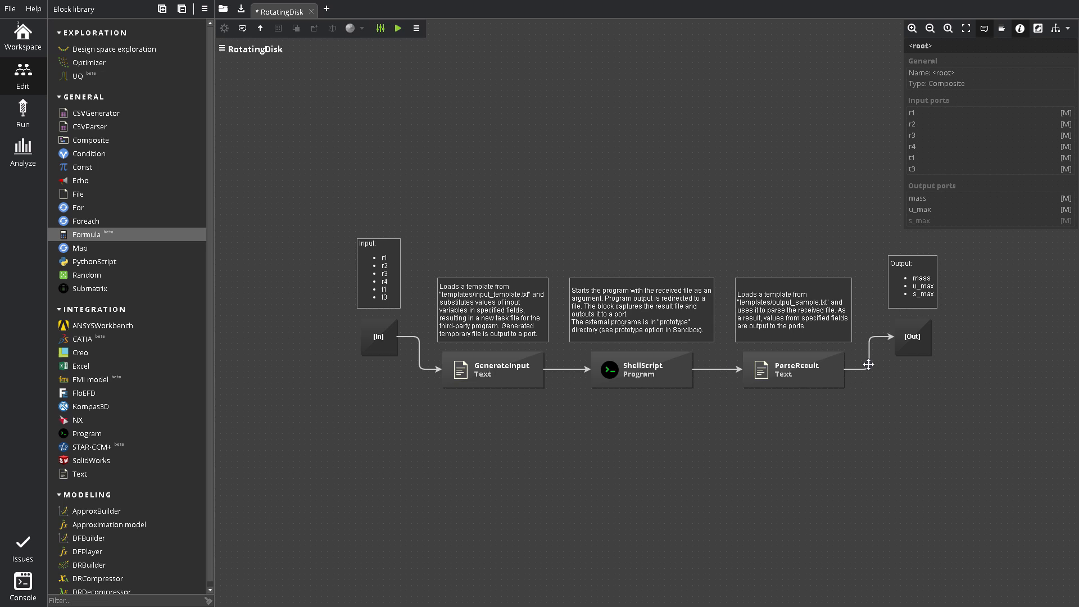
mouse_move(880, 385)
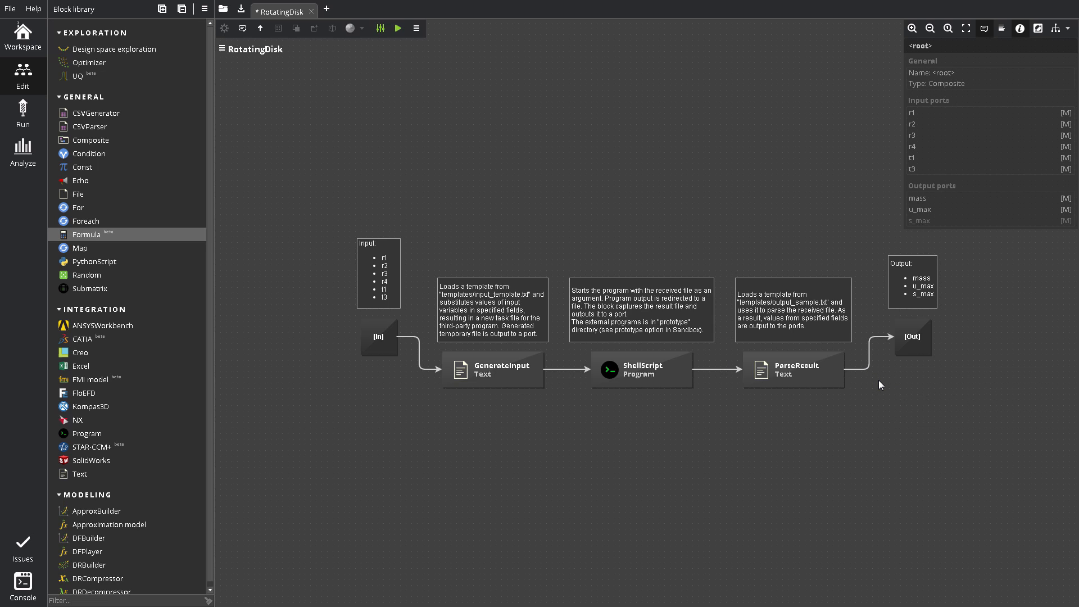
mouse_move(842, 377)
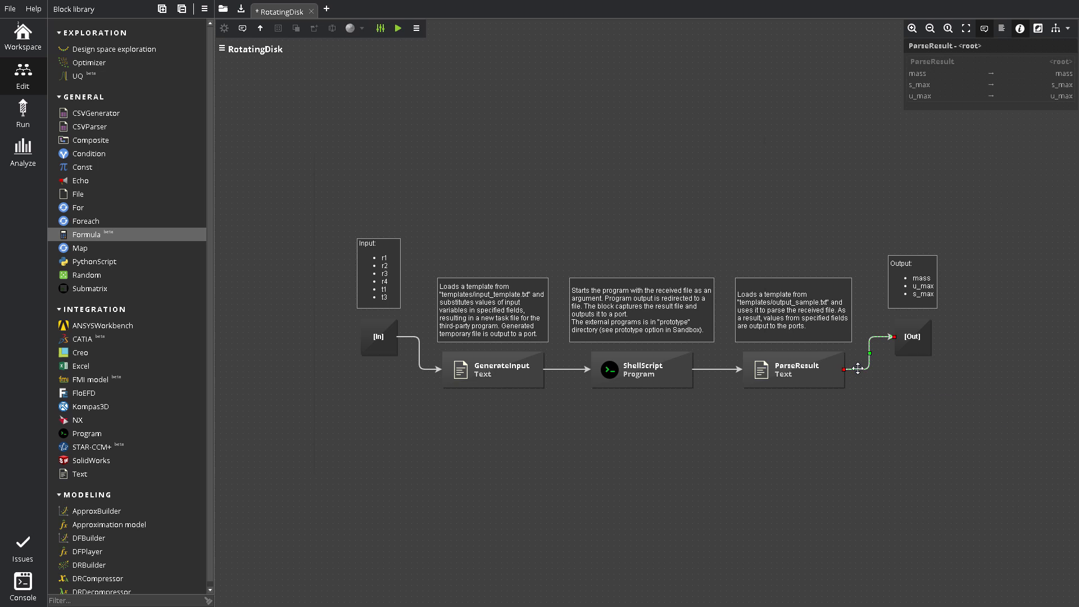
mouse_move(748, 466)
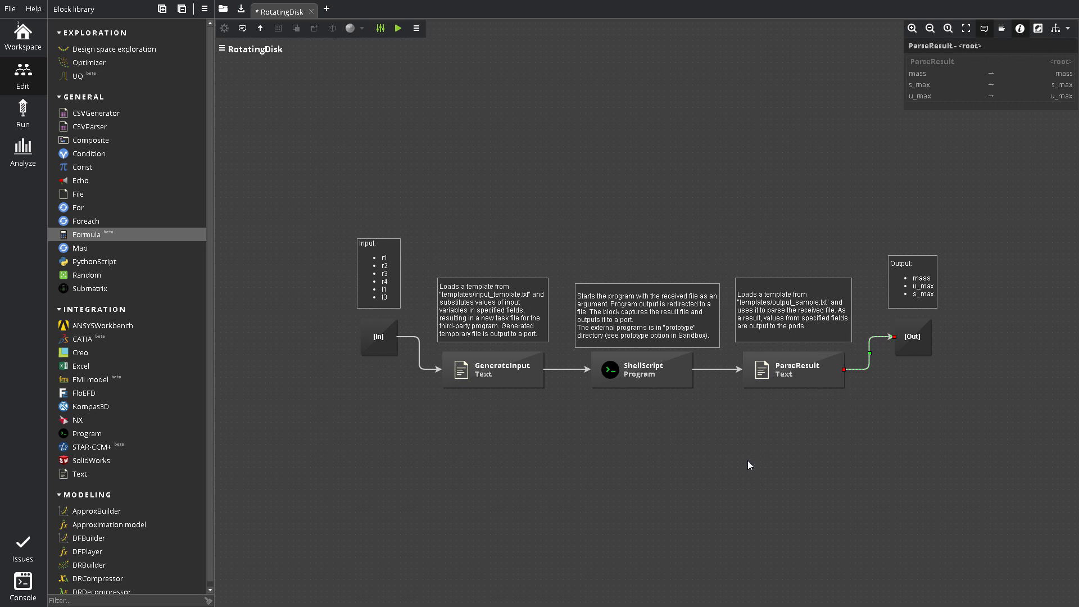
left_click(492, 310)
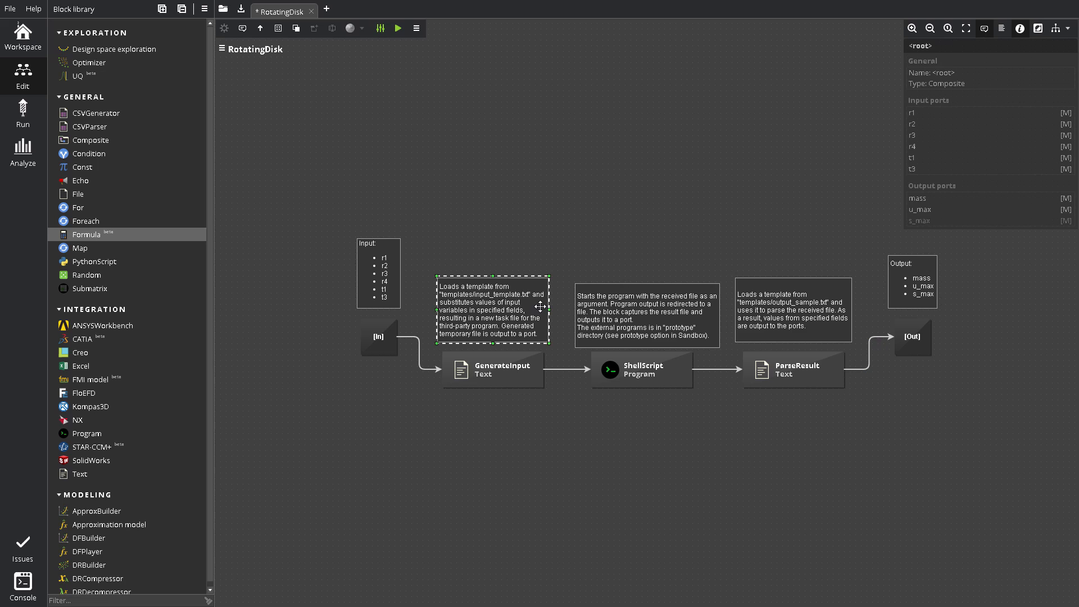
left_click(242, 28)
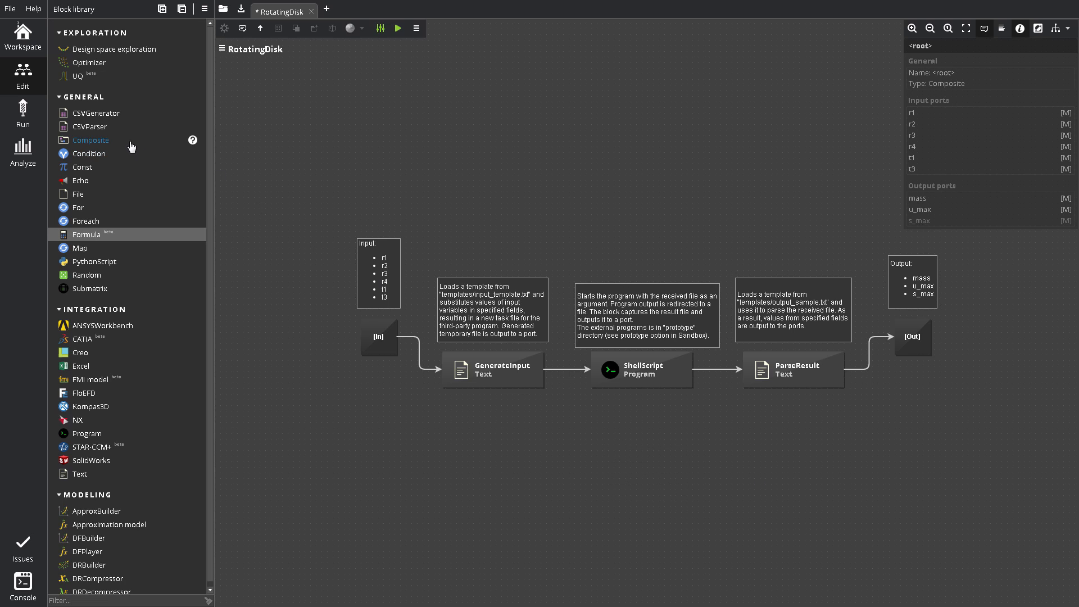
Add a default-named Composite block, step inside it, then return to the root workflow
double_click(90, 141)
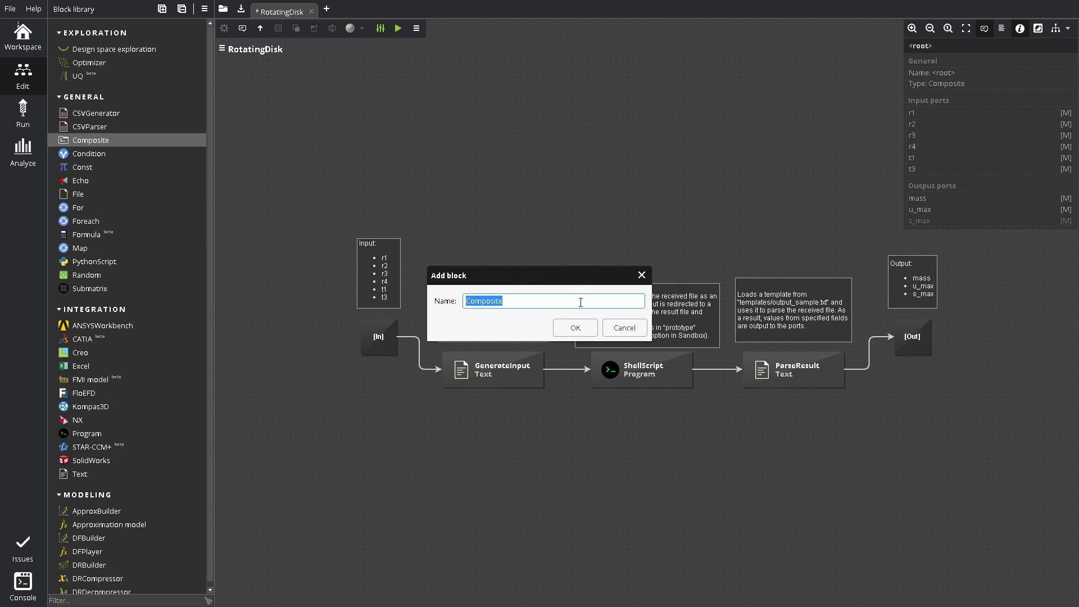
left_click(574, 327)
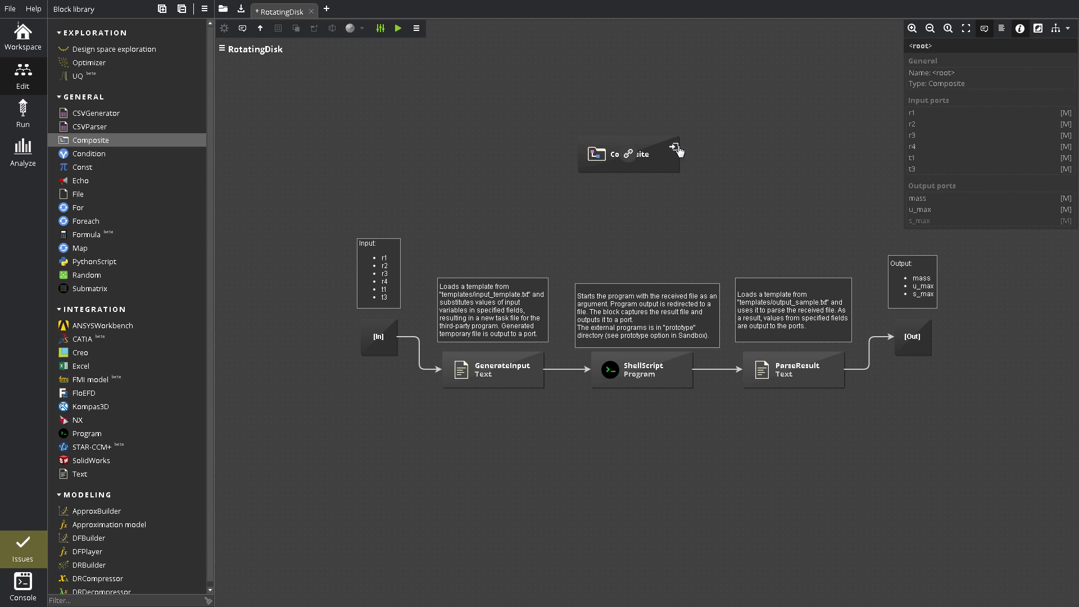
double_click(629, 153)
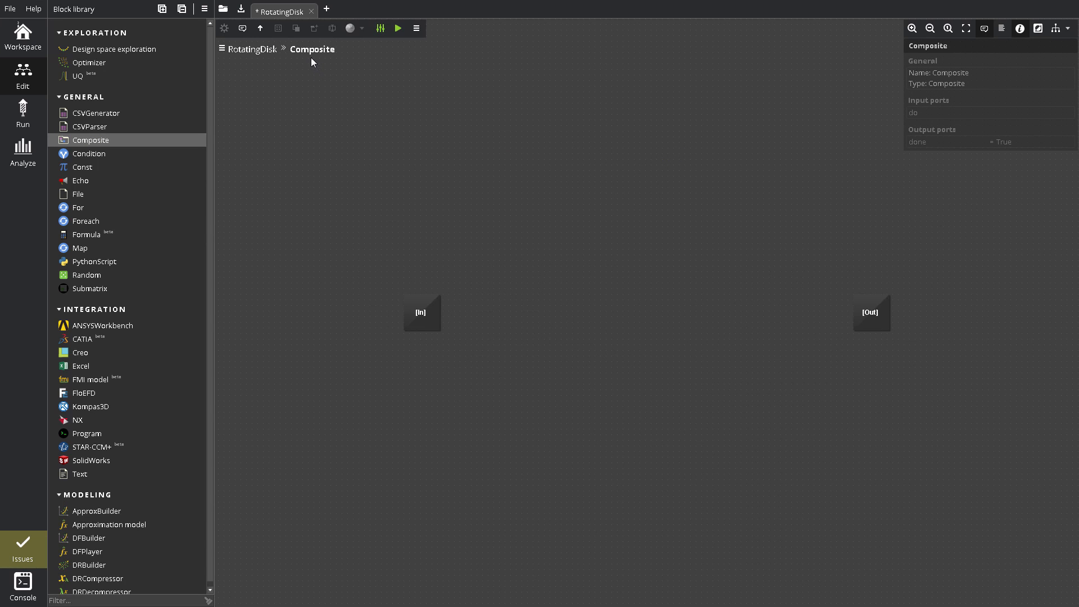
mouse_move(252, 49)
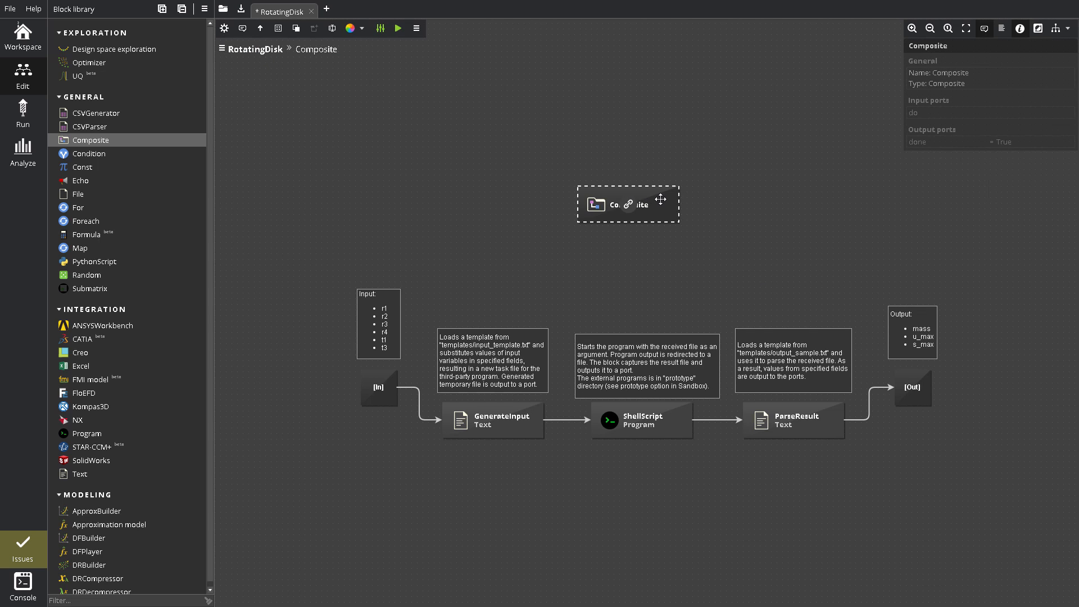
left_click(255, 49)
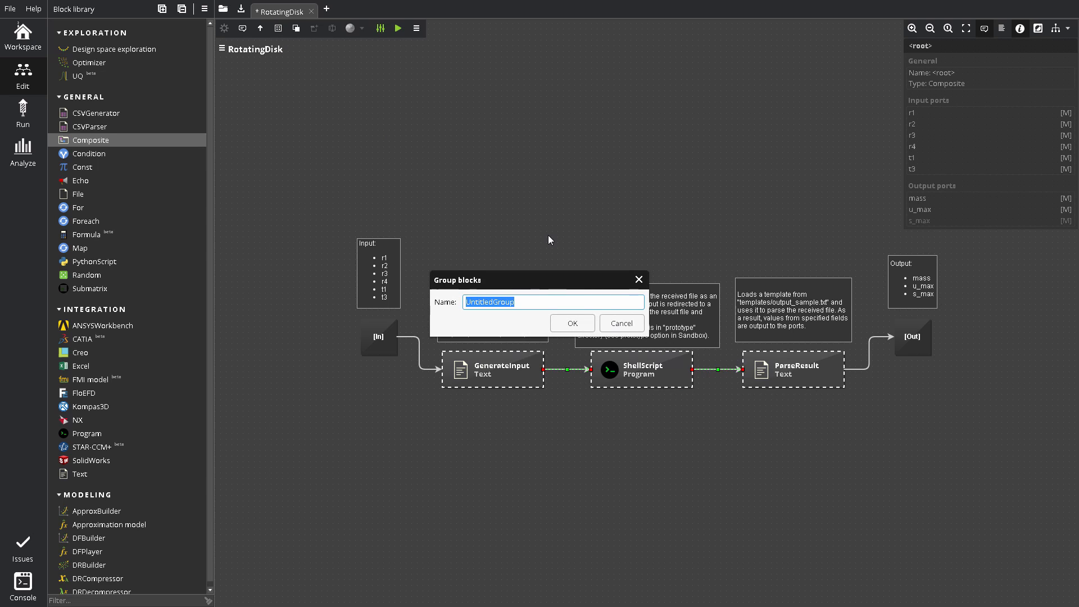
Group GenerateInput, ShellScript and ParseResult as 'Composite', enter it, then ungroup it
type("Compo")
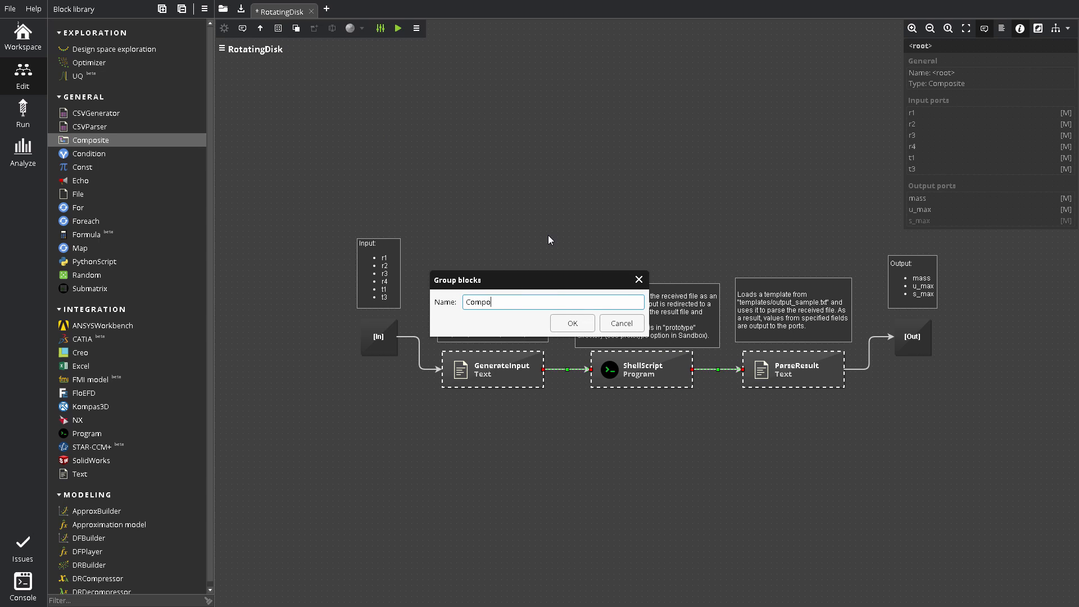
type("site")
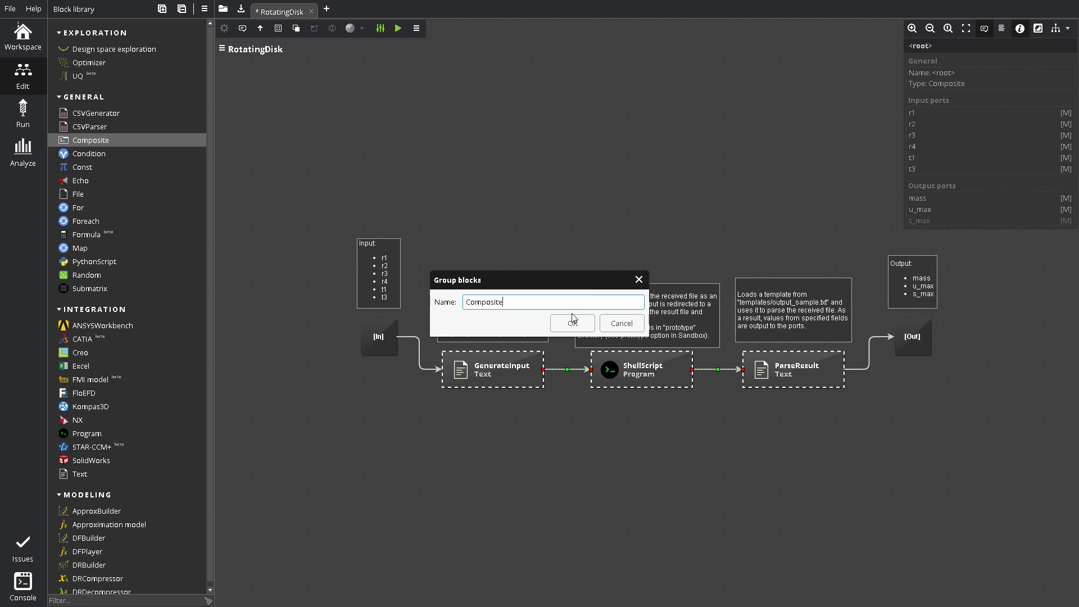
left_click(572, 324)
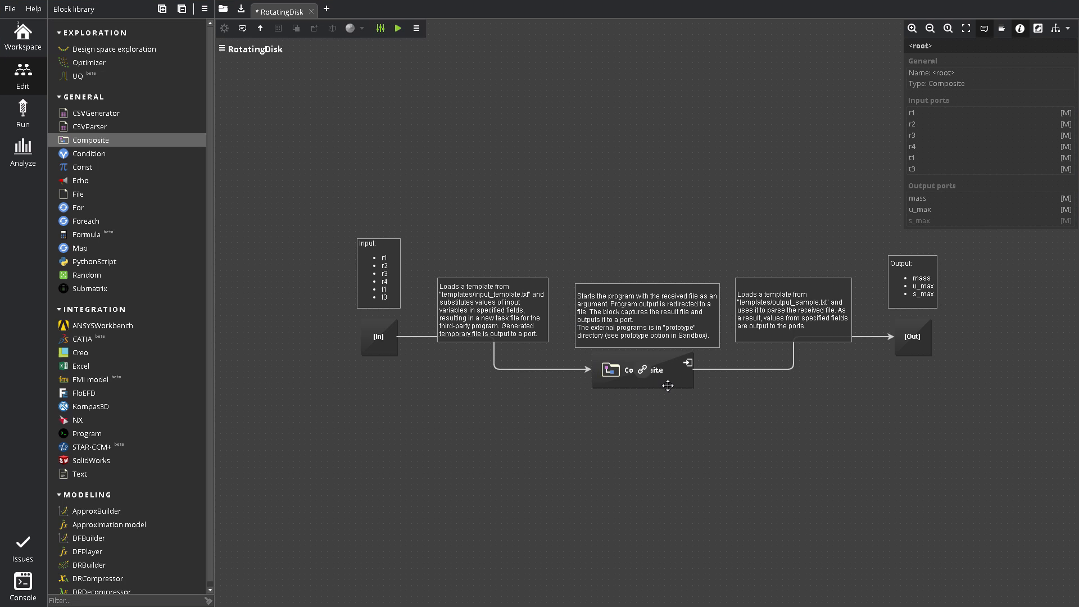
double_click(641, 369)
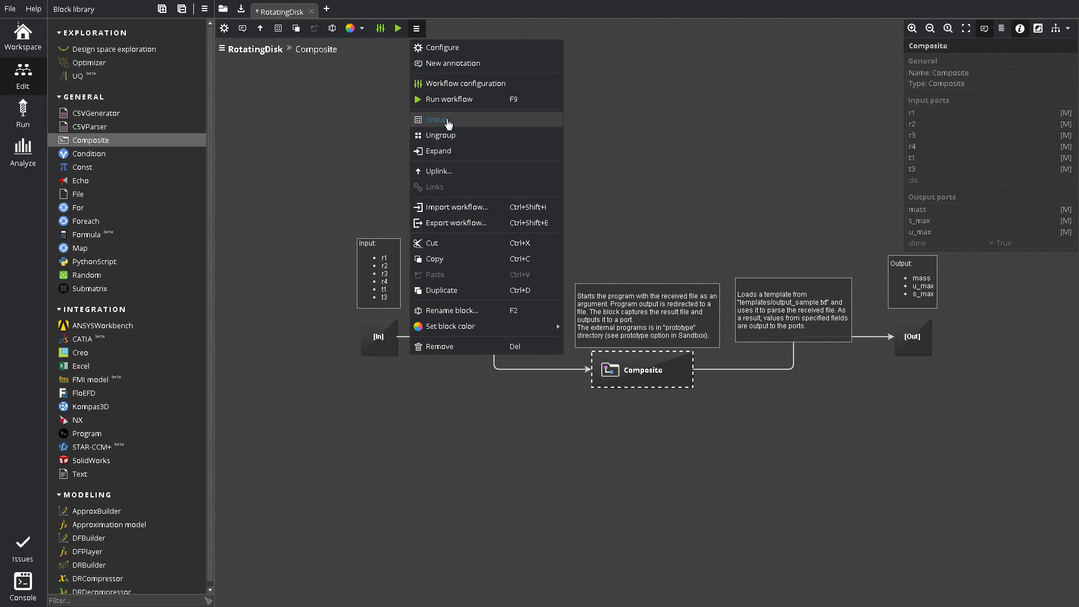
left_click(438, 150)
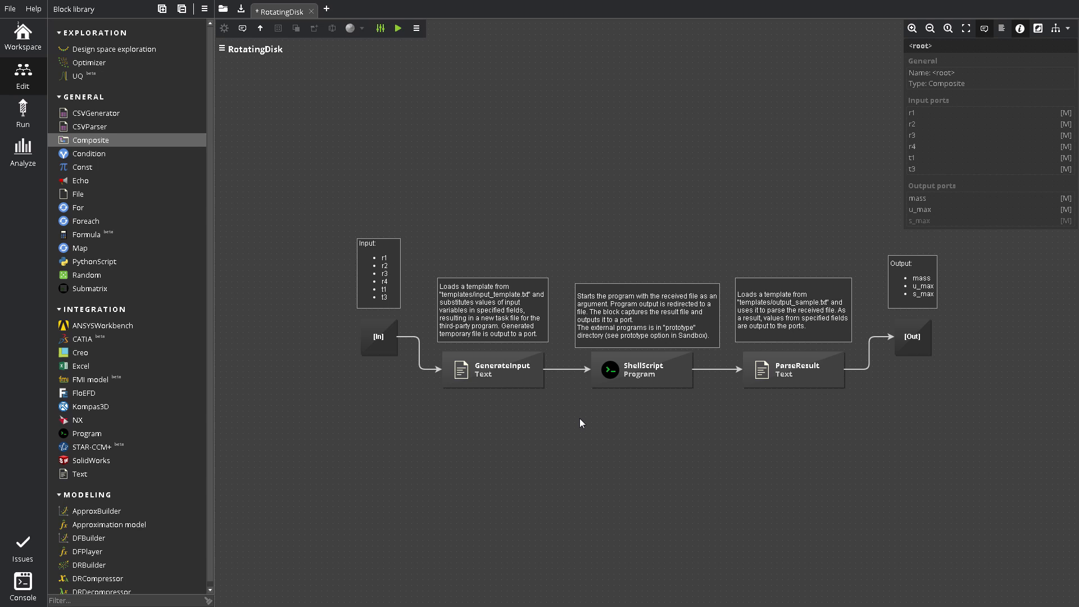
mouse_move(575, 430)
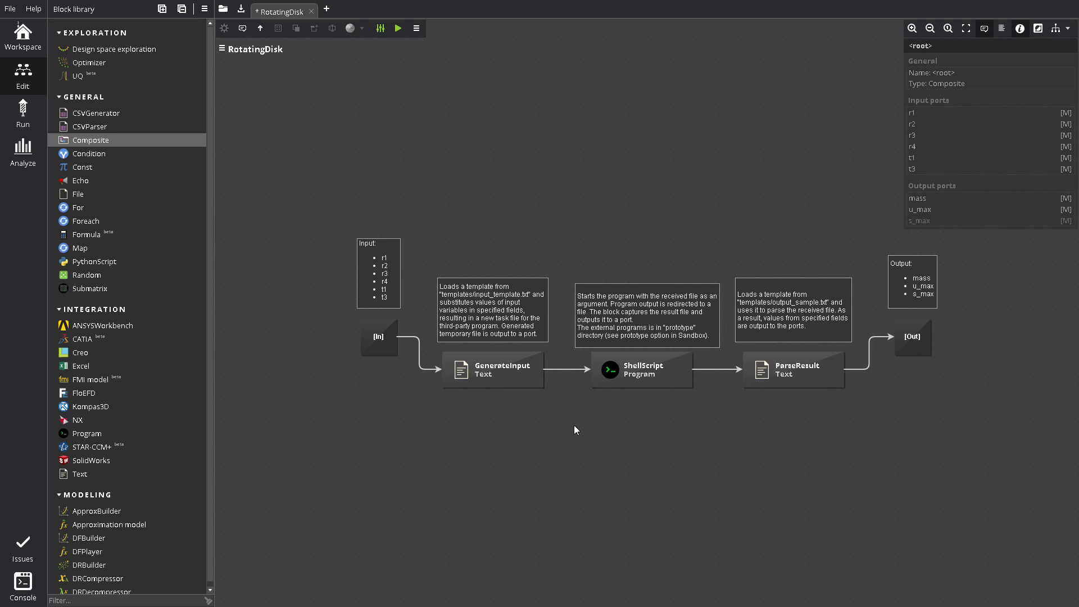
mouse_move(578, 439)
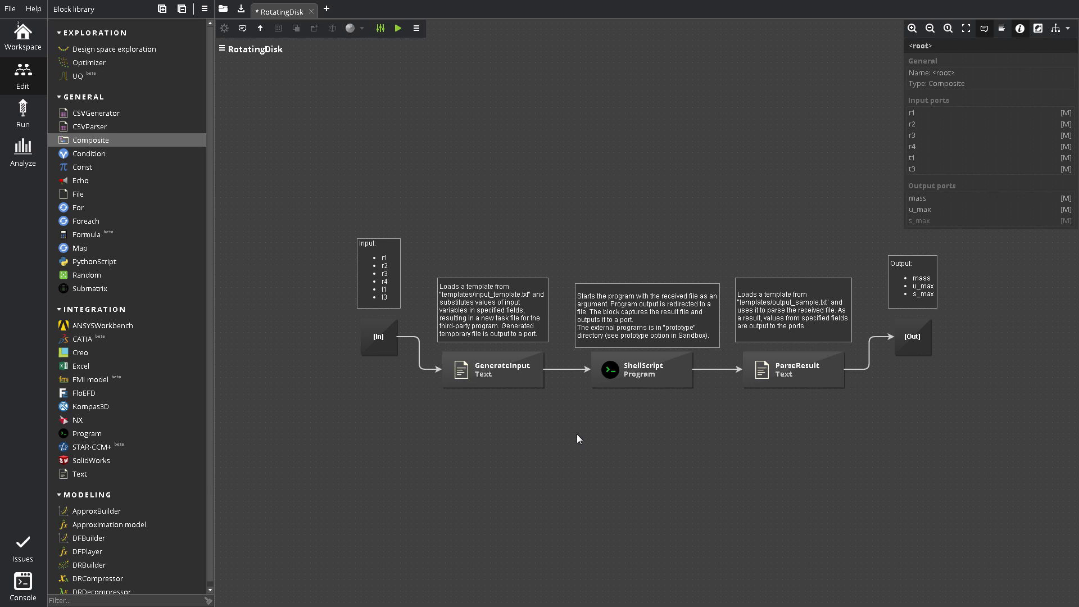
mouse_move(396, 61)
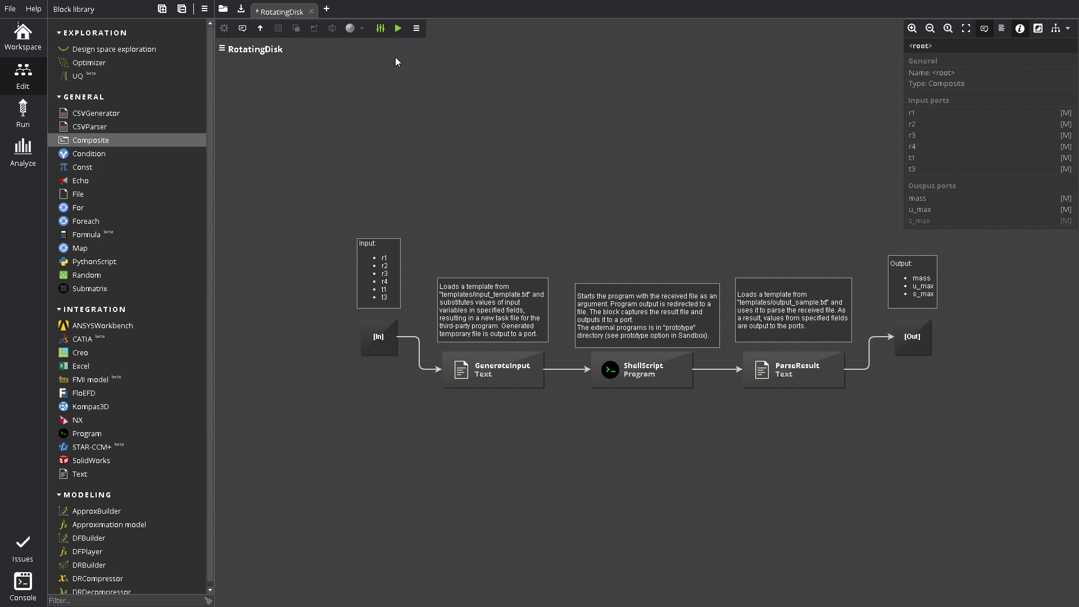
mouse_move(380, 28)
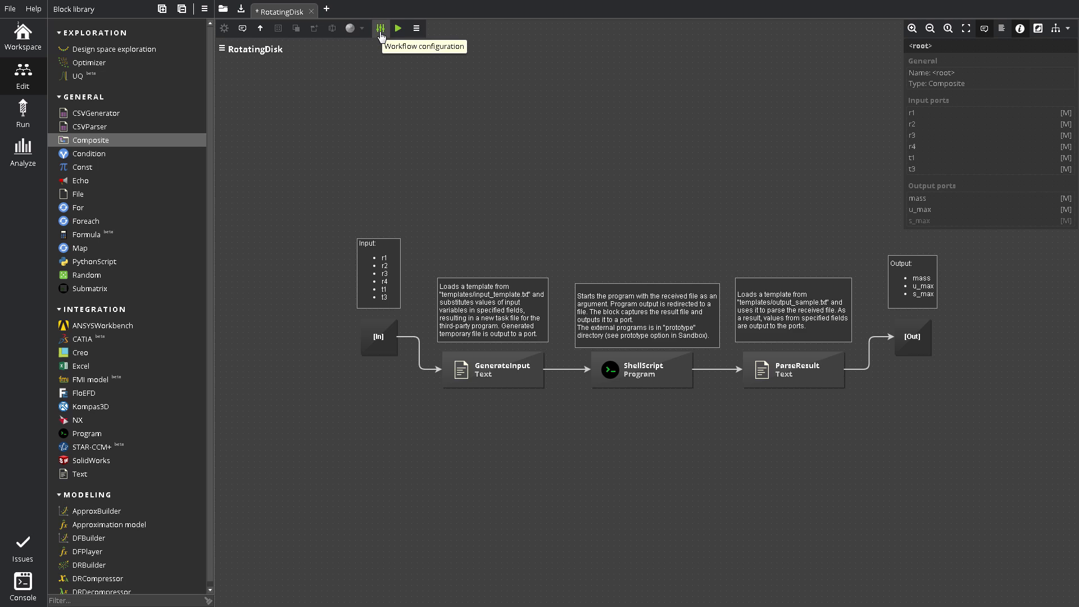
left_click(380, 28)
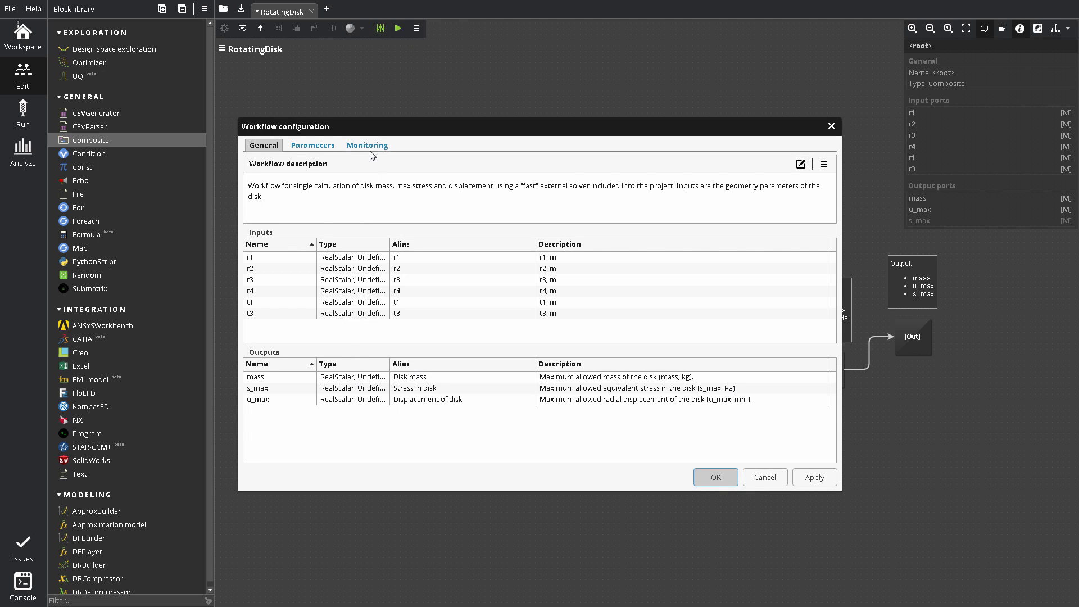
left_click(367, 144)
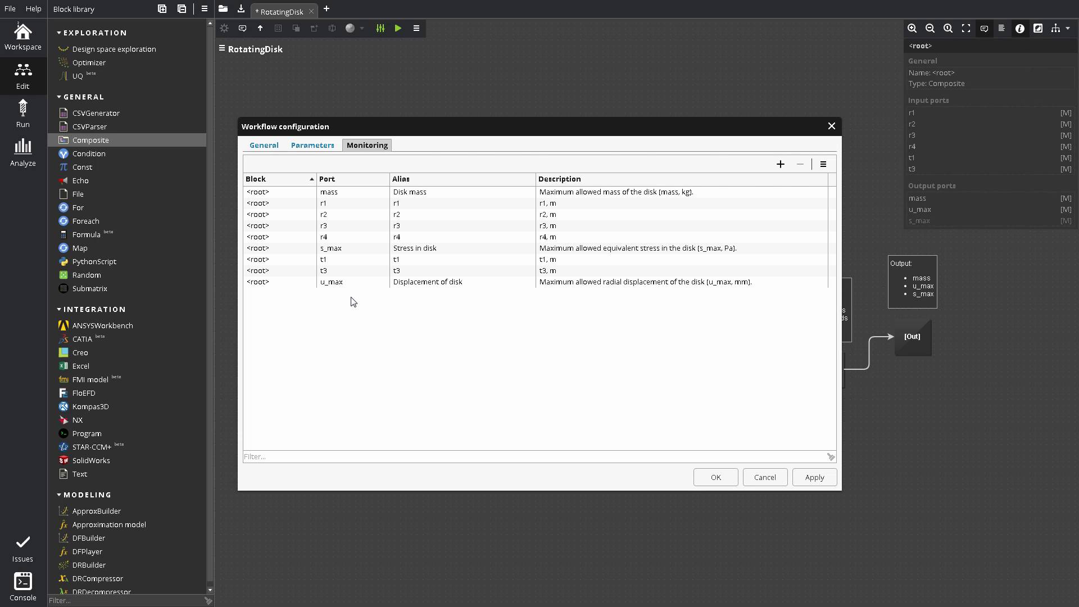
left_click(312, 145)
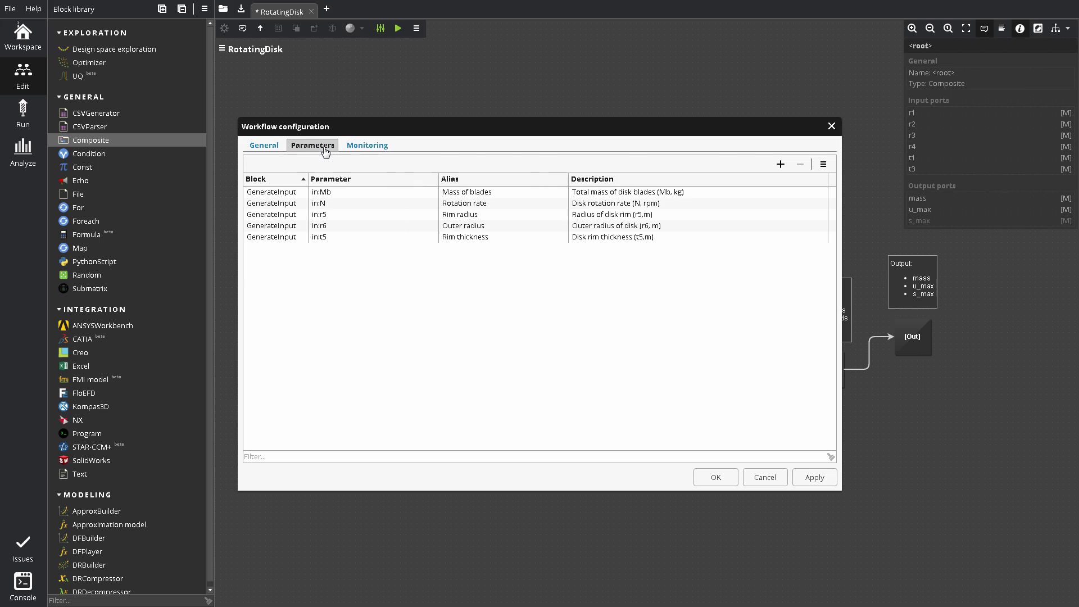
mouse_move(356, 258)
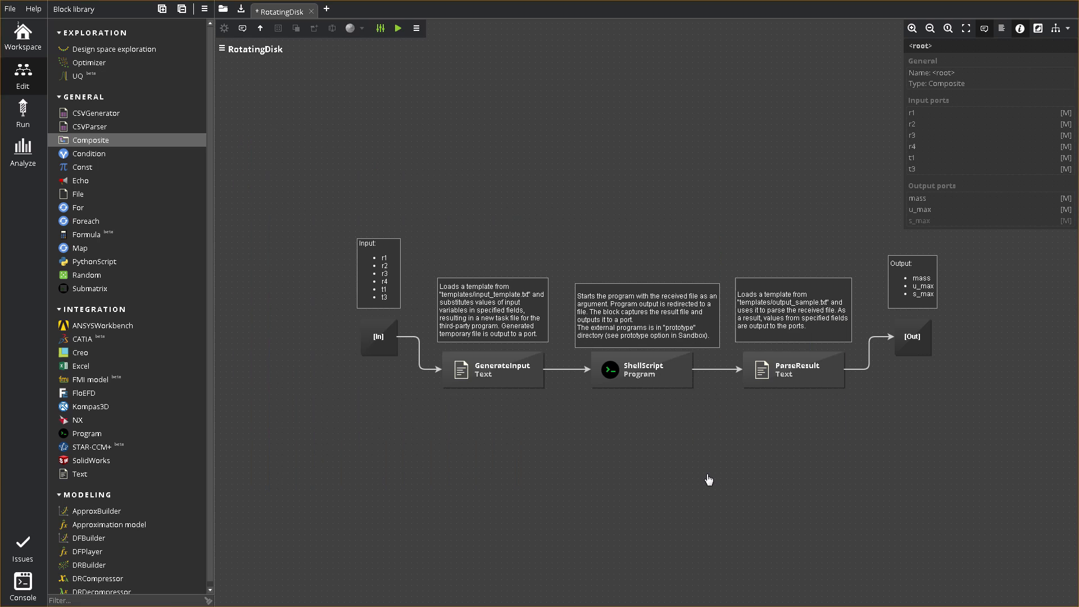
mouse_move(702, 462)
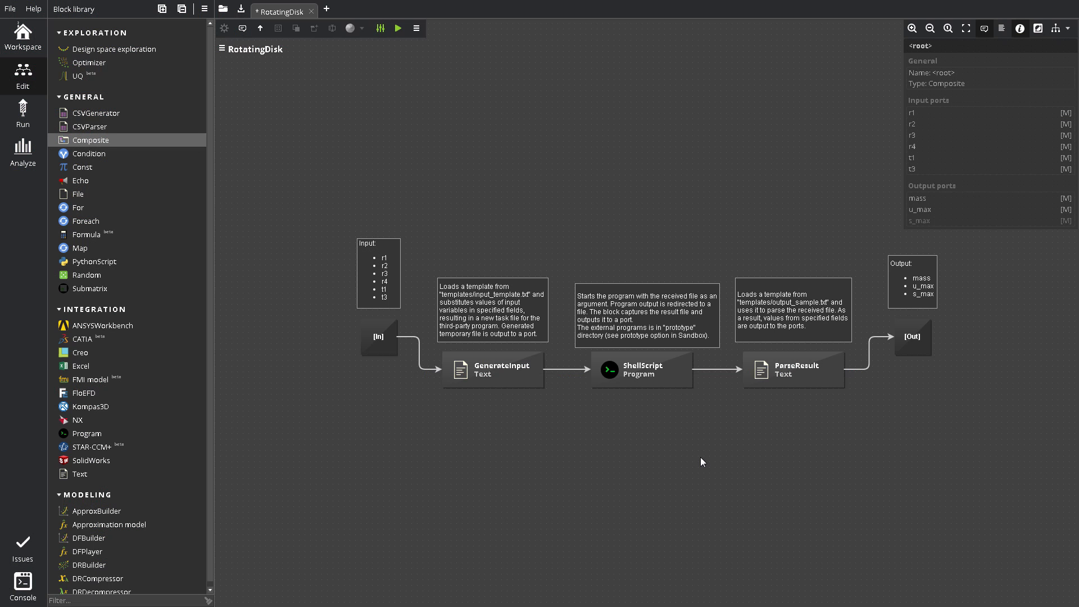
mouse_move(22, 114)
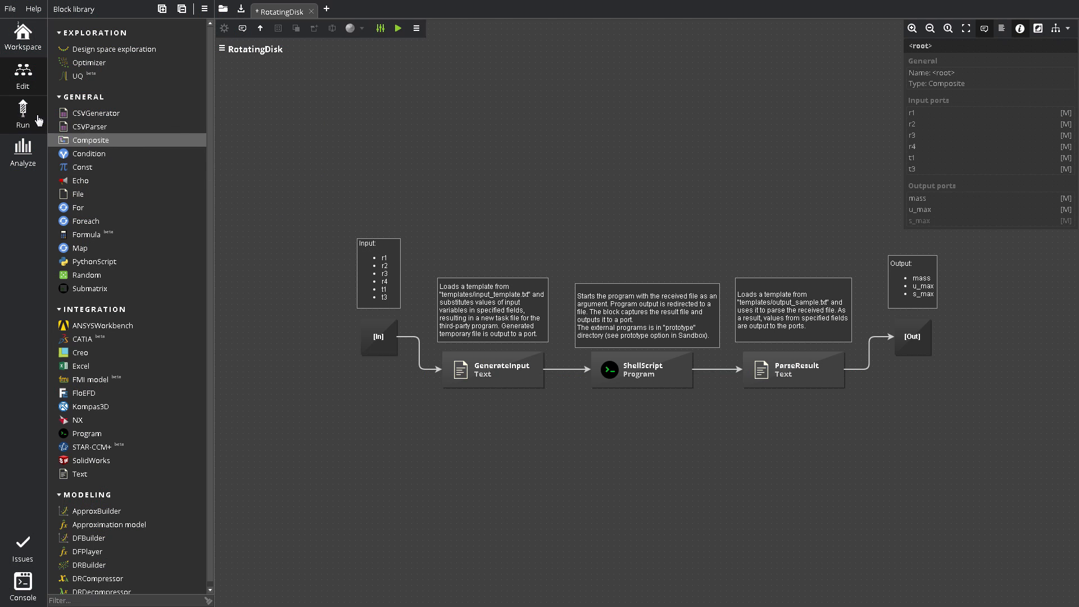
left_click(23, 115)
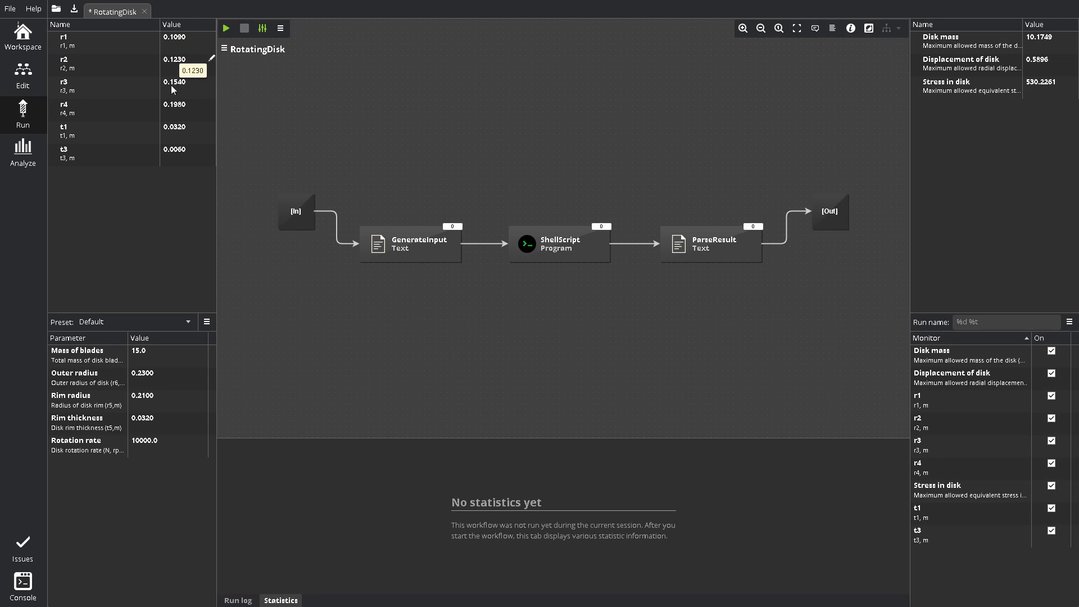
mouse_move(156, 454)
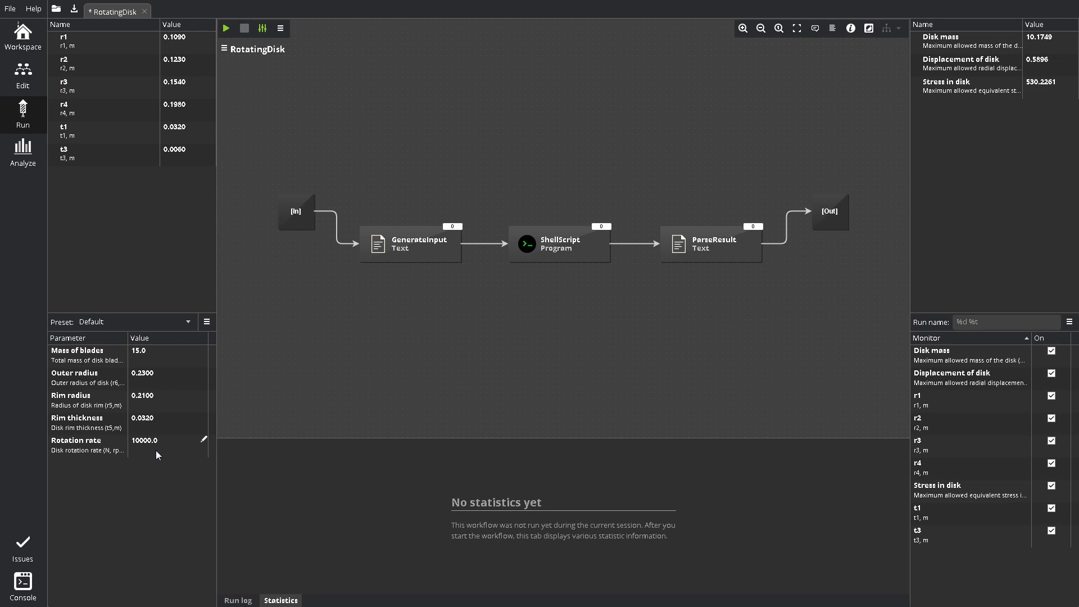
mouse_move(961, 343)
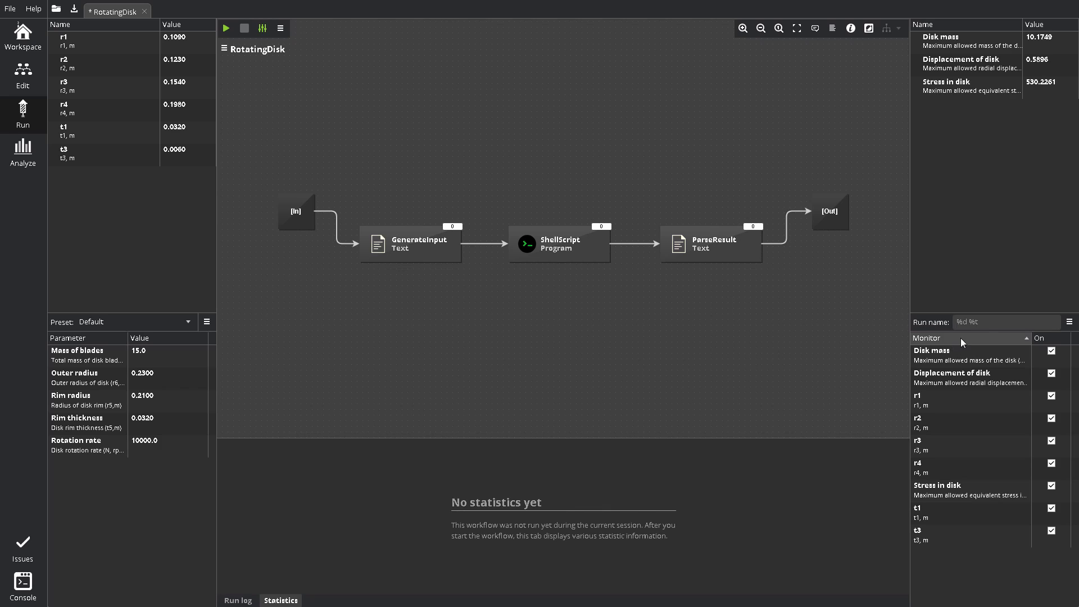
mouse_move(324, 90)
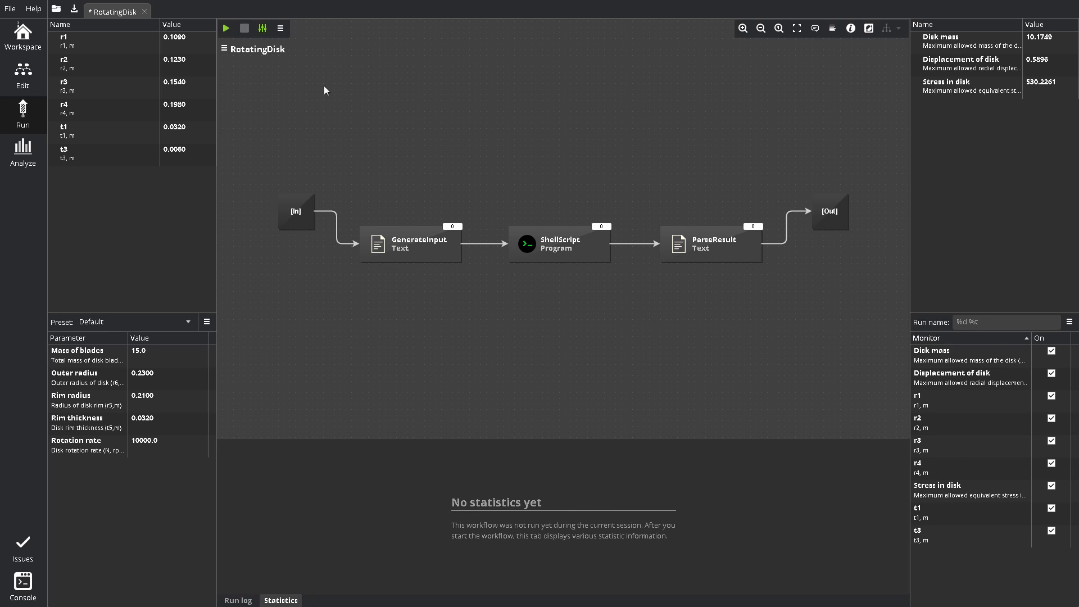
mouse_move(249, 411)
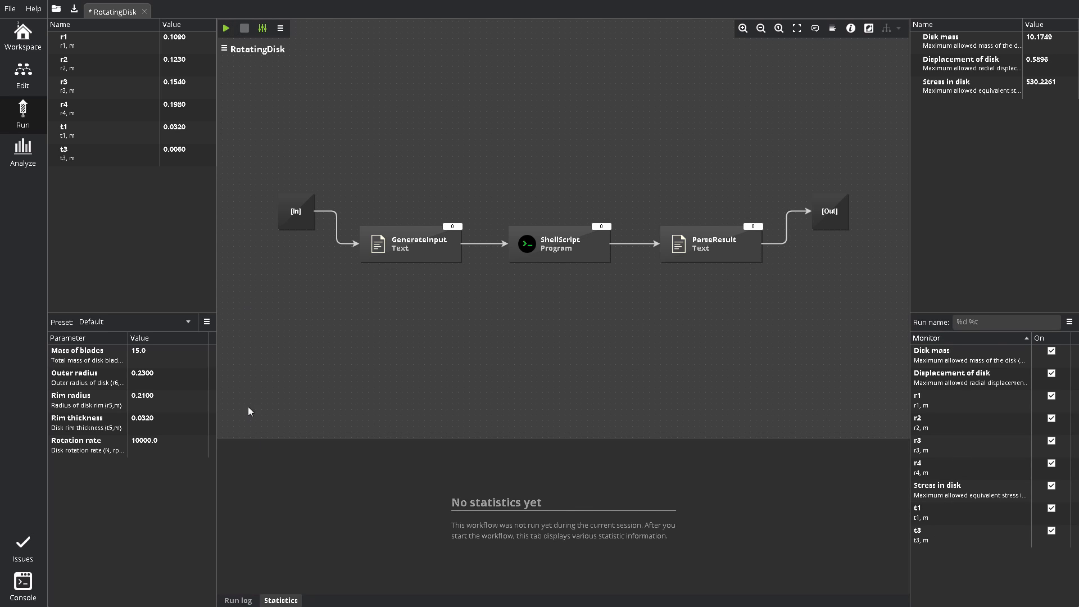
left_click(237, 600)
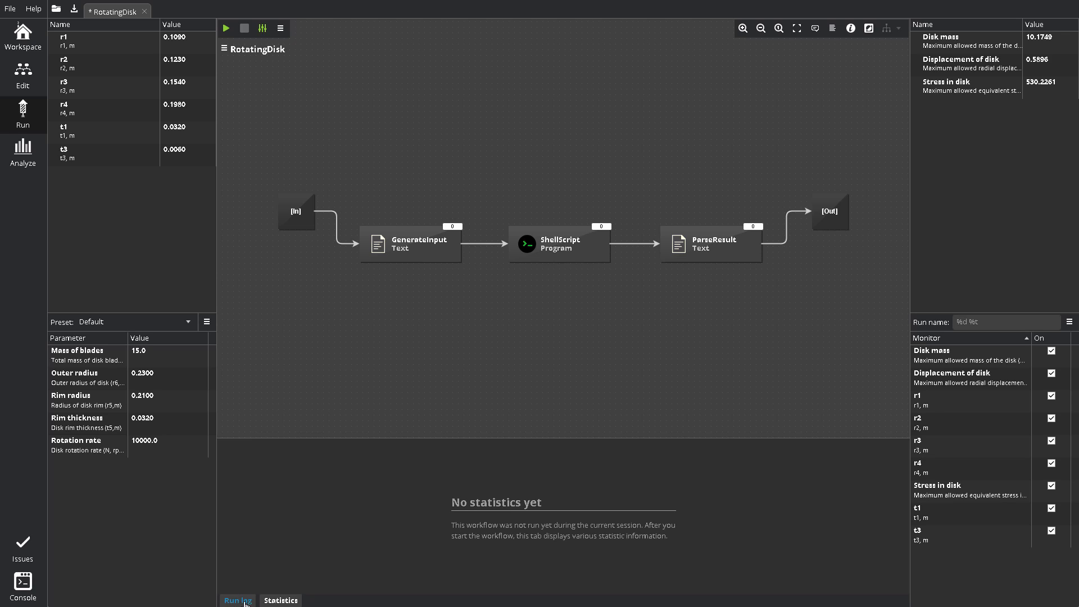
left_click(280, 600)
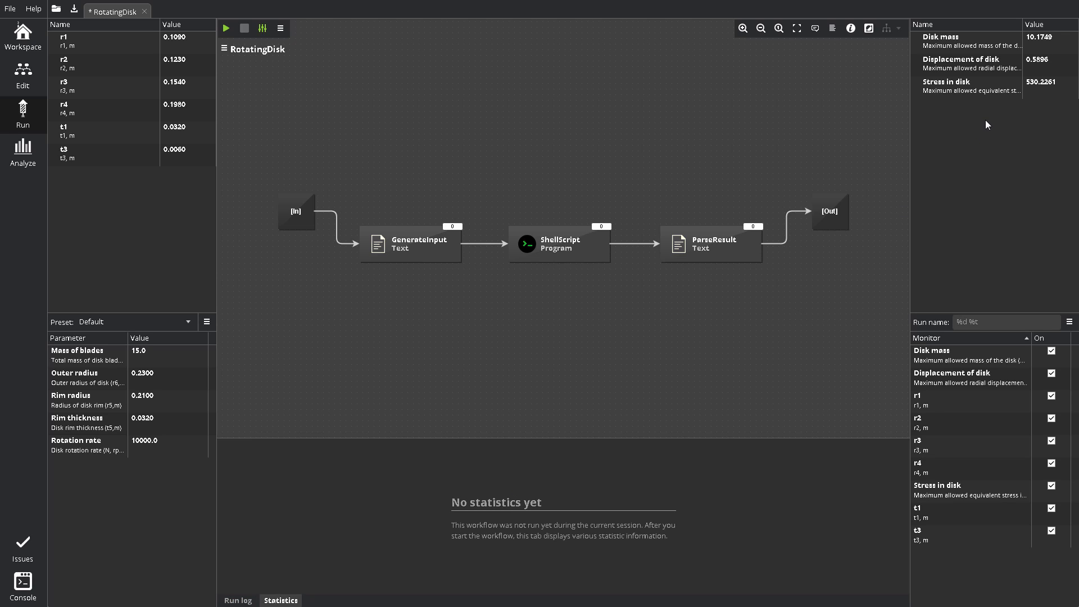
mouse_move(285, 12)
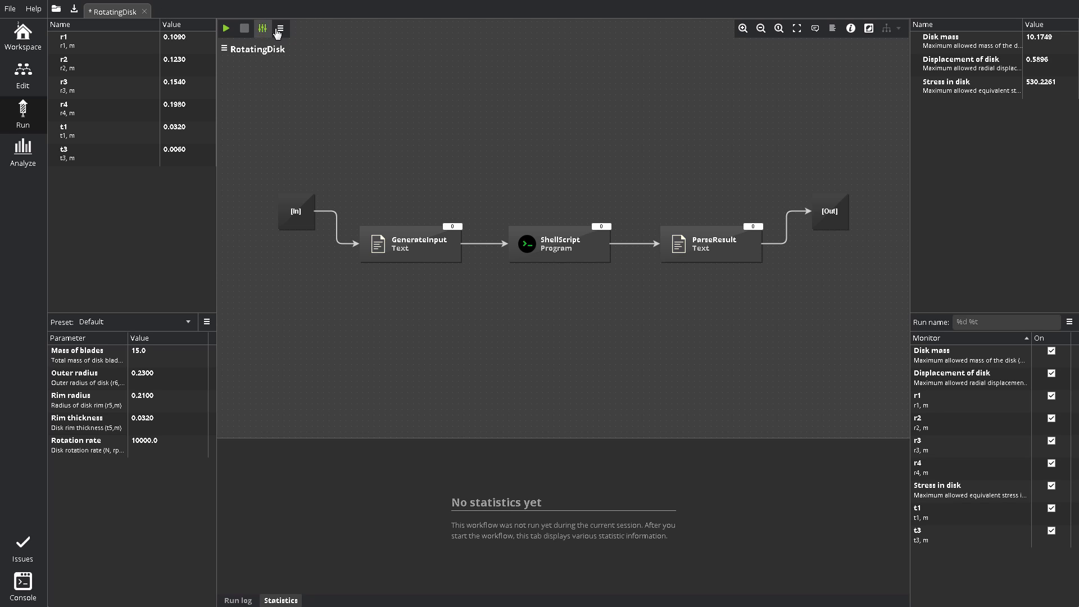
mouse_move(818, 55)
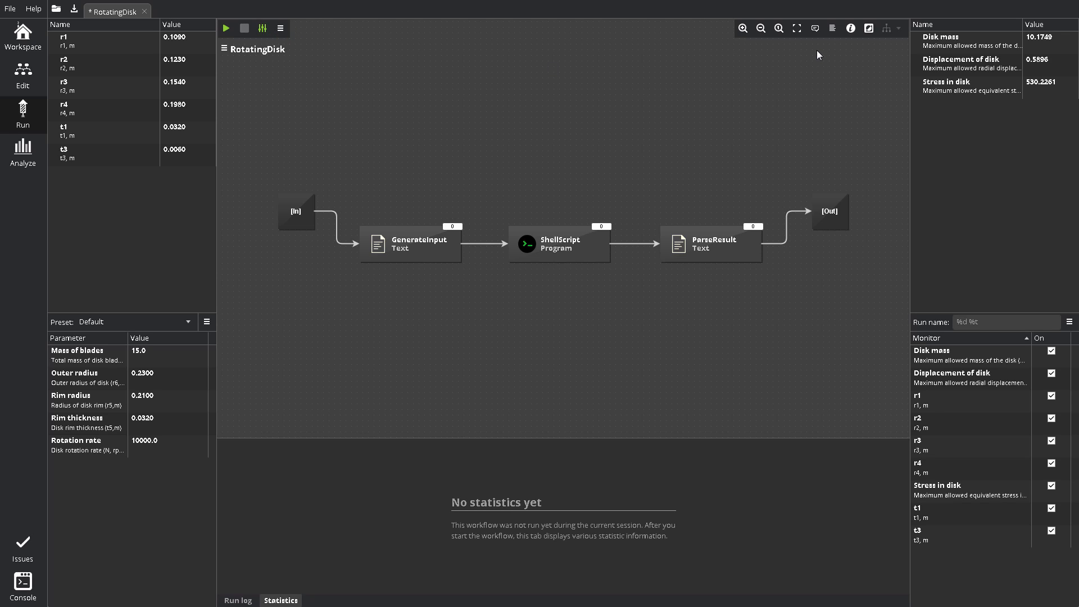
mouse_move(246, 257)
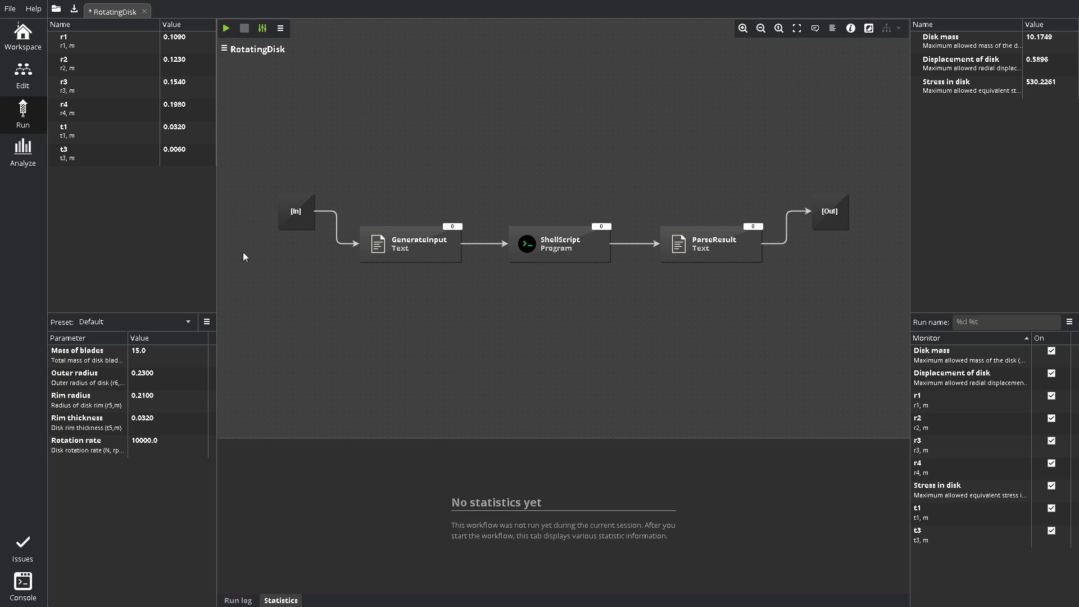
mouse_move(179, 189)
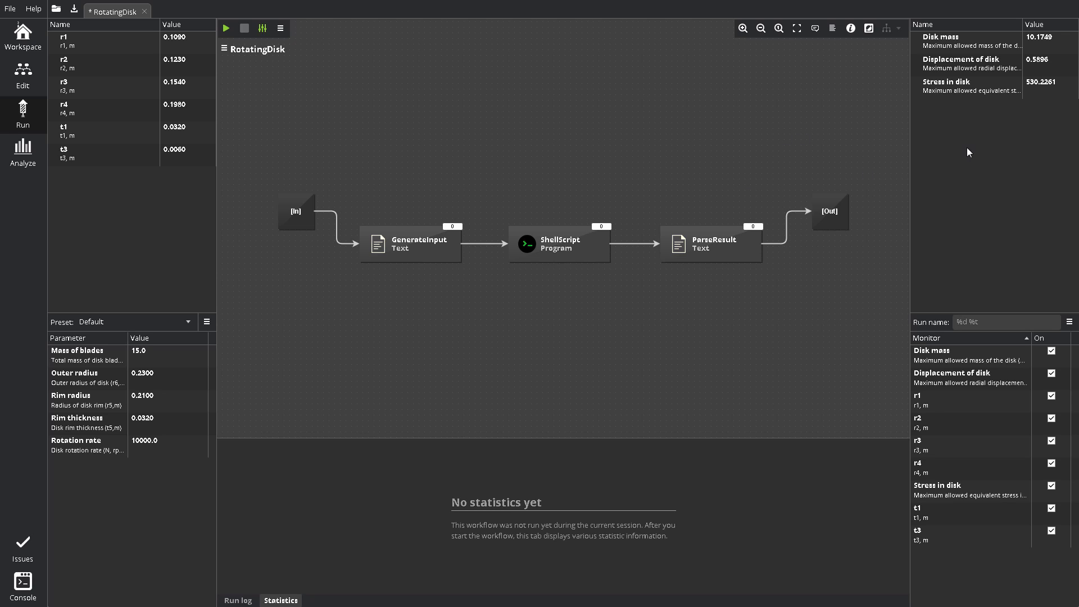
mouse_move(141, 457)
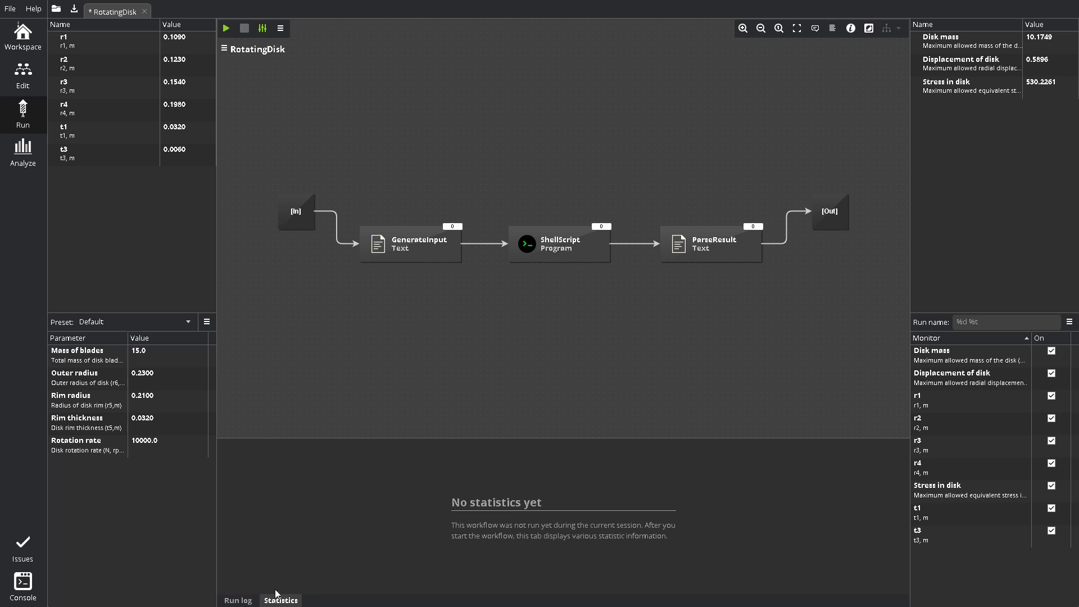
mouse_move(278, 596)
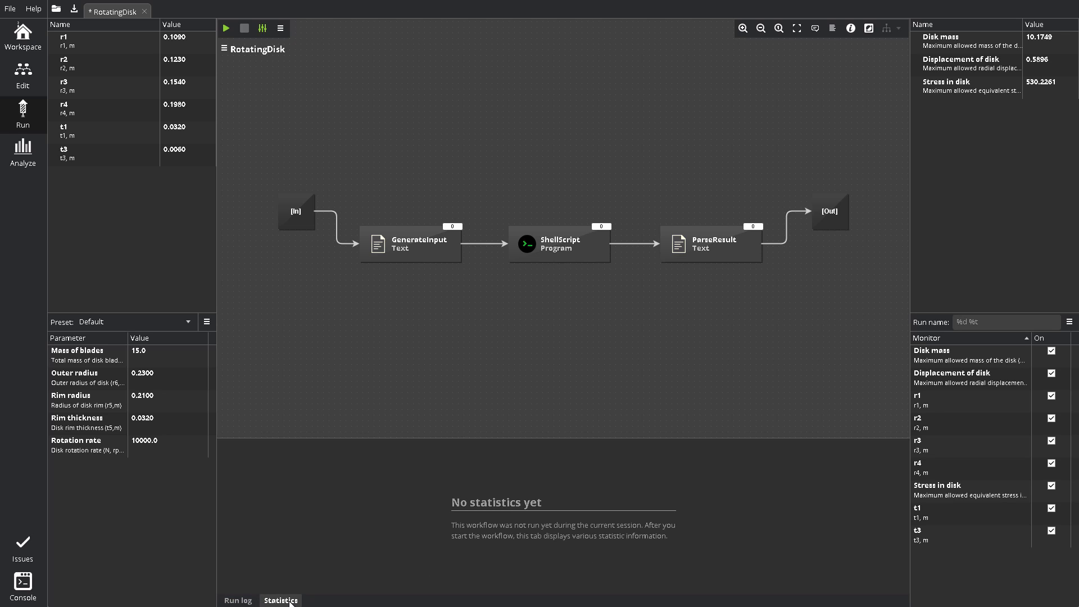
mouse_move(434, 401)
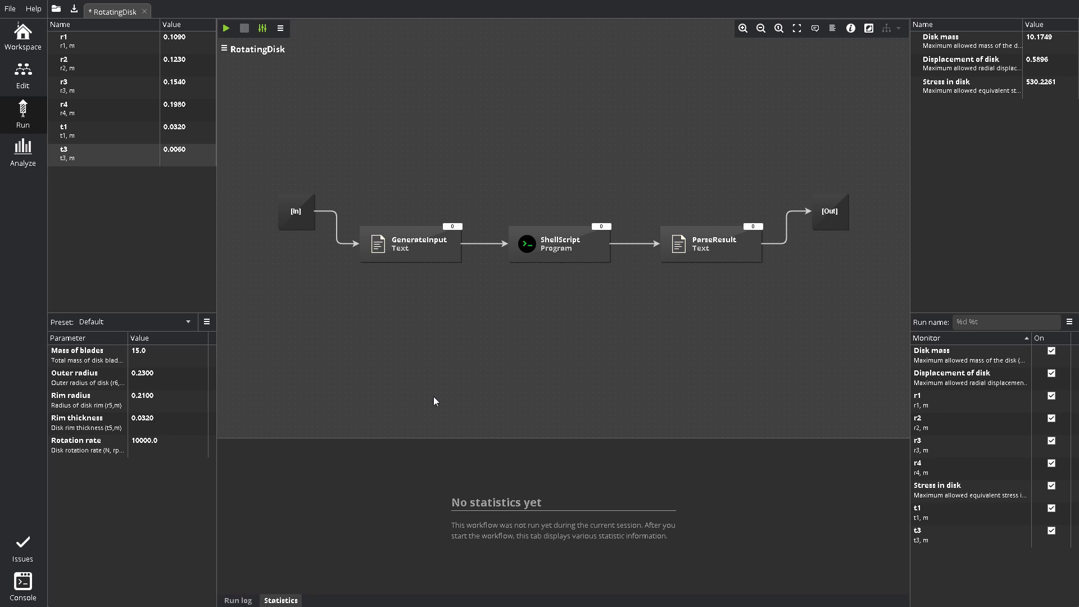
mouse_move(439, 397)
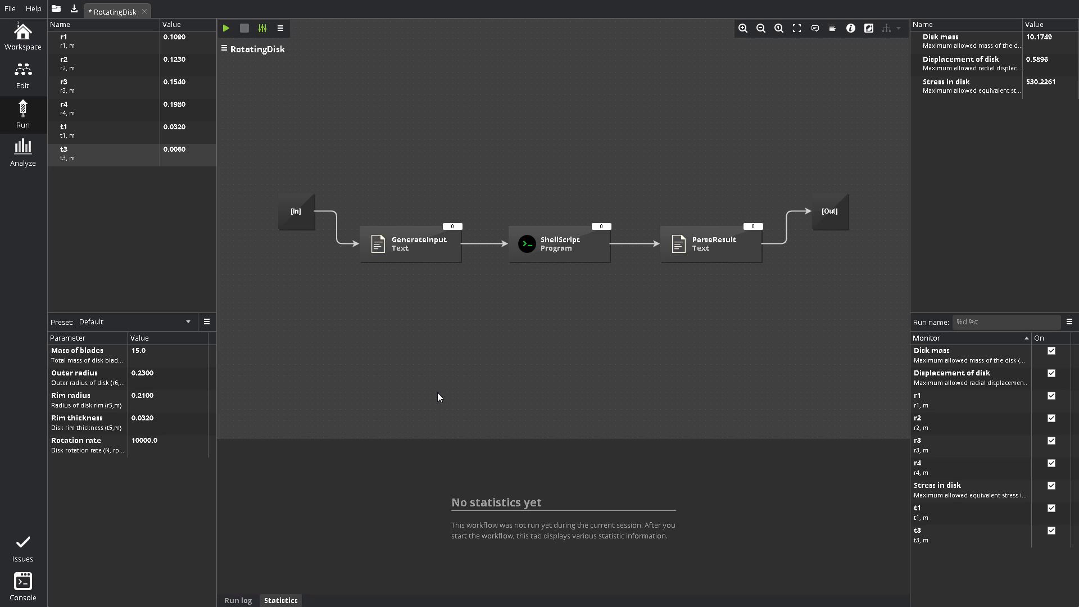
double_click(410, 243)
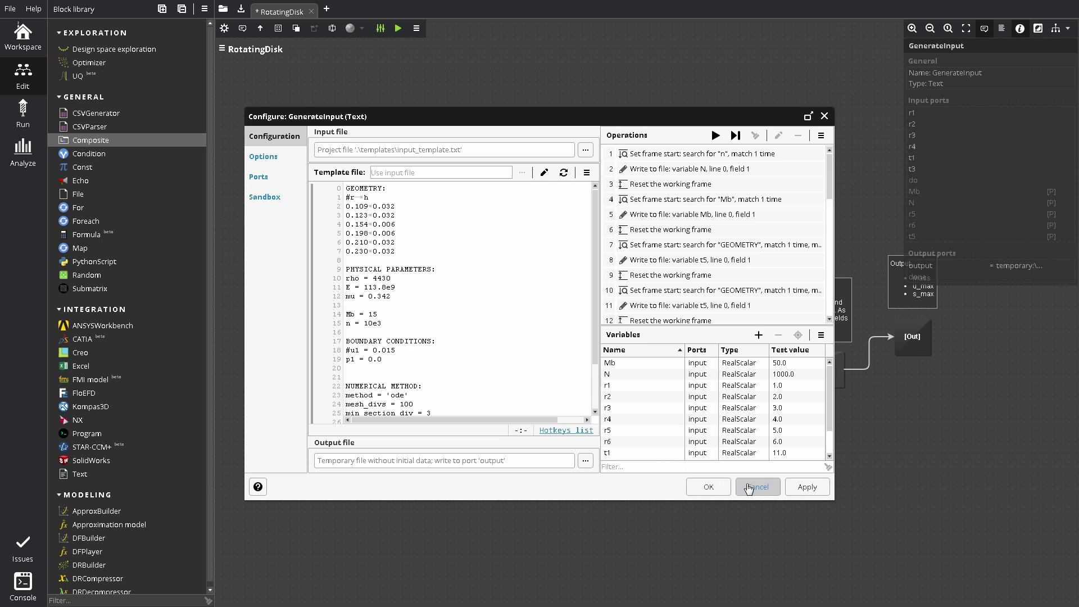
left_click(756, 487)
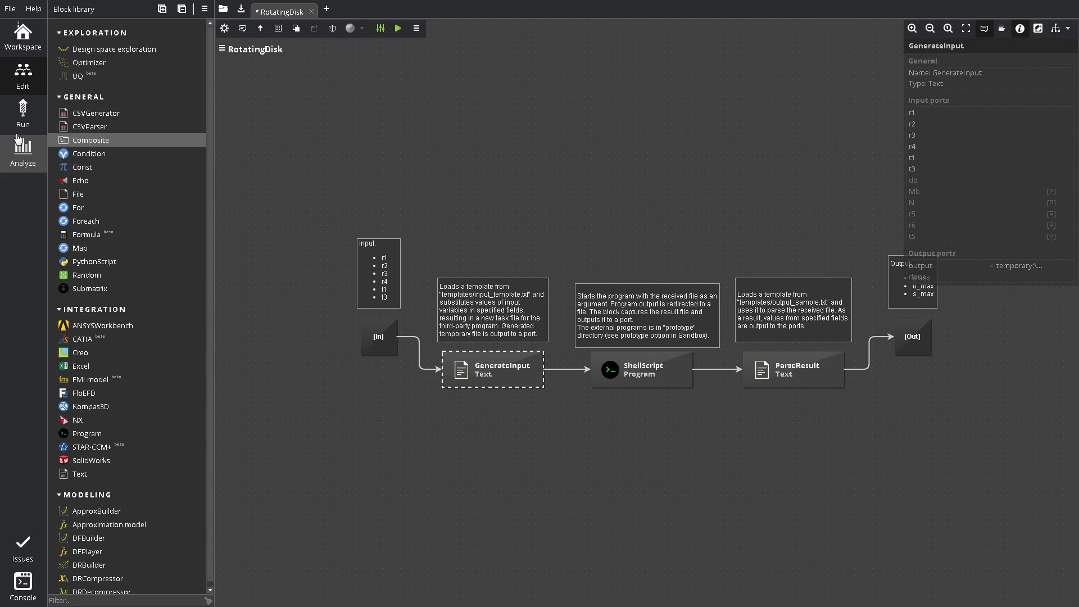
Open the Run screen showing RotatingDisk's default inputs, parameters and monitored ports
left_click(22, 114)
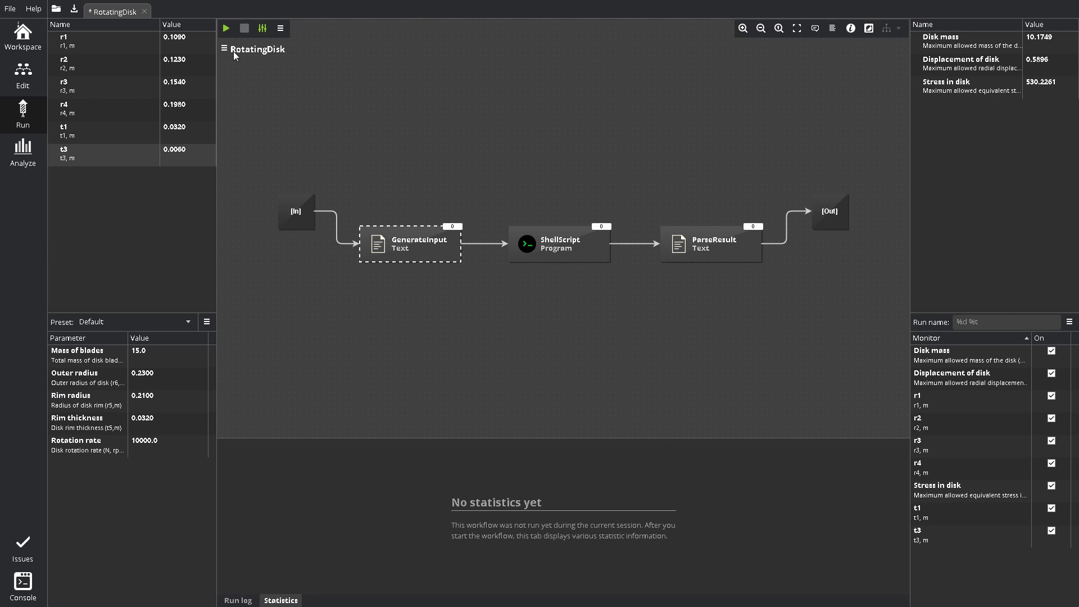
mouse_move(262, 28)
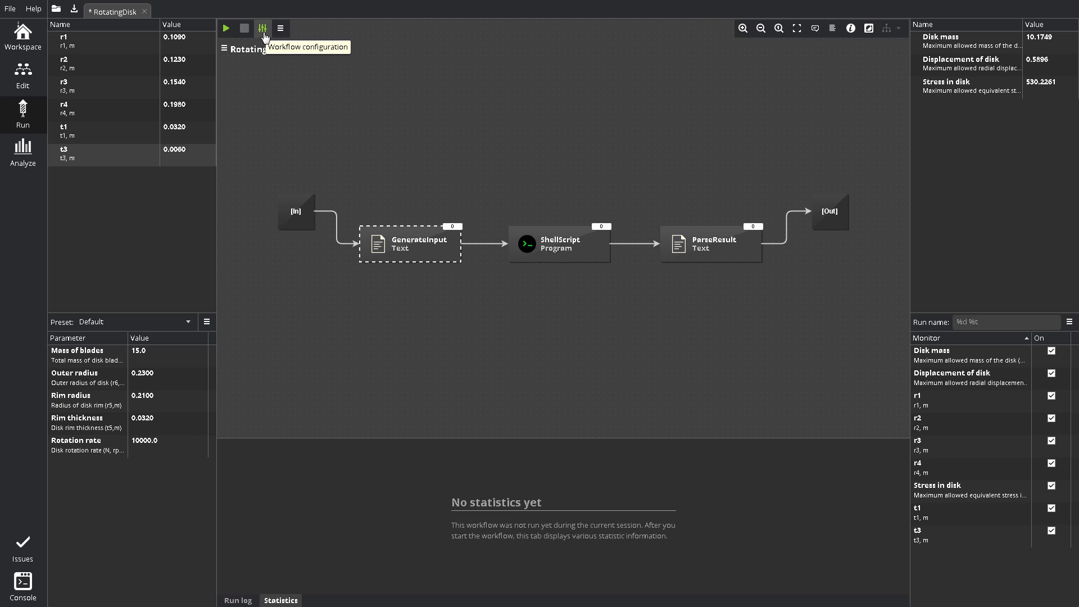
mouse_move(172, 189)
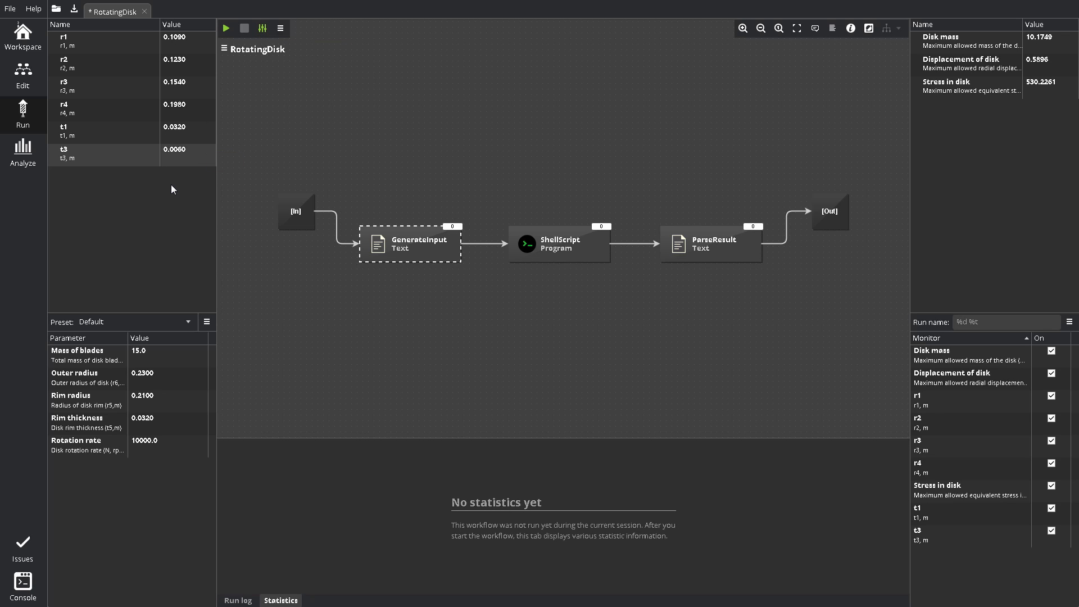
mouse_move(175, 183)
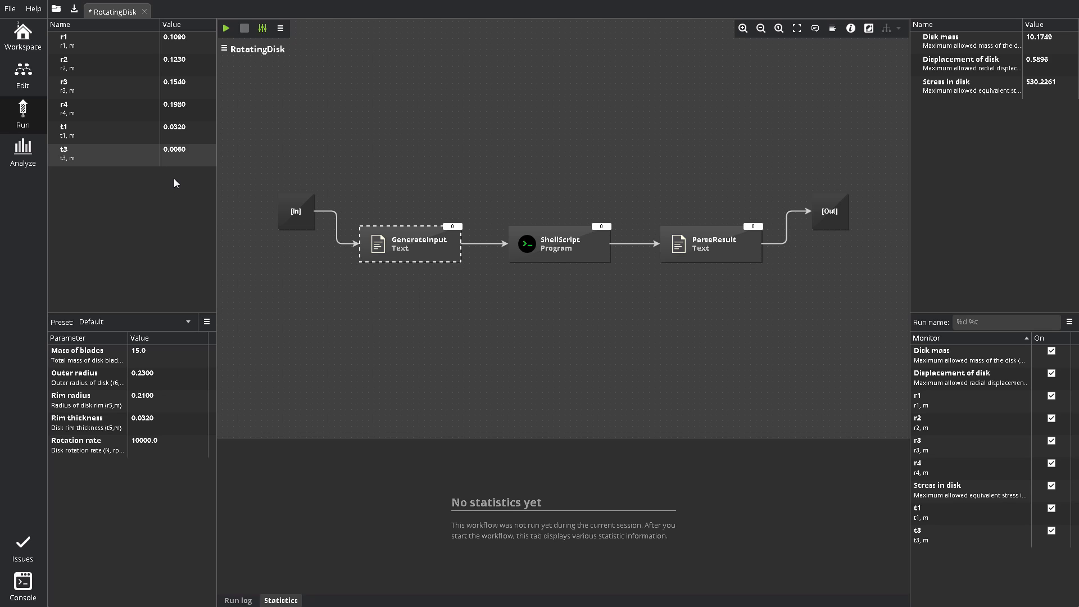
double_click(175, 149)
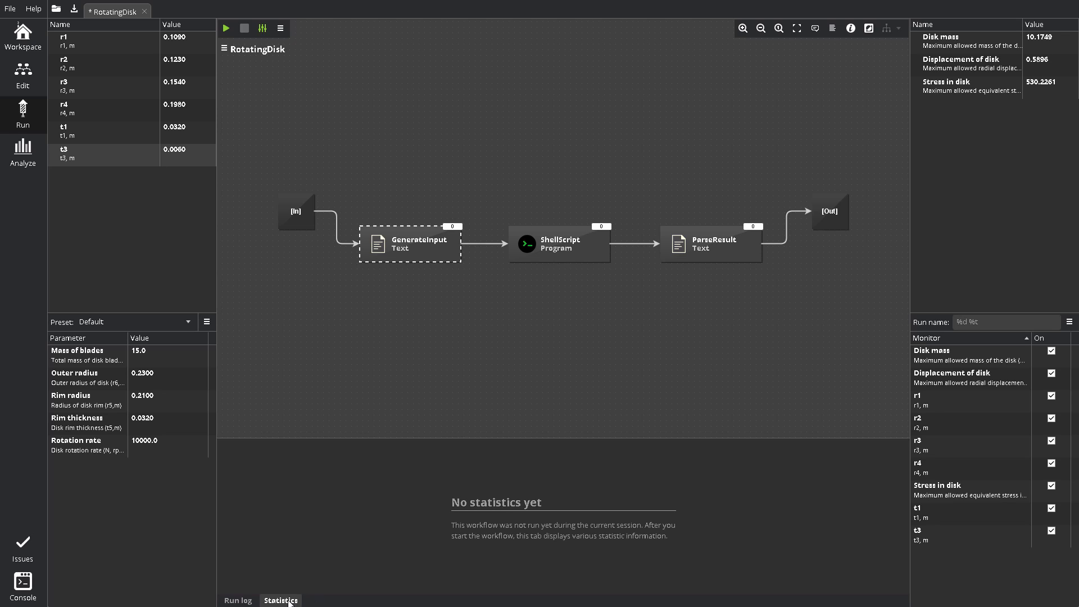
mouse_move(402, 540)
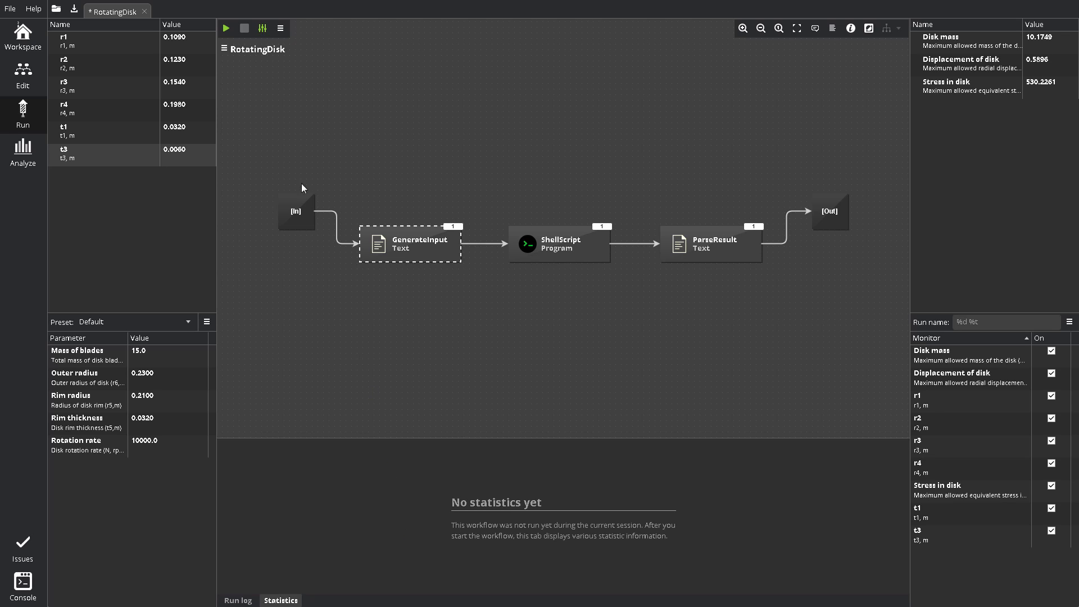
Run the RotatingDisk workflow, read its Run log, then return to the Statistics tab
left_click(226, 28)
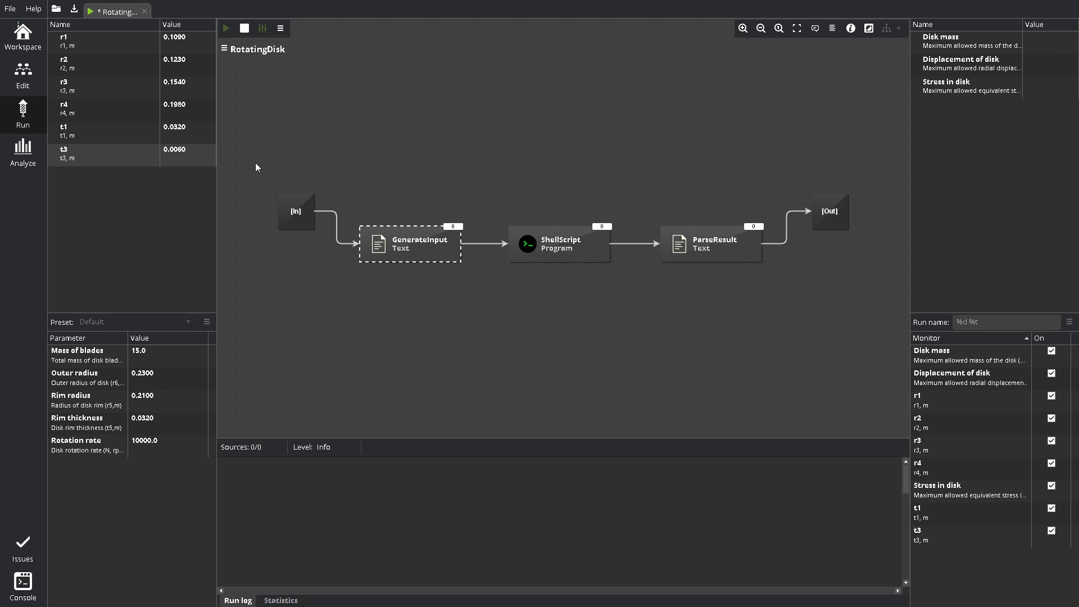
left_click(224, 28)
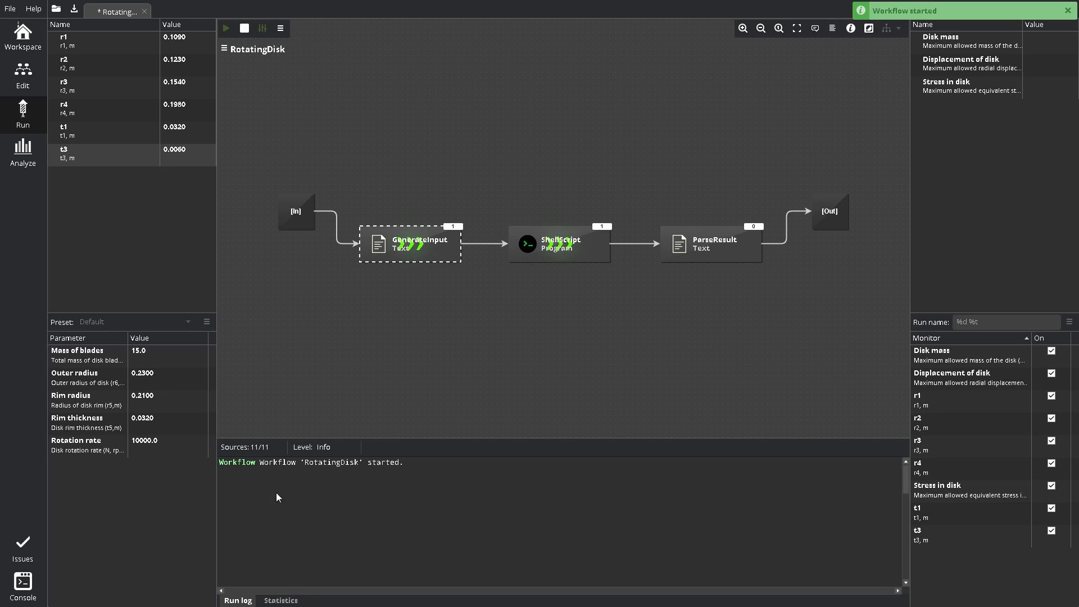
left_click(225, 28)
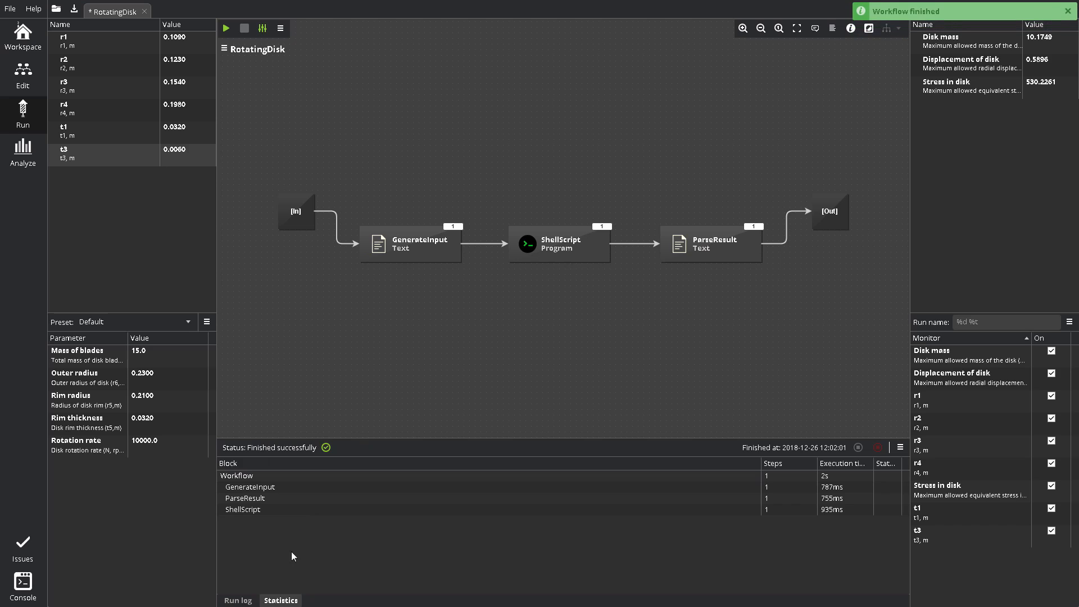
left_click(237, 600)
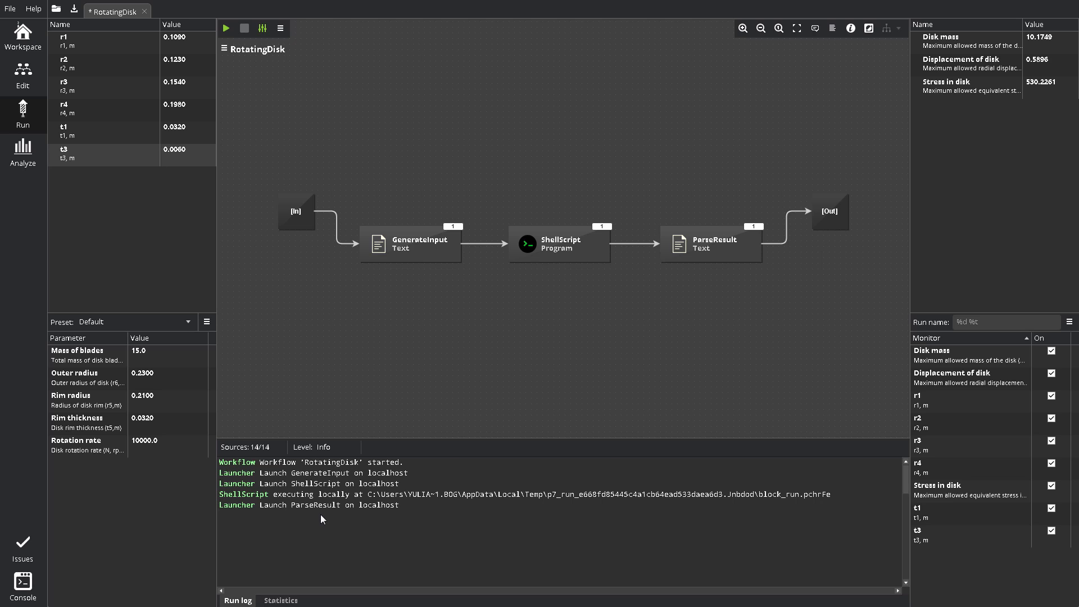
left_click(279, 600)
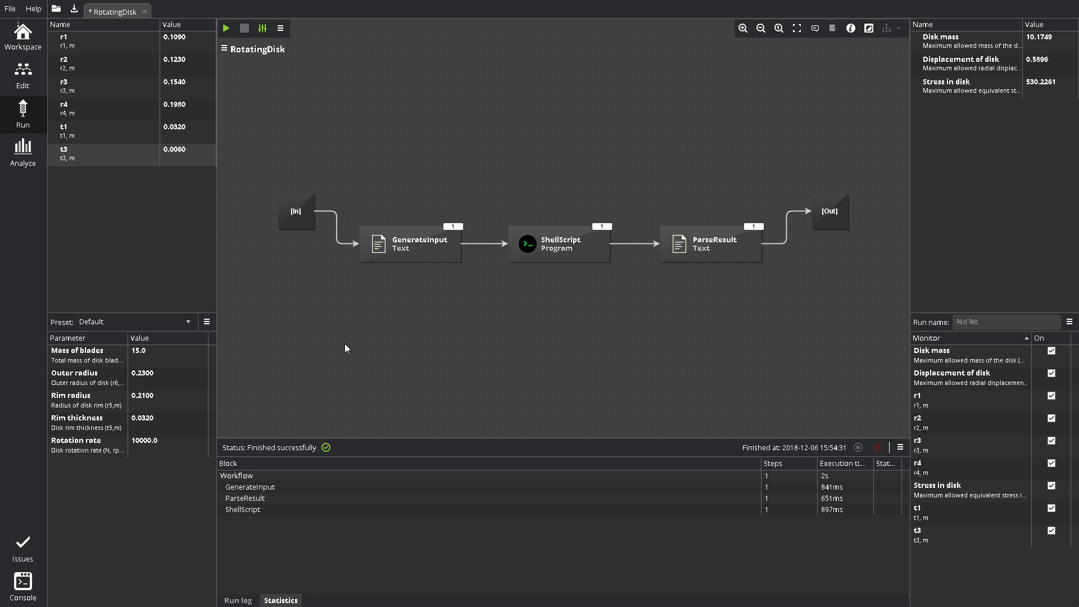
mouse_move(22, 153)
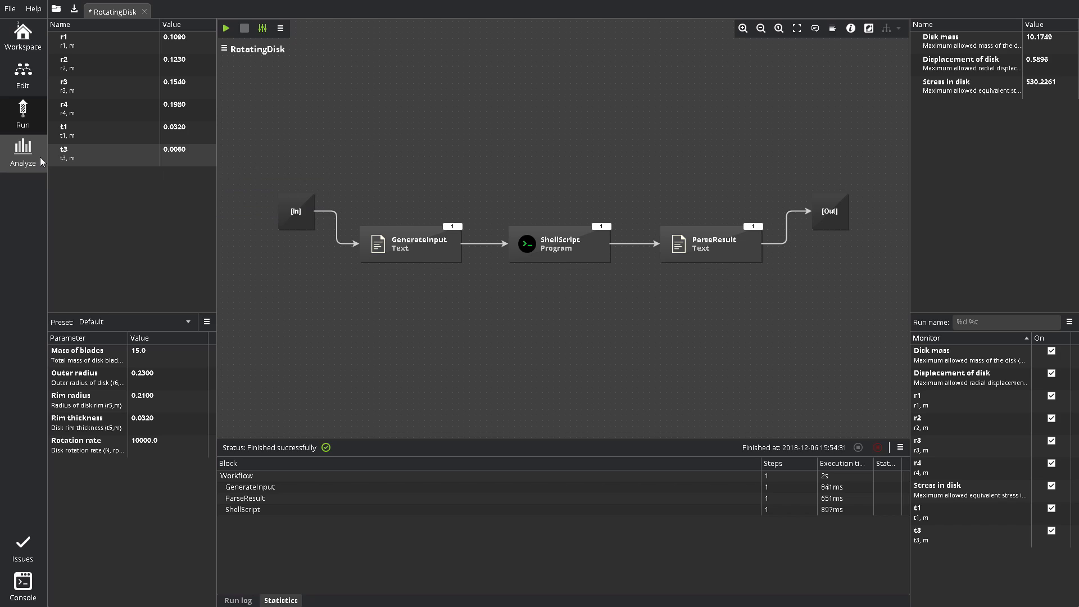
Switch to the Analyze screen and create the empty report Untitled 1
left_click(23, 153)
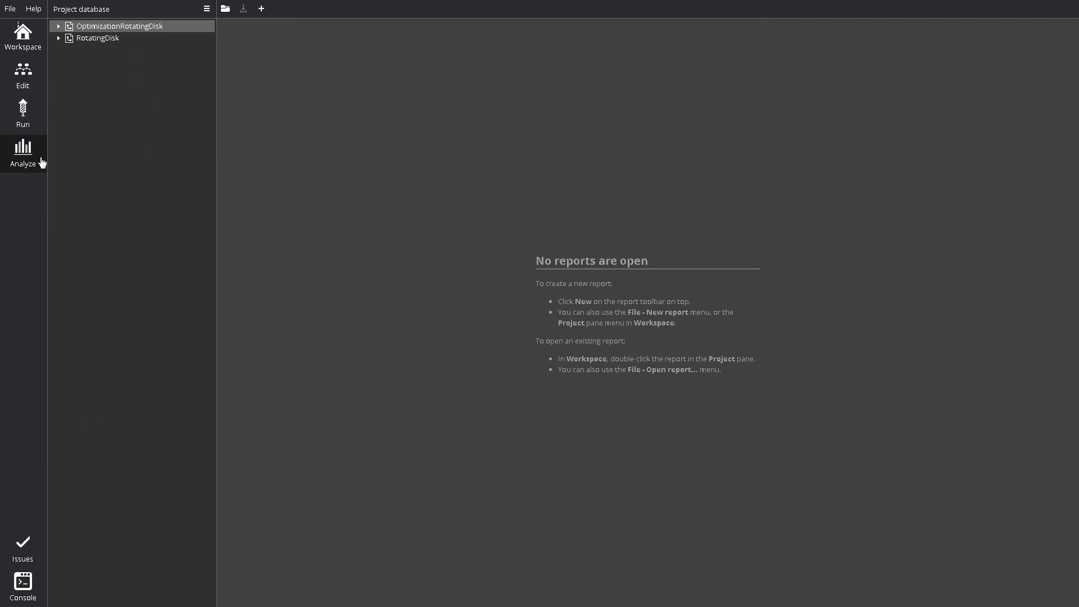
mouse_move(120, 15)
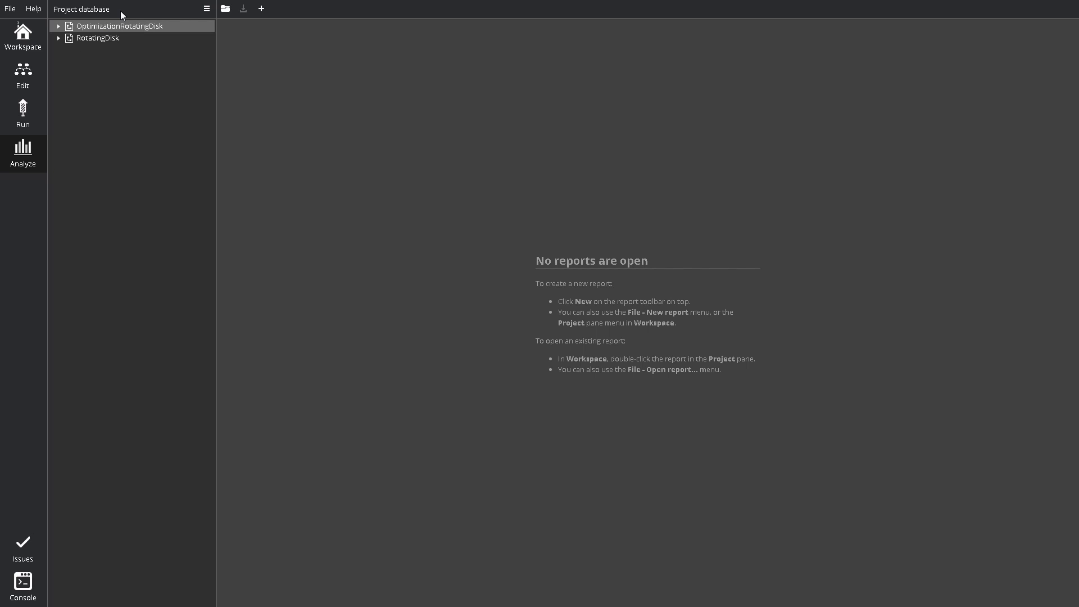
mouse_move(279, 16)
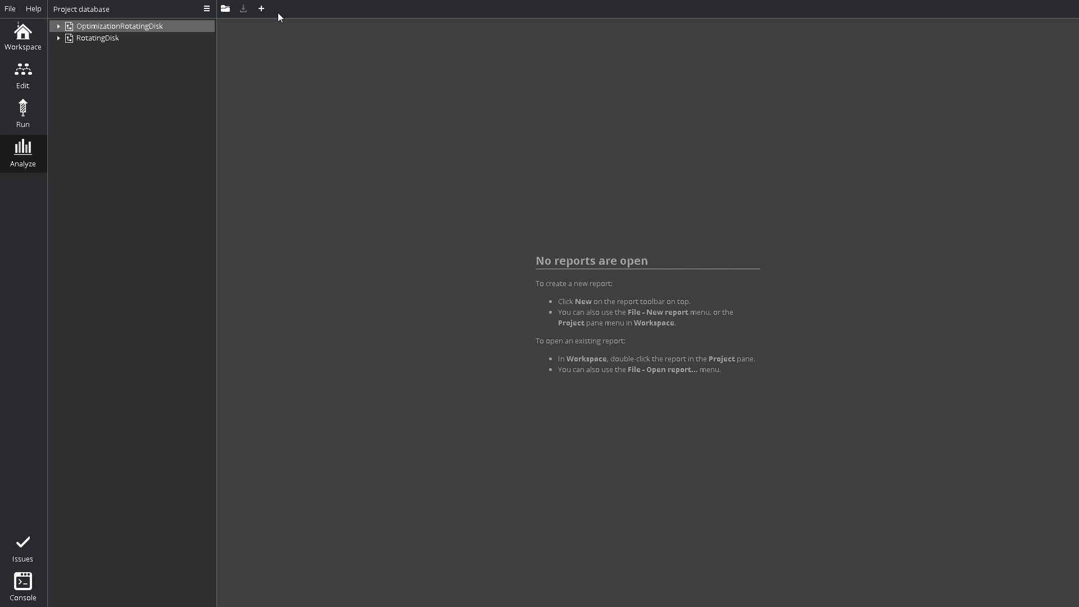
mouse_move(262, 9)
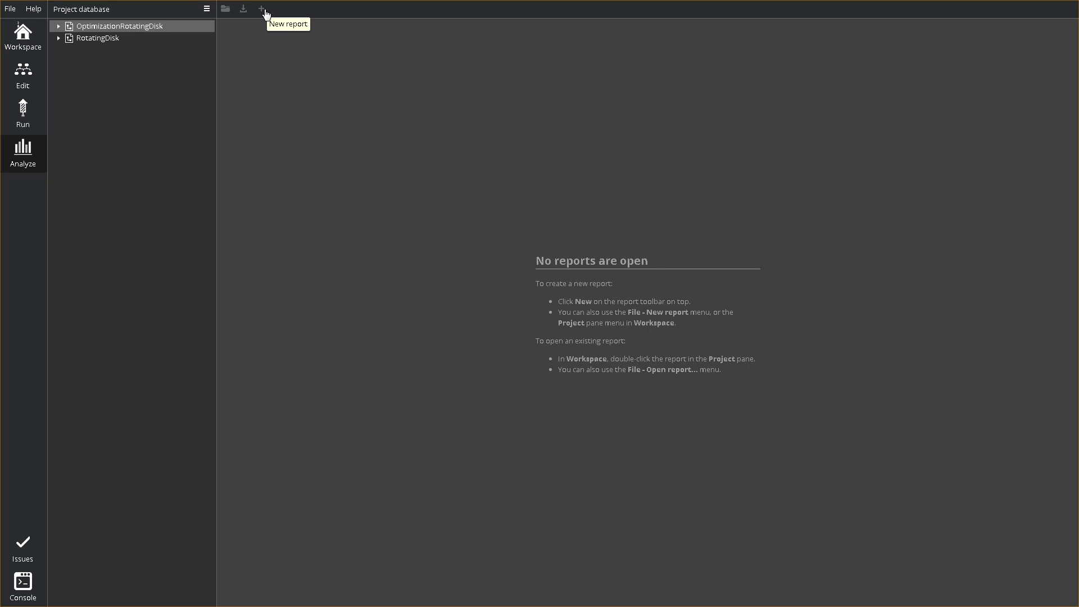
left_click(261, 9)
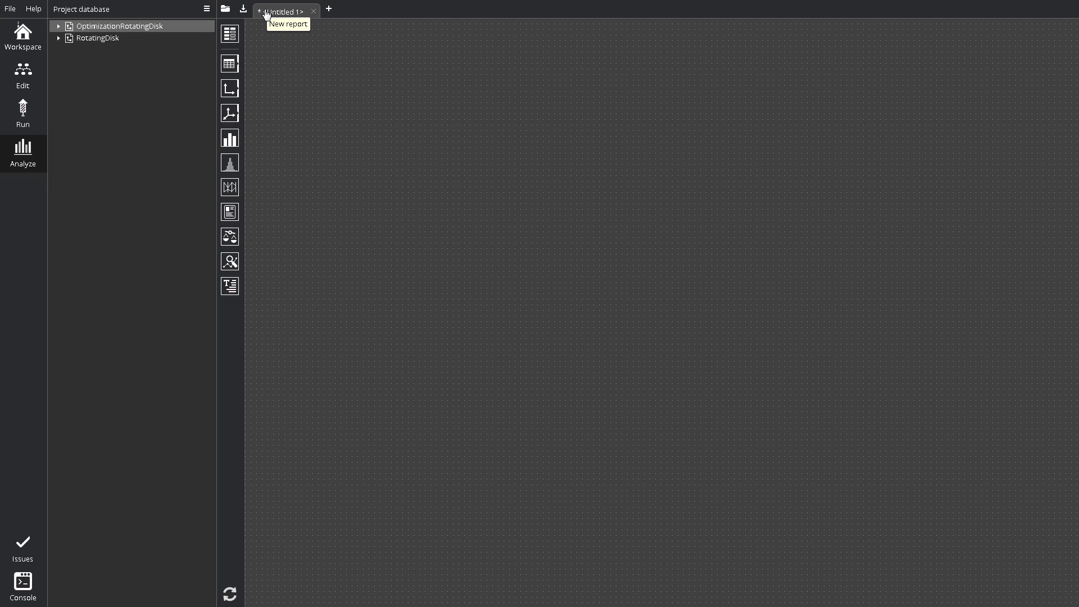
mouse_move(148, 29)
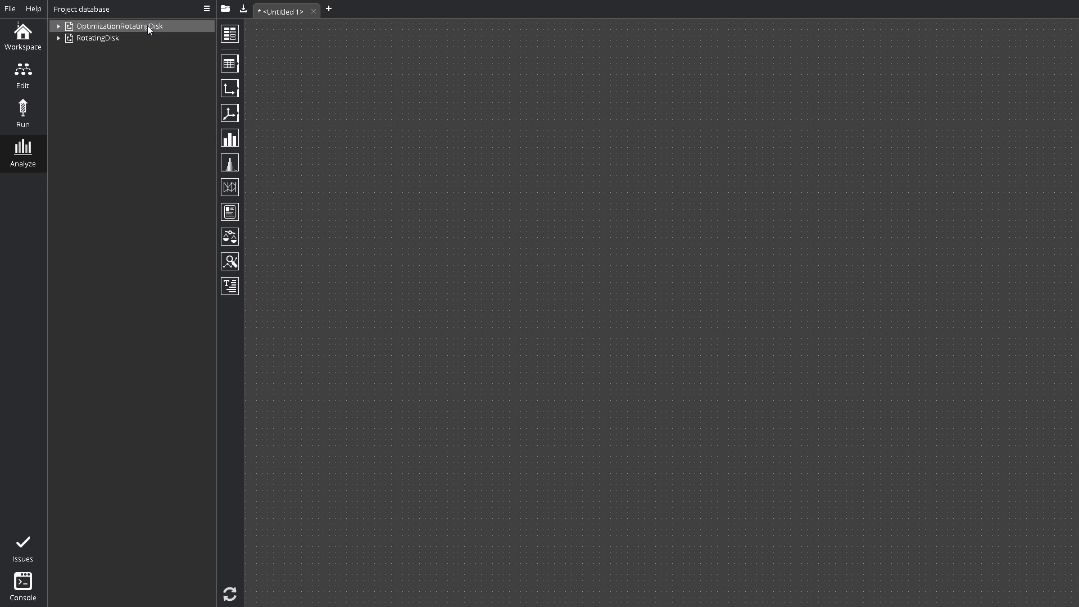
Add the optimization run's Disk mass, Displacement and Stress monitoring as a 2070-record table
left_click(58, 26)
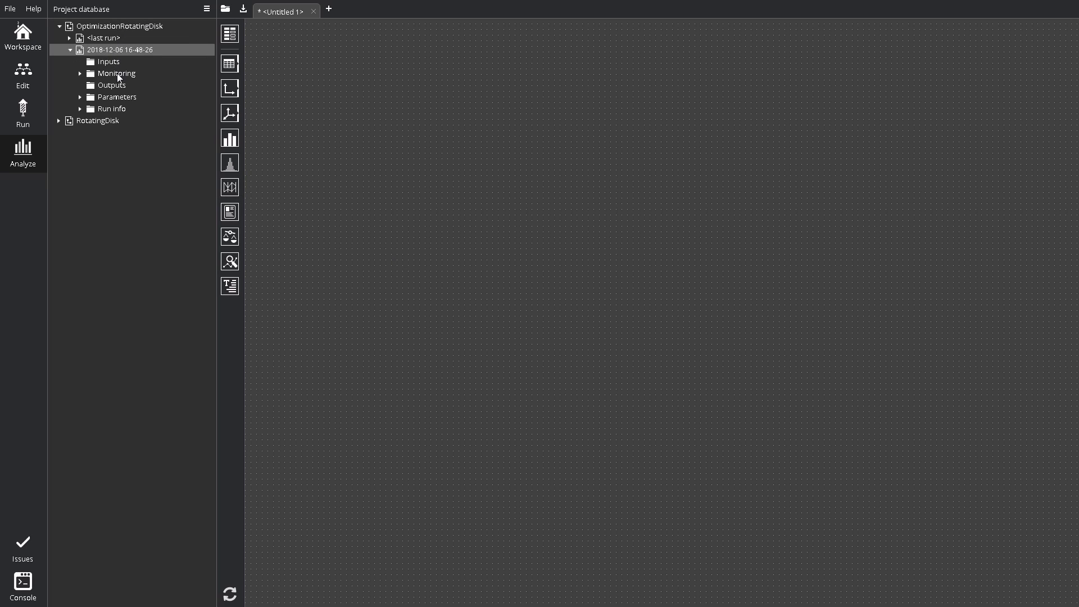
left_click(81, 73)
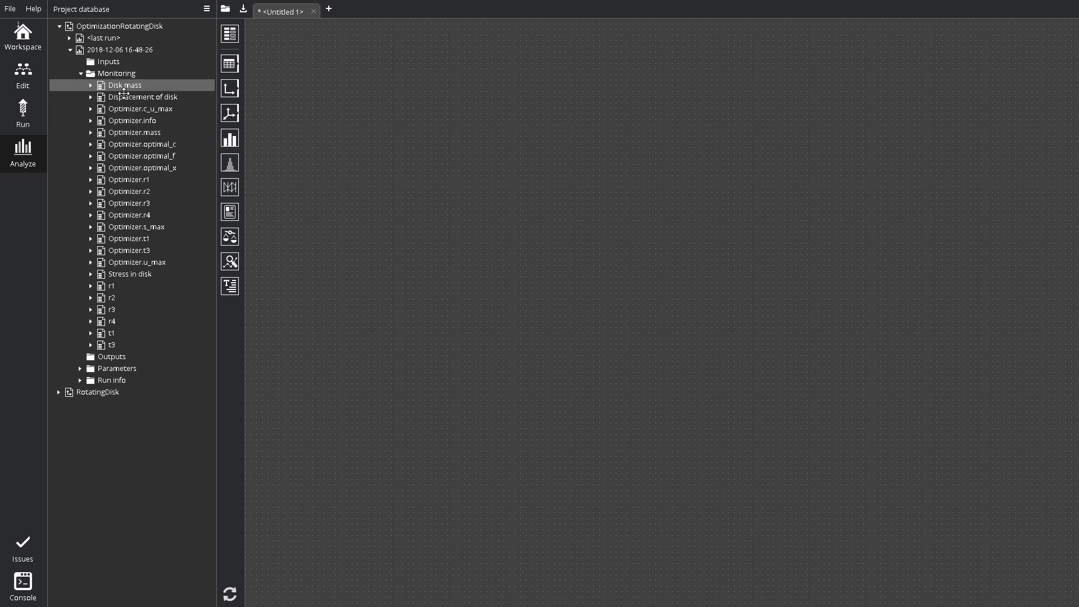
left_click(129, 274)
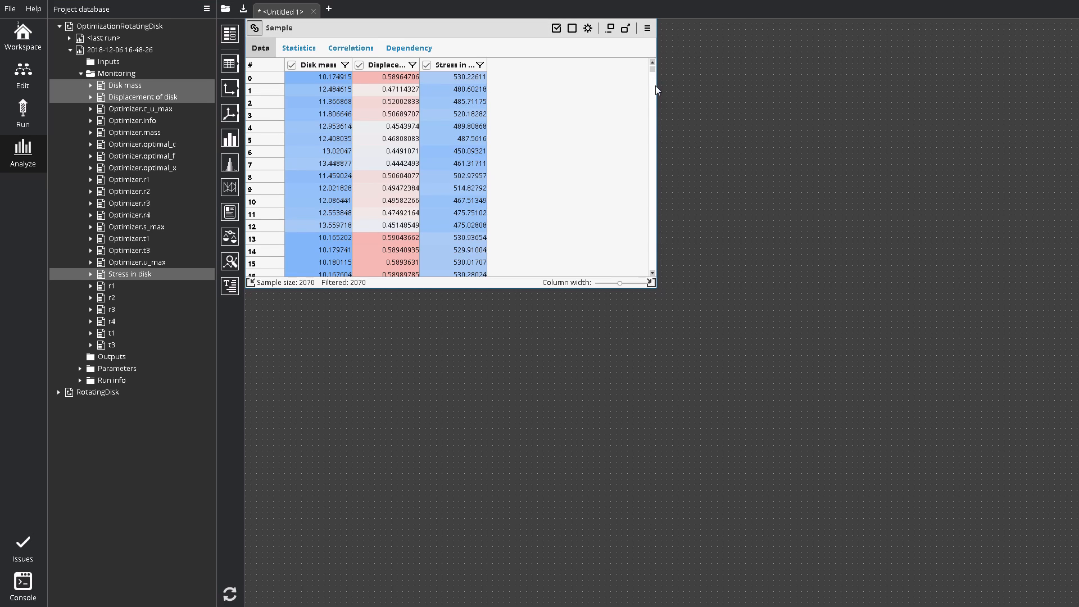
scroll("down", 3)
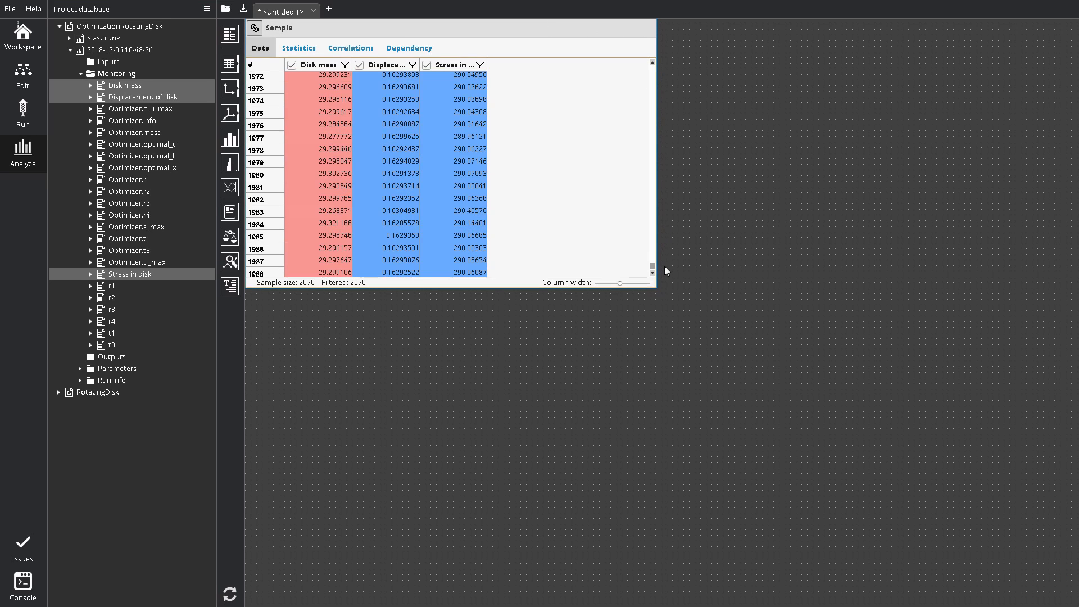
scroll("up", 3)
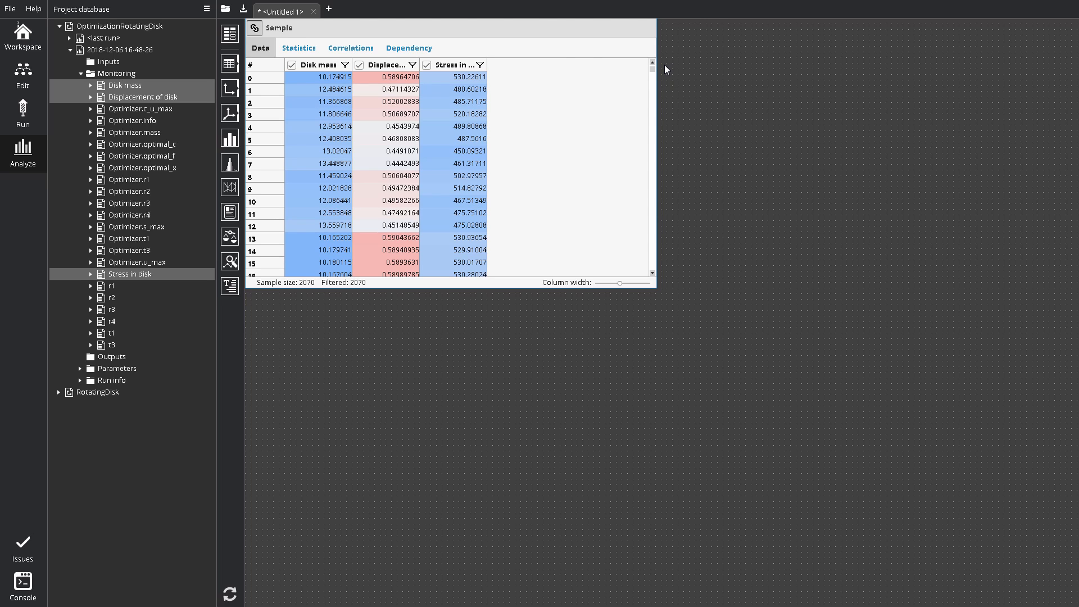
Collapse the optimization project and expand the RotatingDisk run's Outputs for its single result
left_click(59, 25)
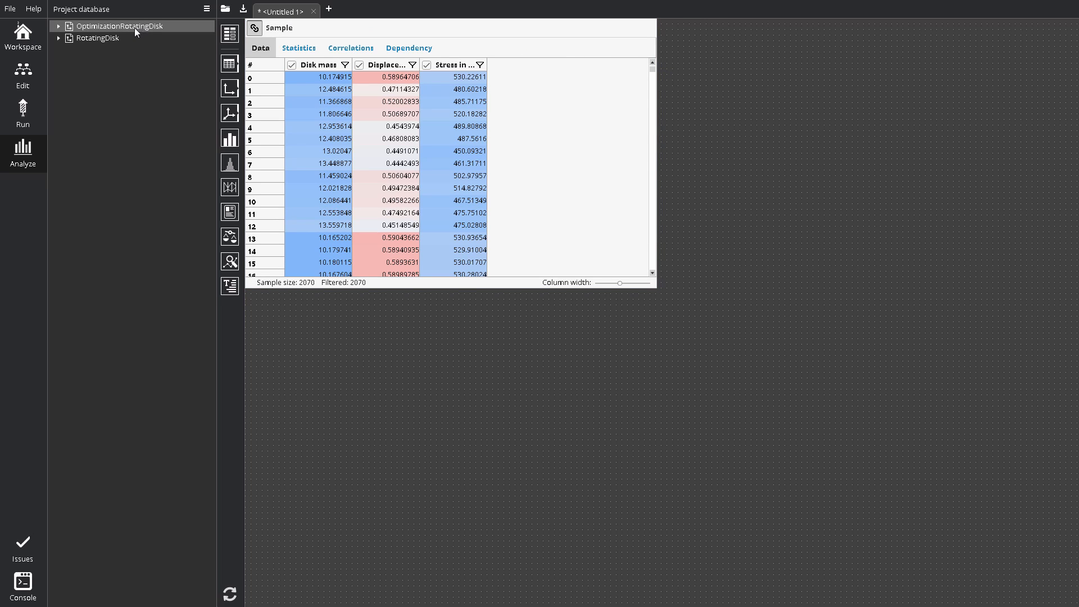
left_click(59, 37)
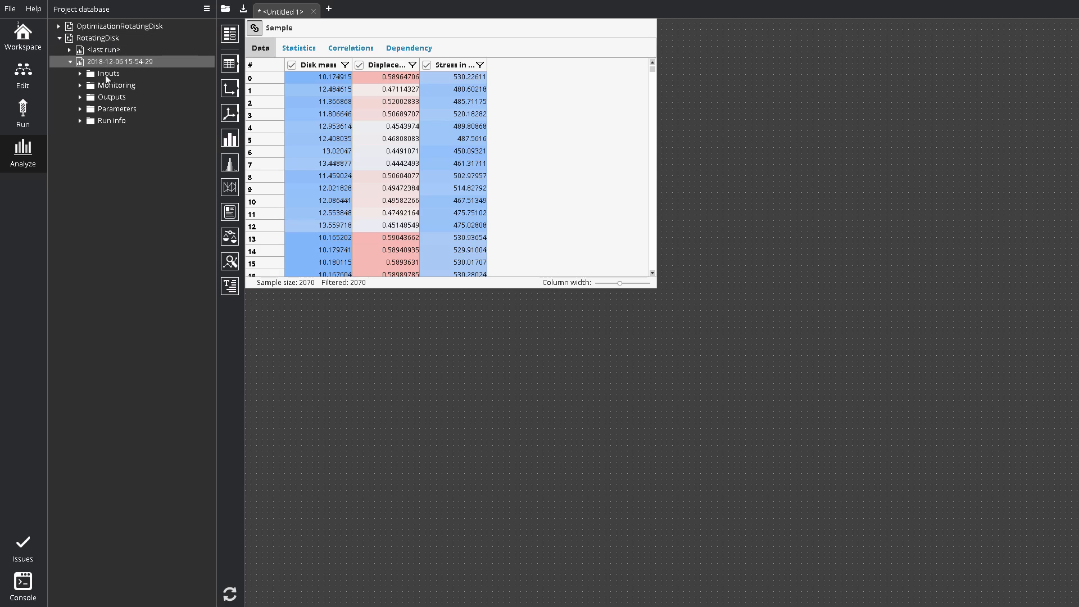
left_click(80, 96)
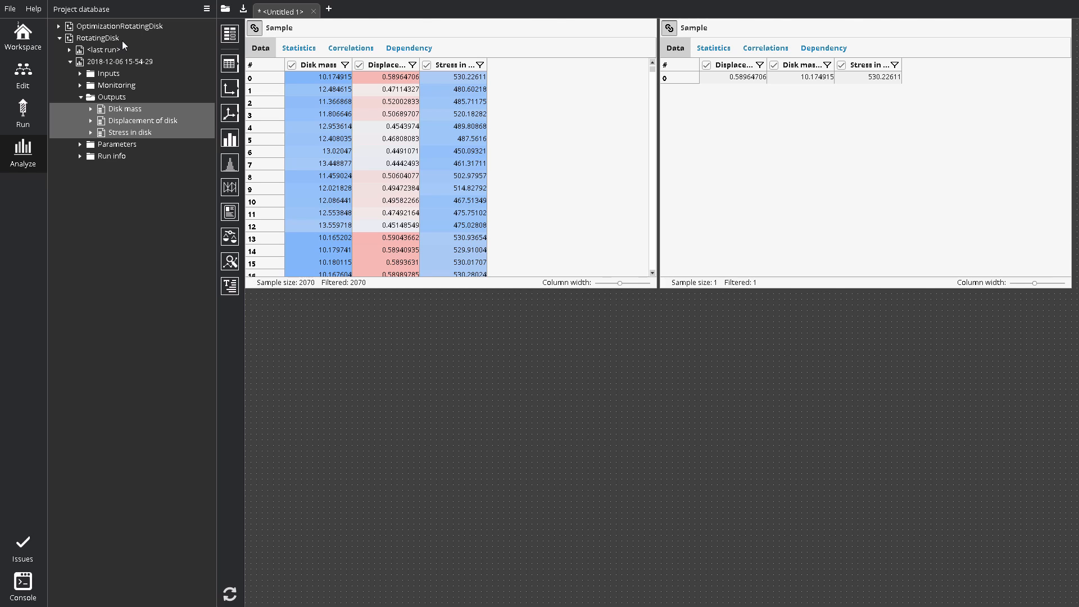
Open OptimizationResults.p7rep from the Workspace and show its data series list in the Report database pane
left_click(22, 35)
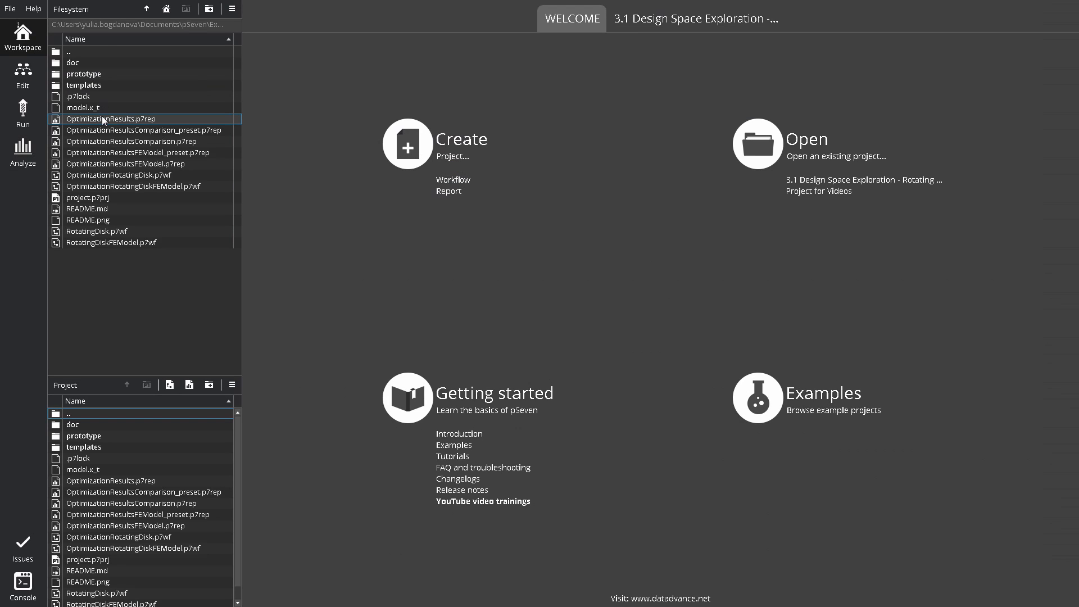
double_click(110, 118)
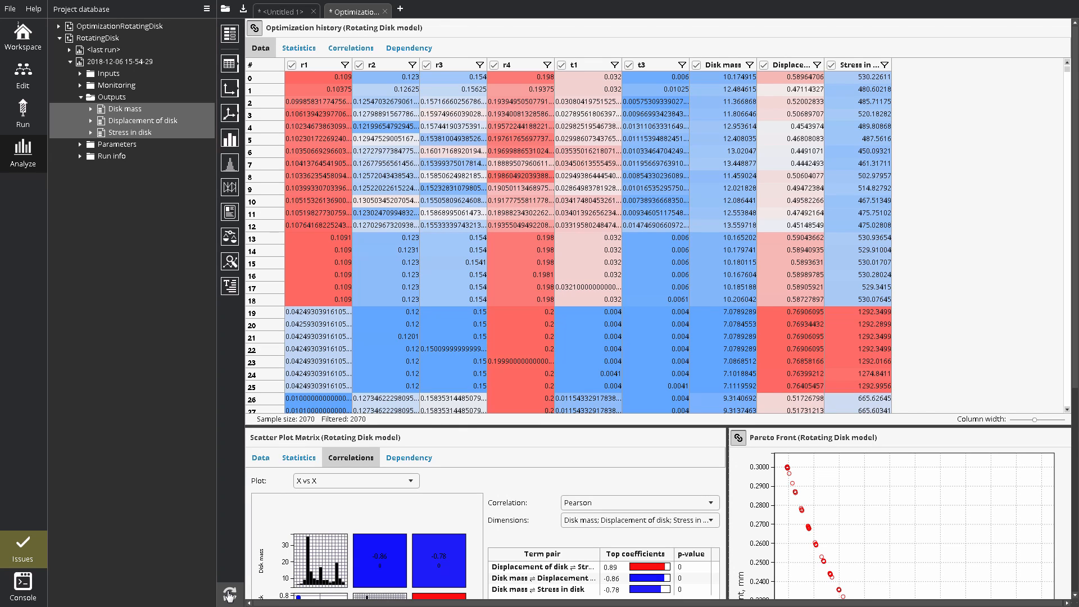
mouse_move(215, 529)
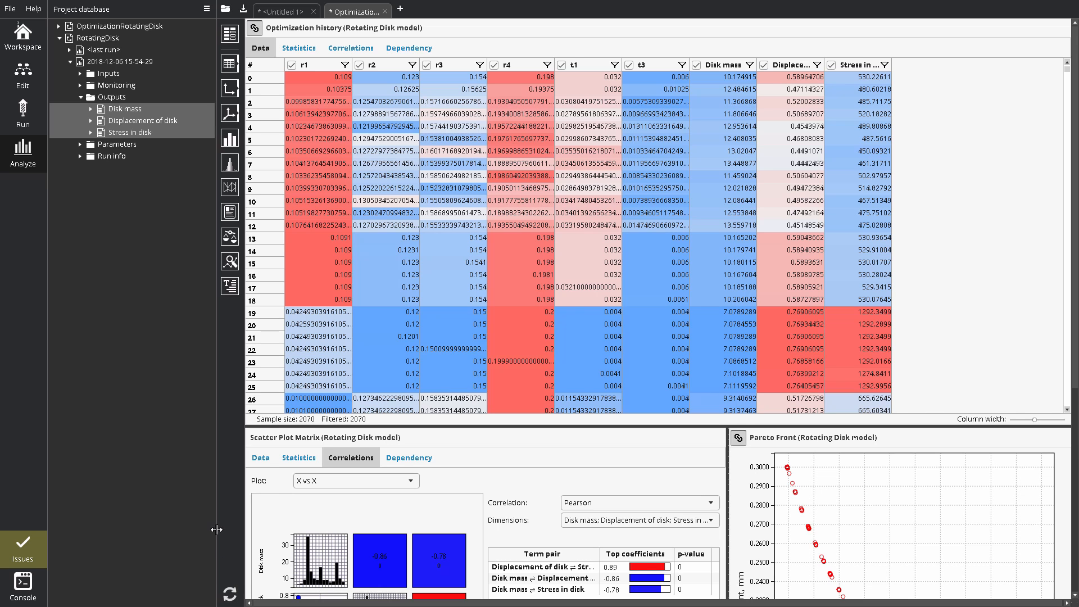
left_click(229, 34)
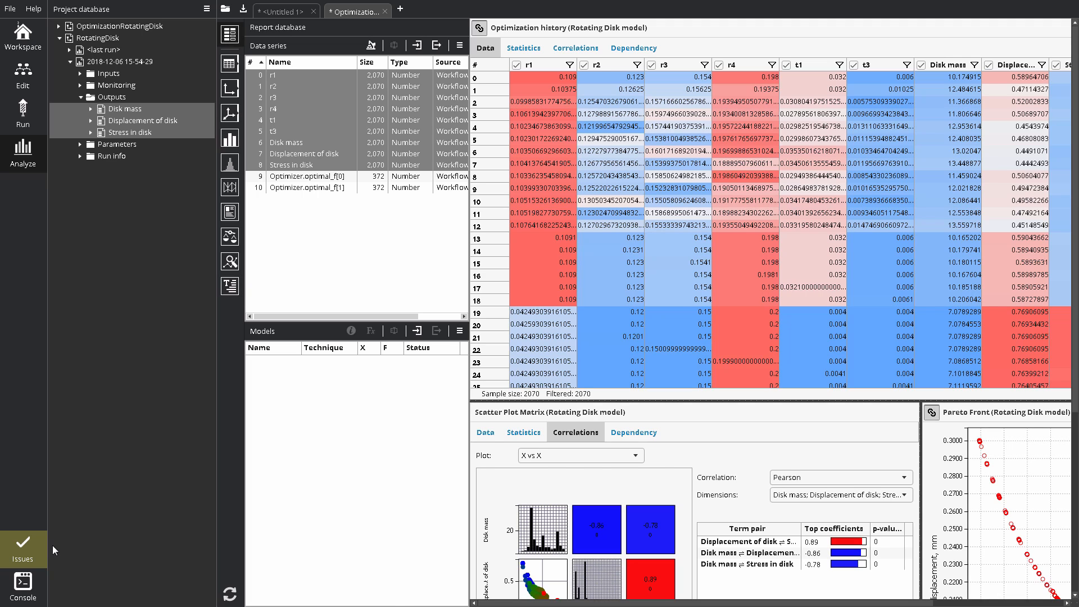
left_click(22, 547)
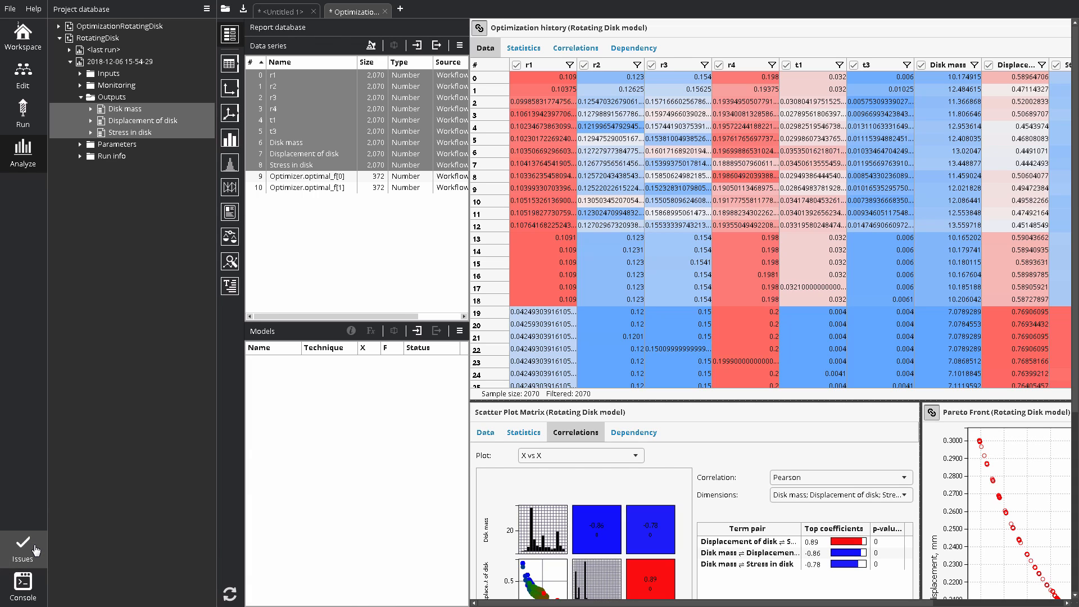
mouse_move(72, 524)
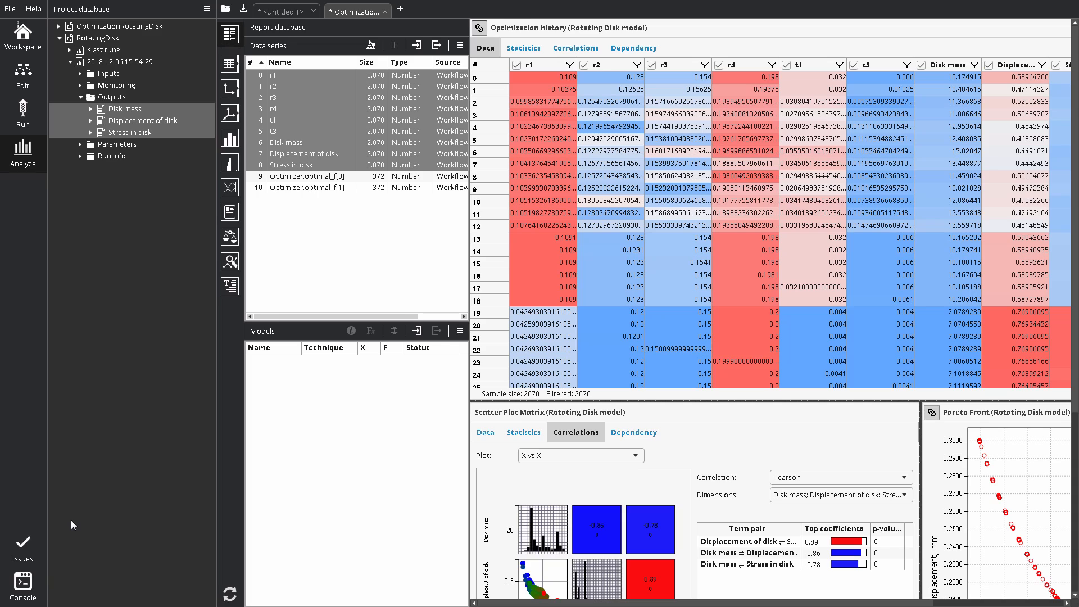